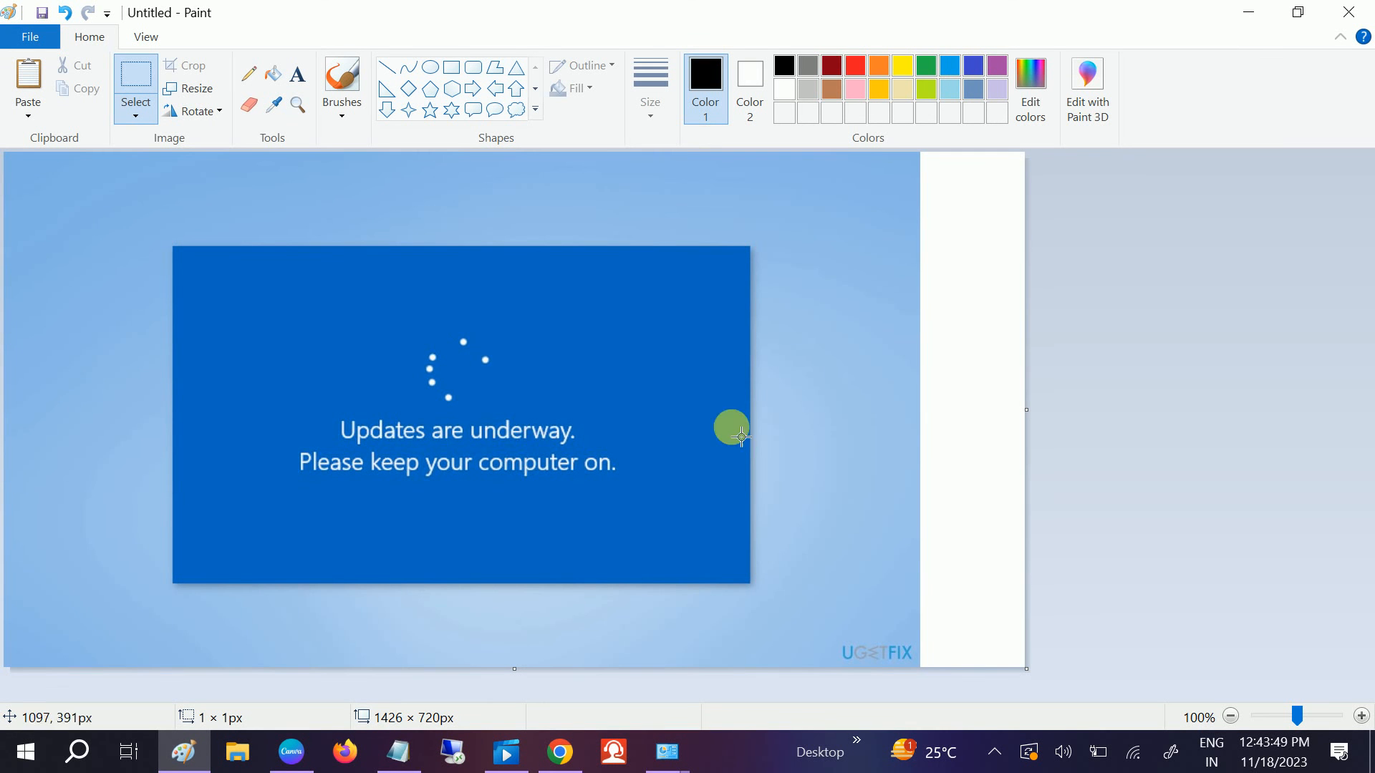
mouse_move(851, 194)
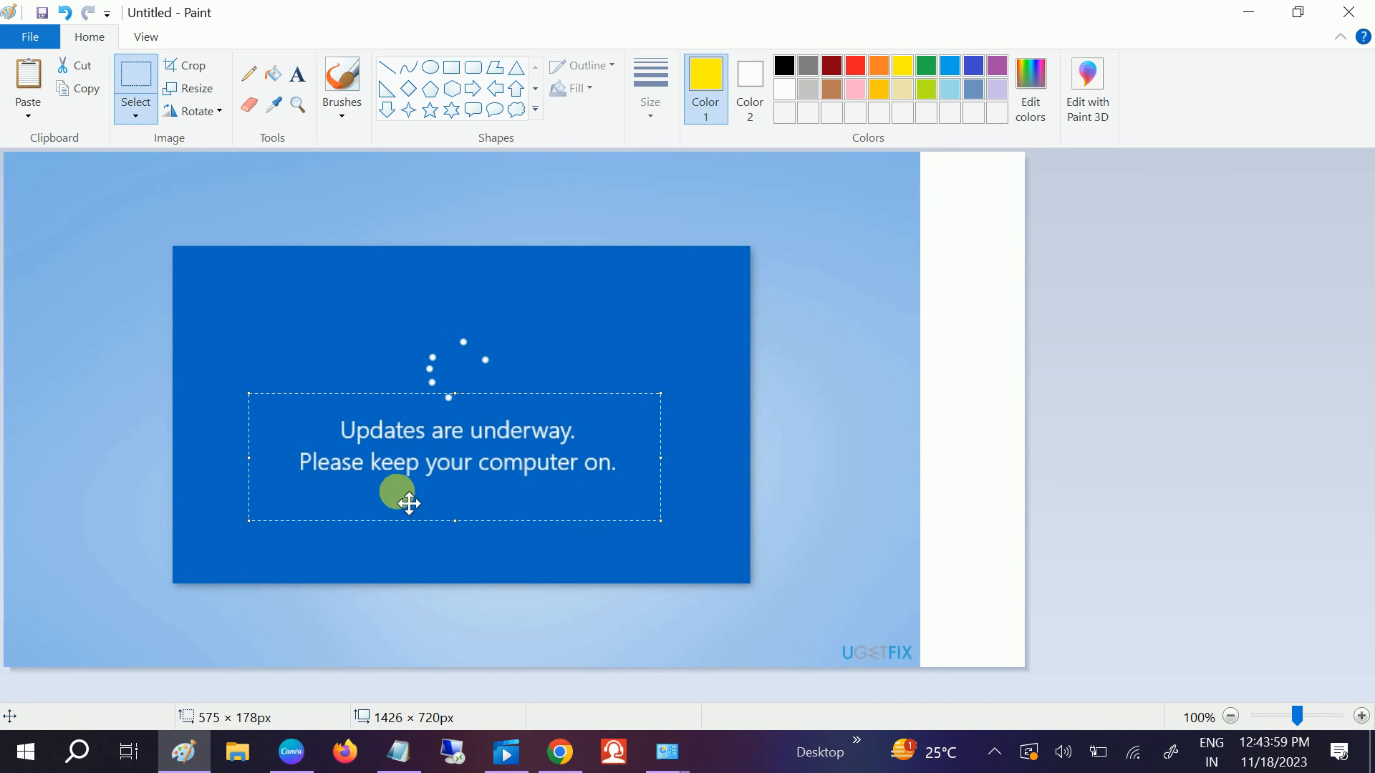
mouse_move(372, 567)
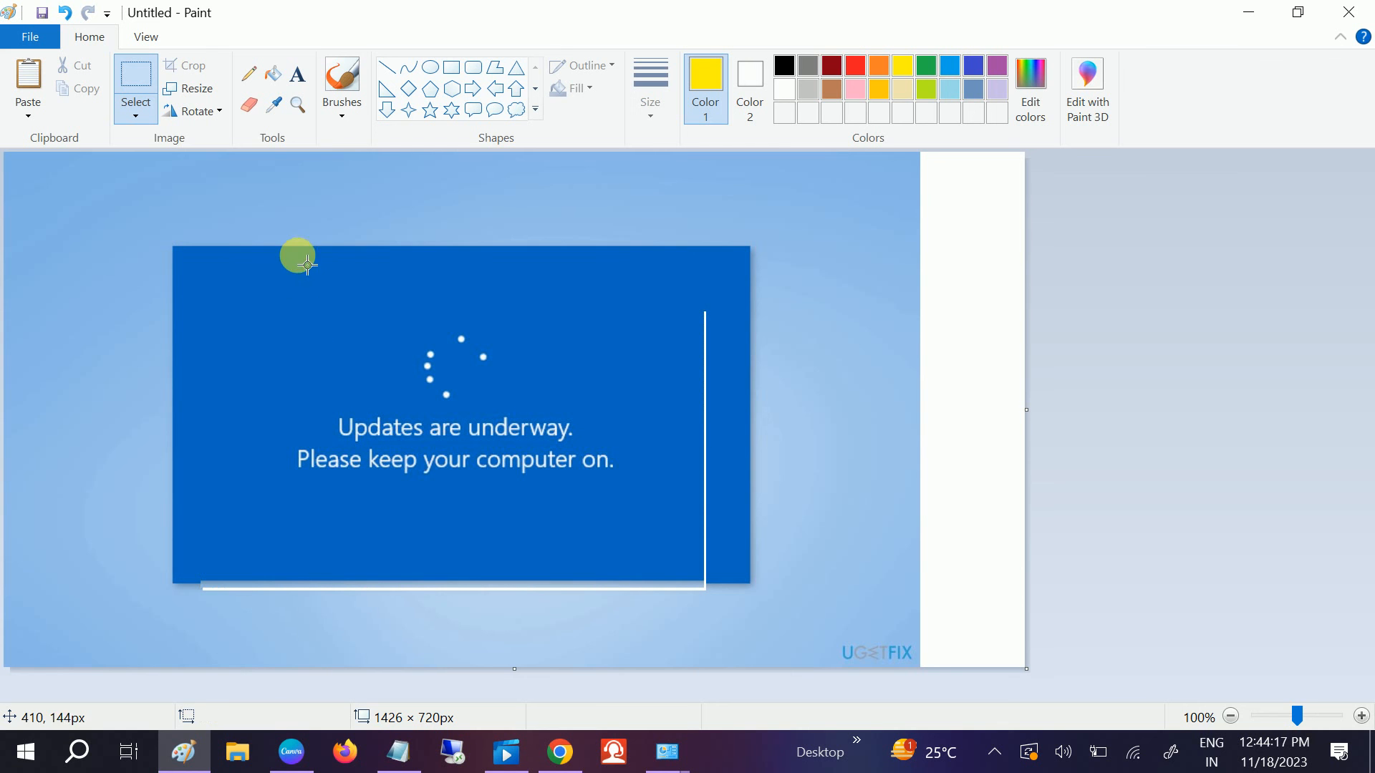
mouse_move(87, 336)
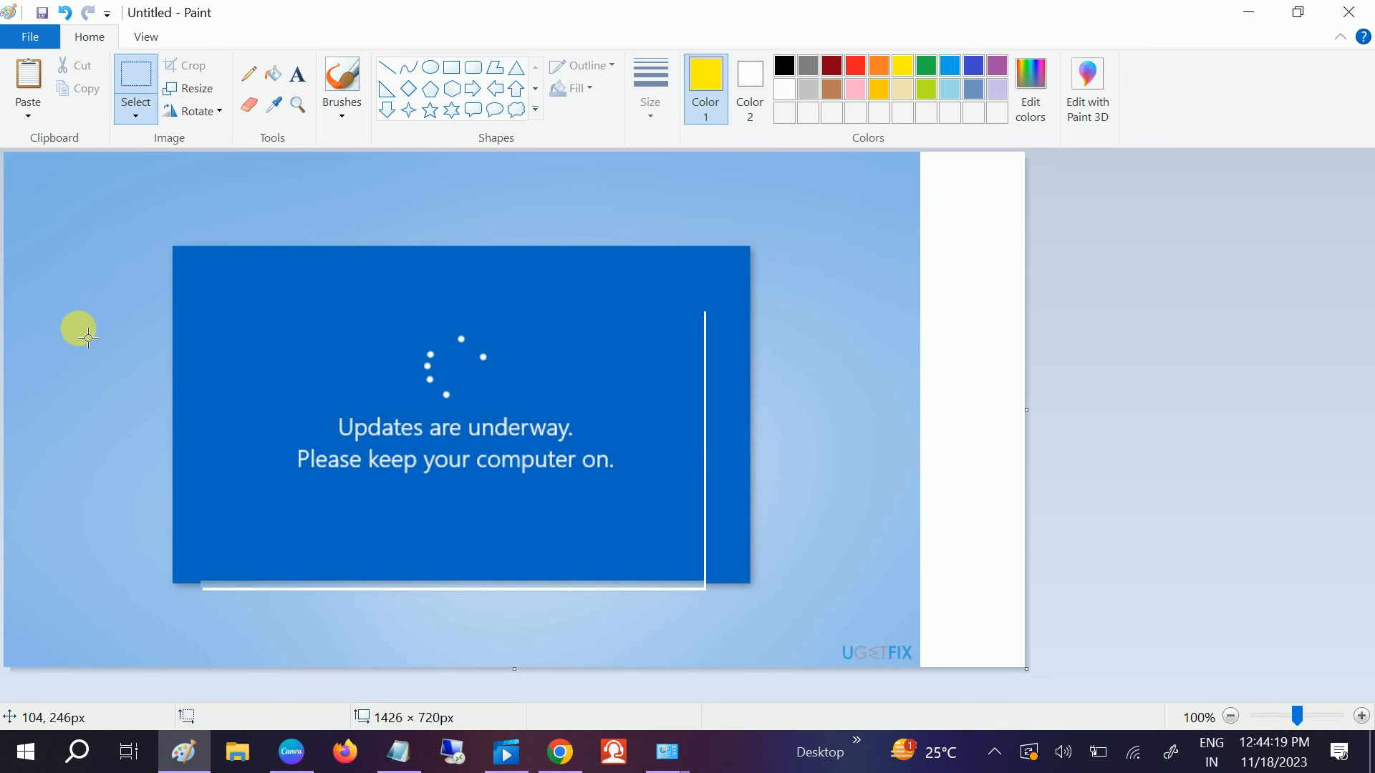
Search 'troub' from the taskbar and go to the Troubleshoot settings page
left_click(78, 751)
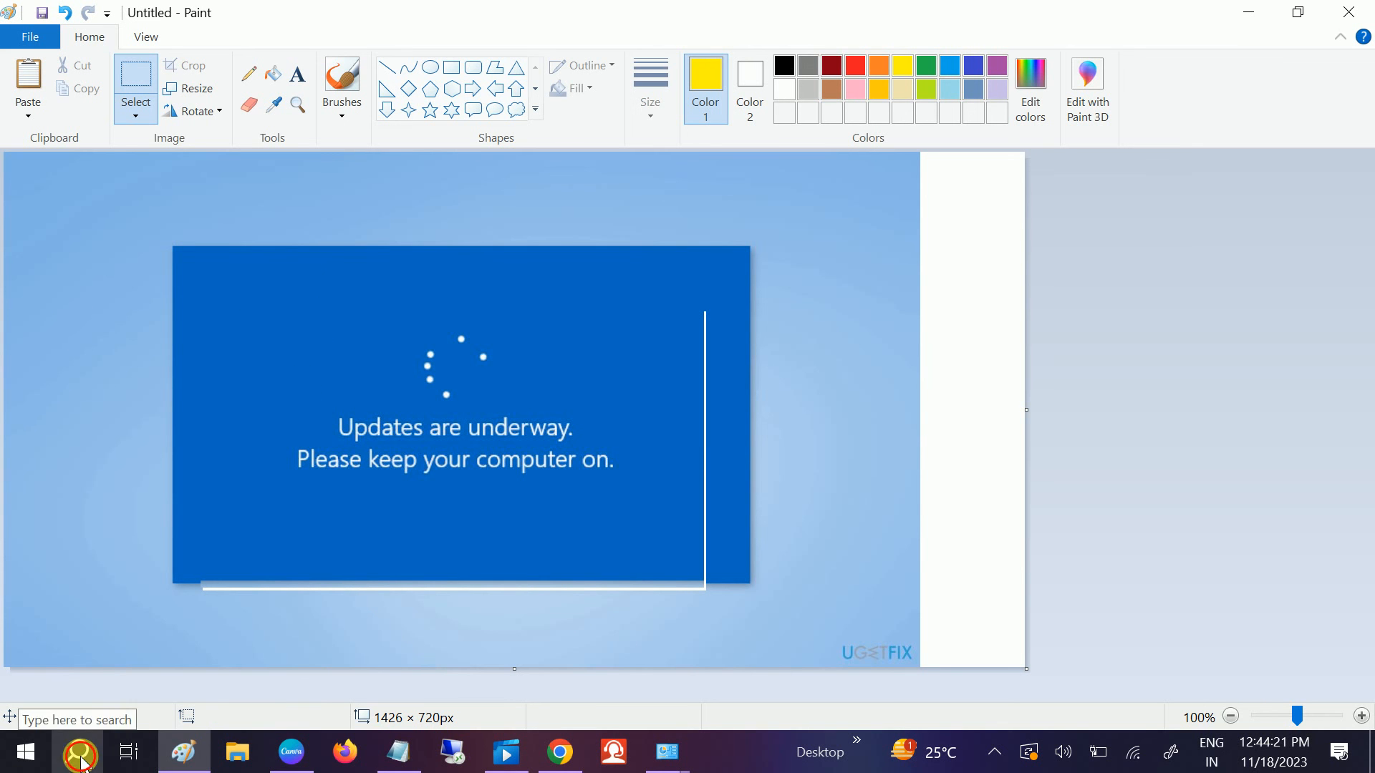
type("troub")
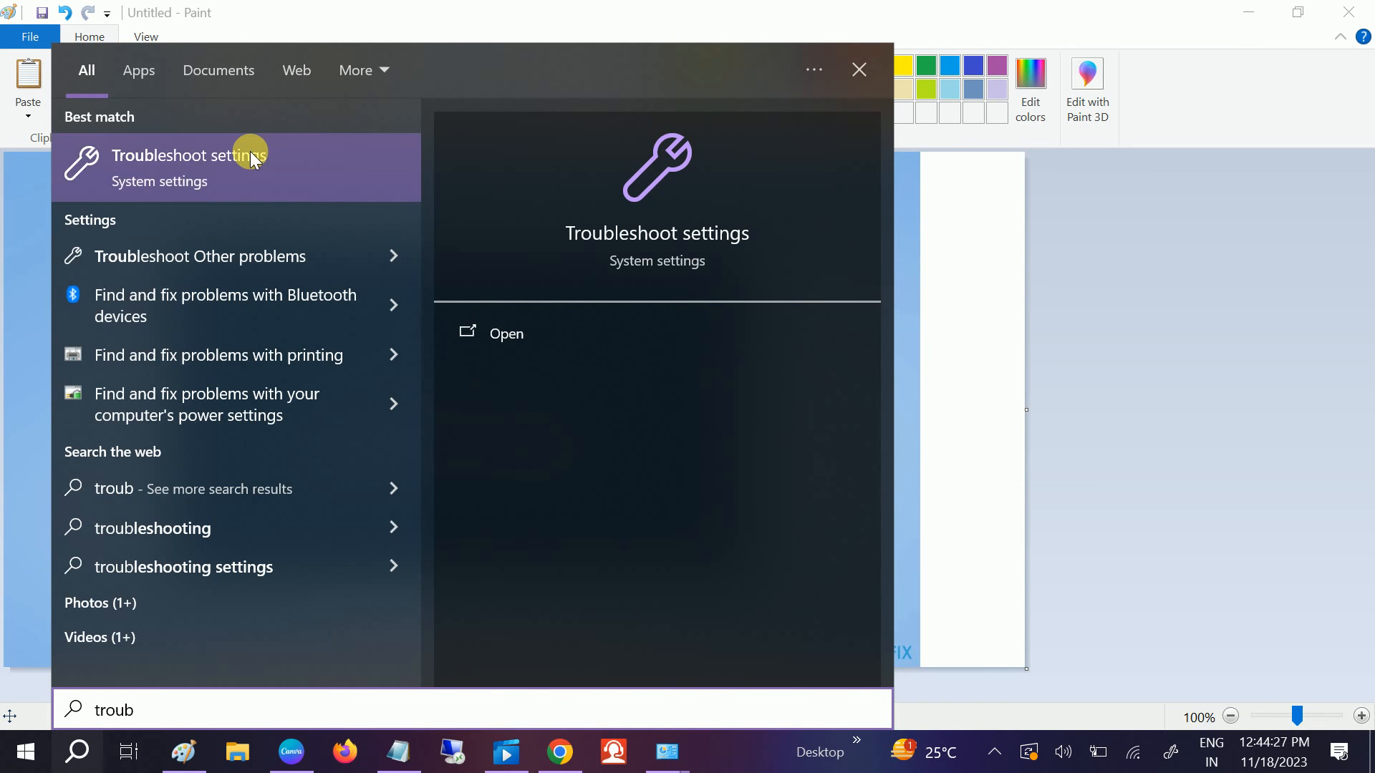
left_click(219, 154)
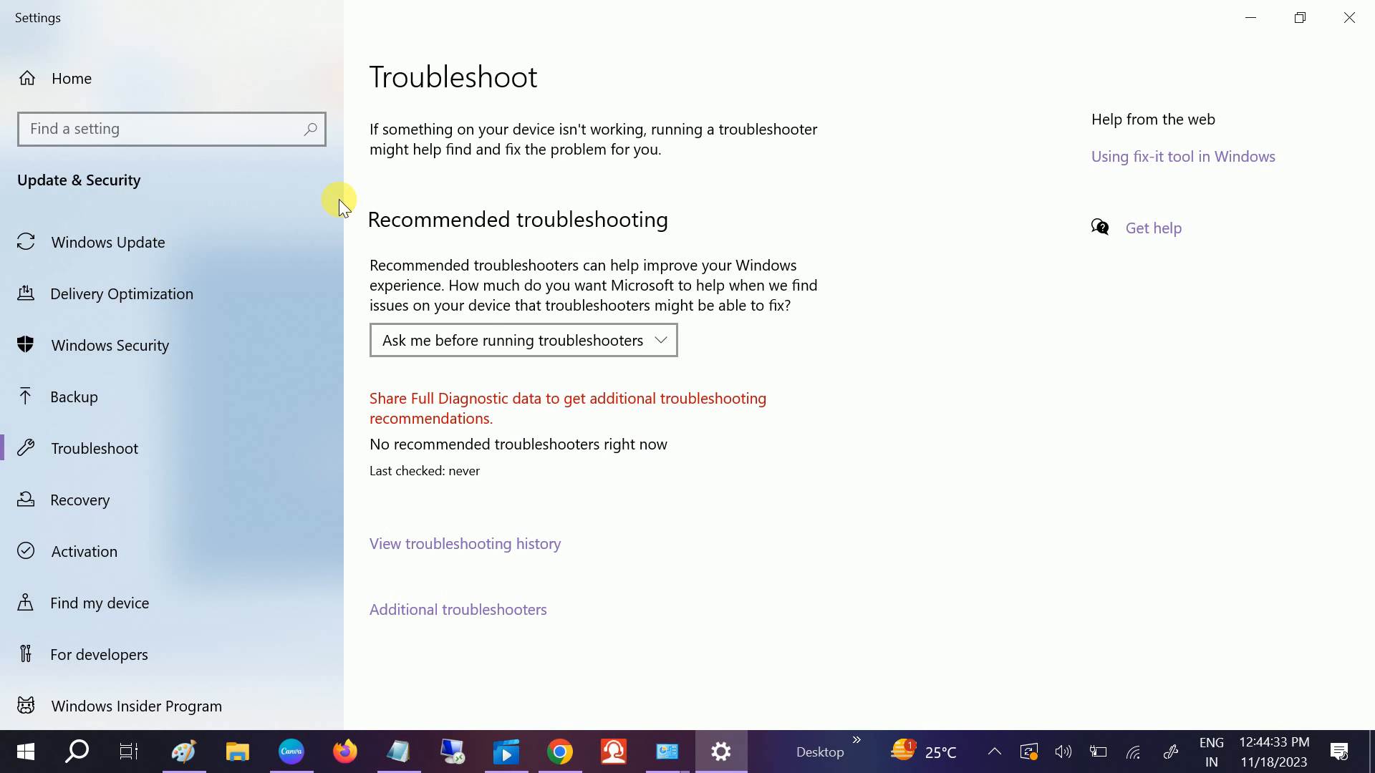
mouse_move(463, 623)
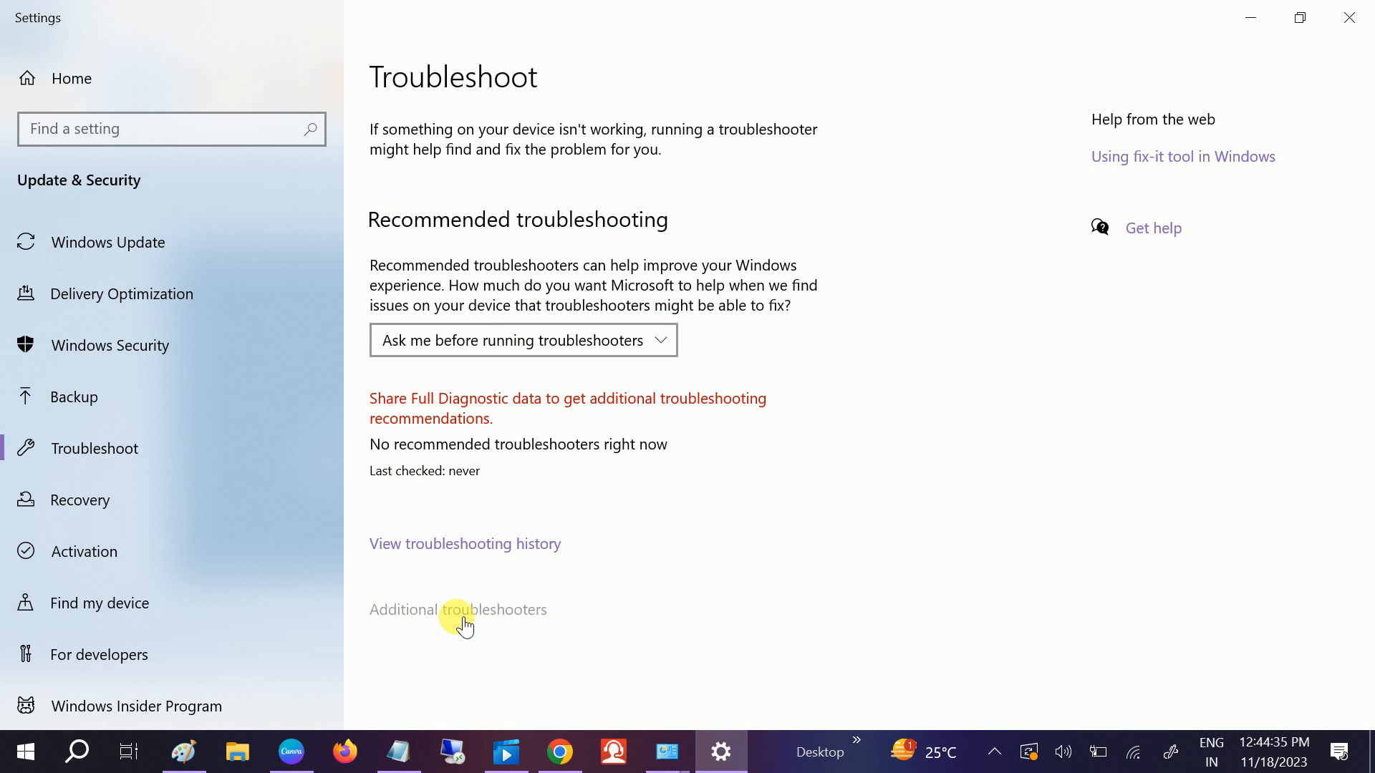
From Additional troubleshooters, run the Windows Update troubleshooter
left_click(457, 610)
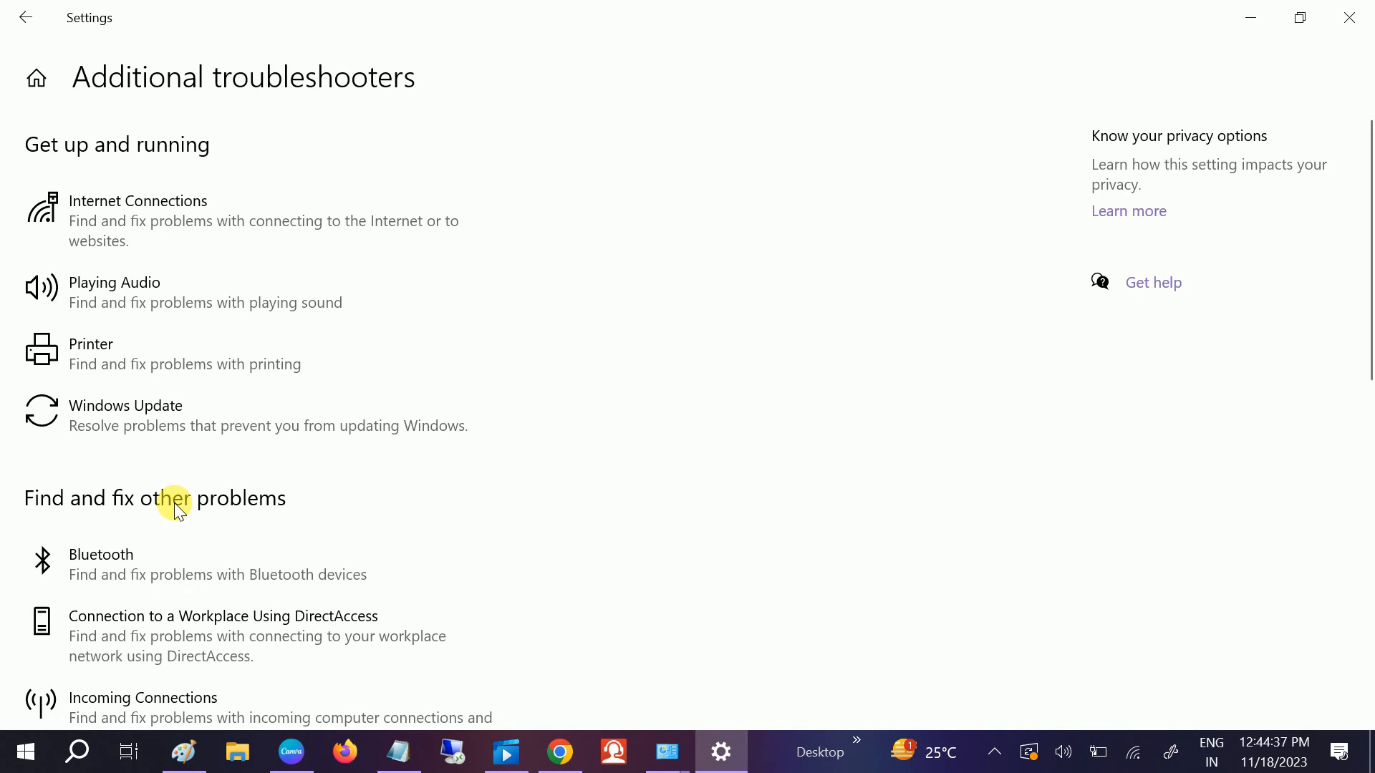
mouse_move(240, 474)
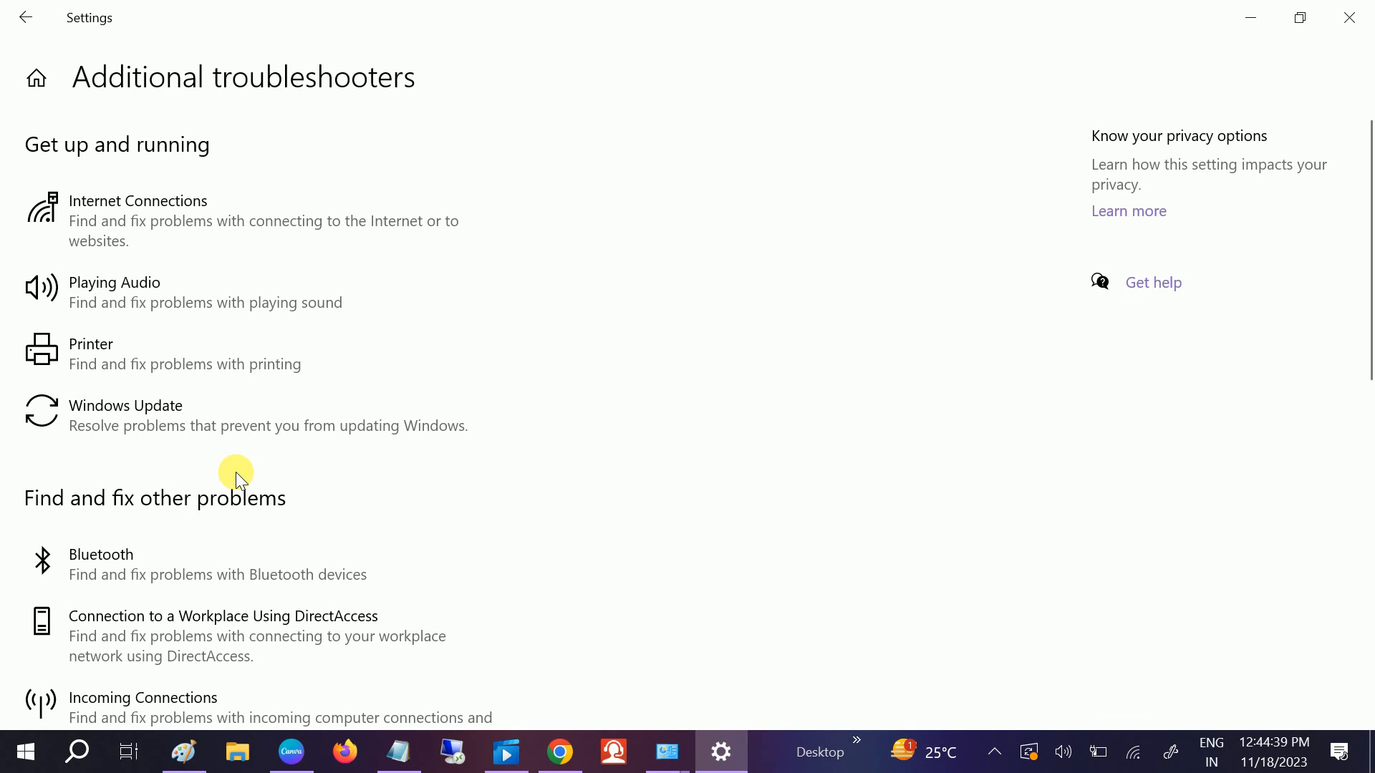
mouse_move(95, 431)
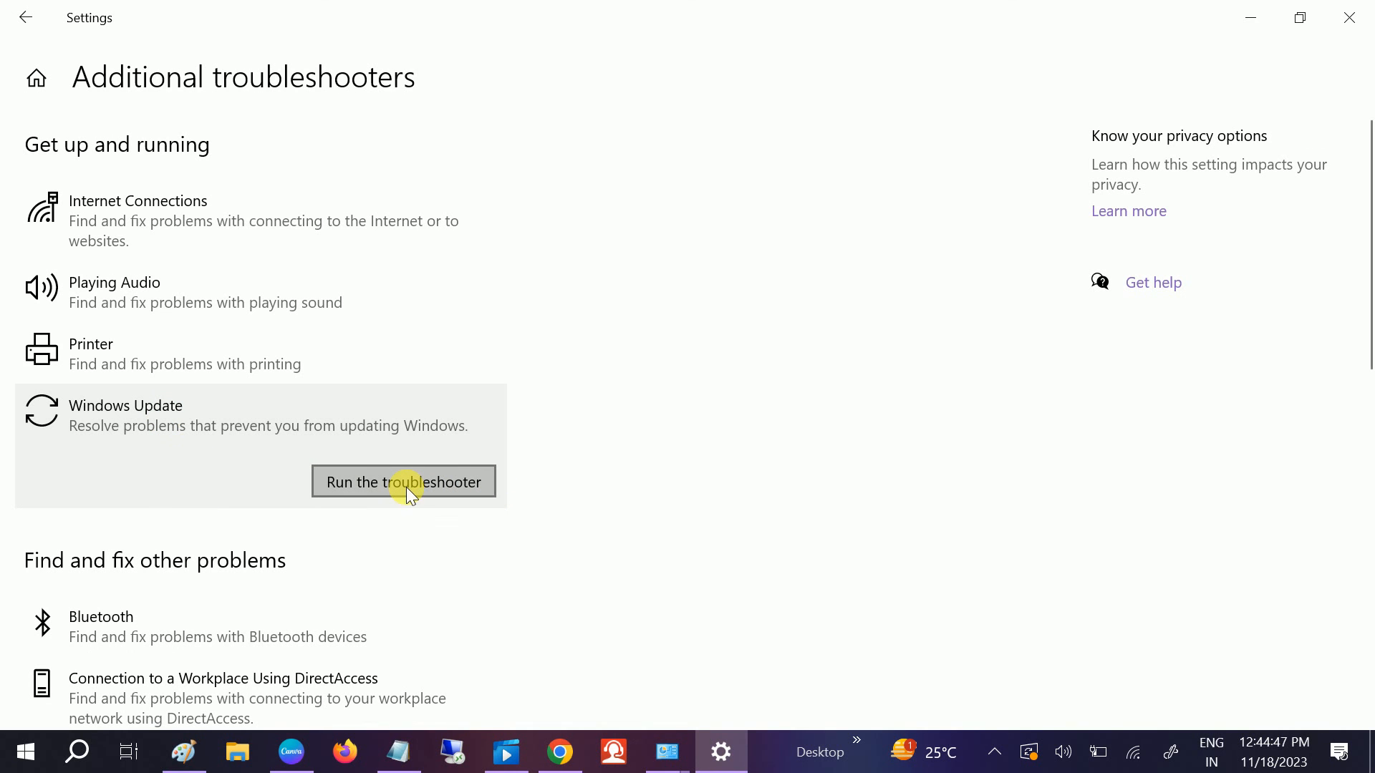
left_click(402, 483)
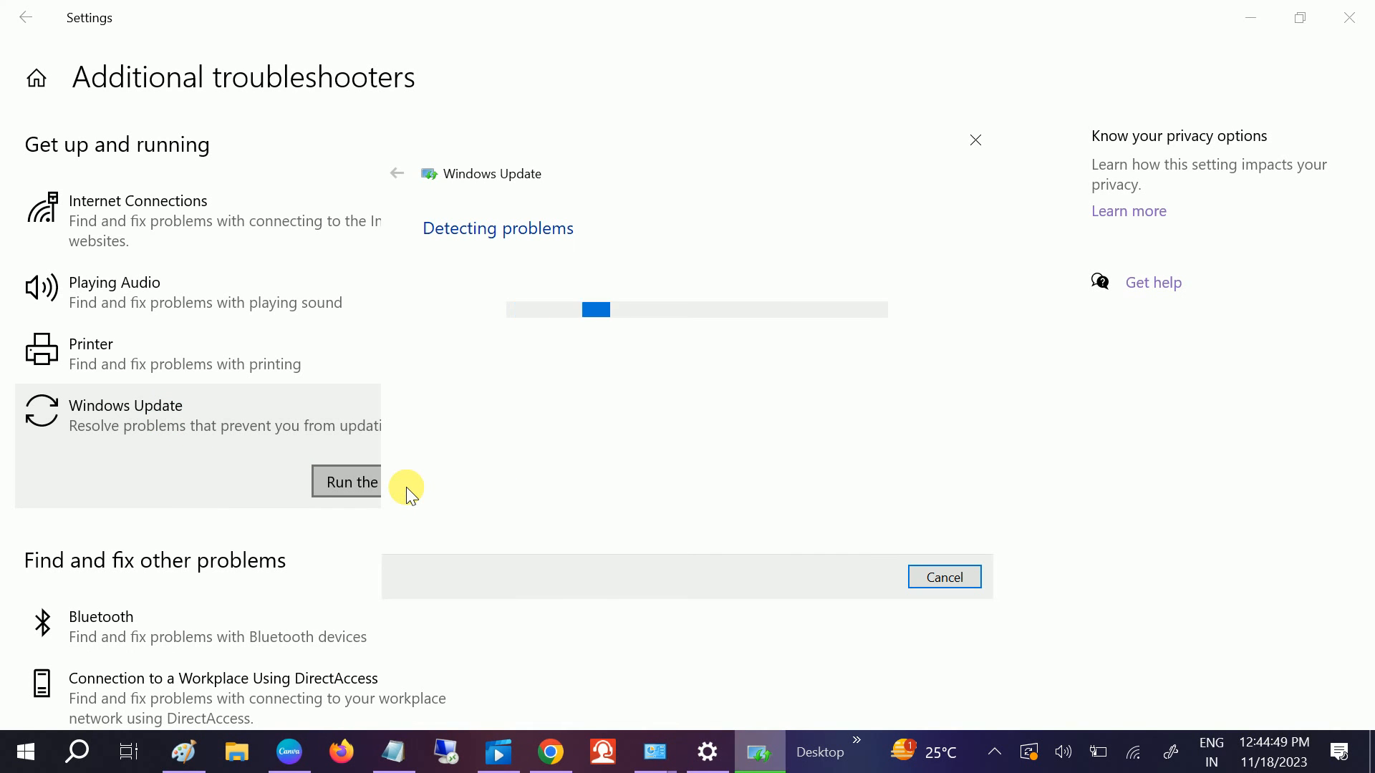
mouse_move(595, 483)
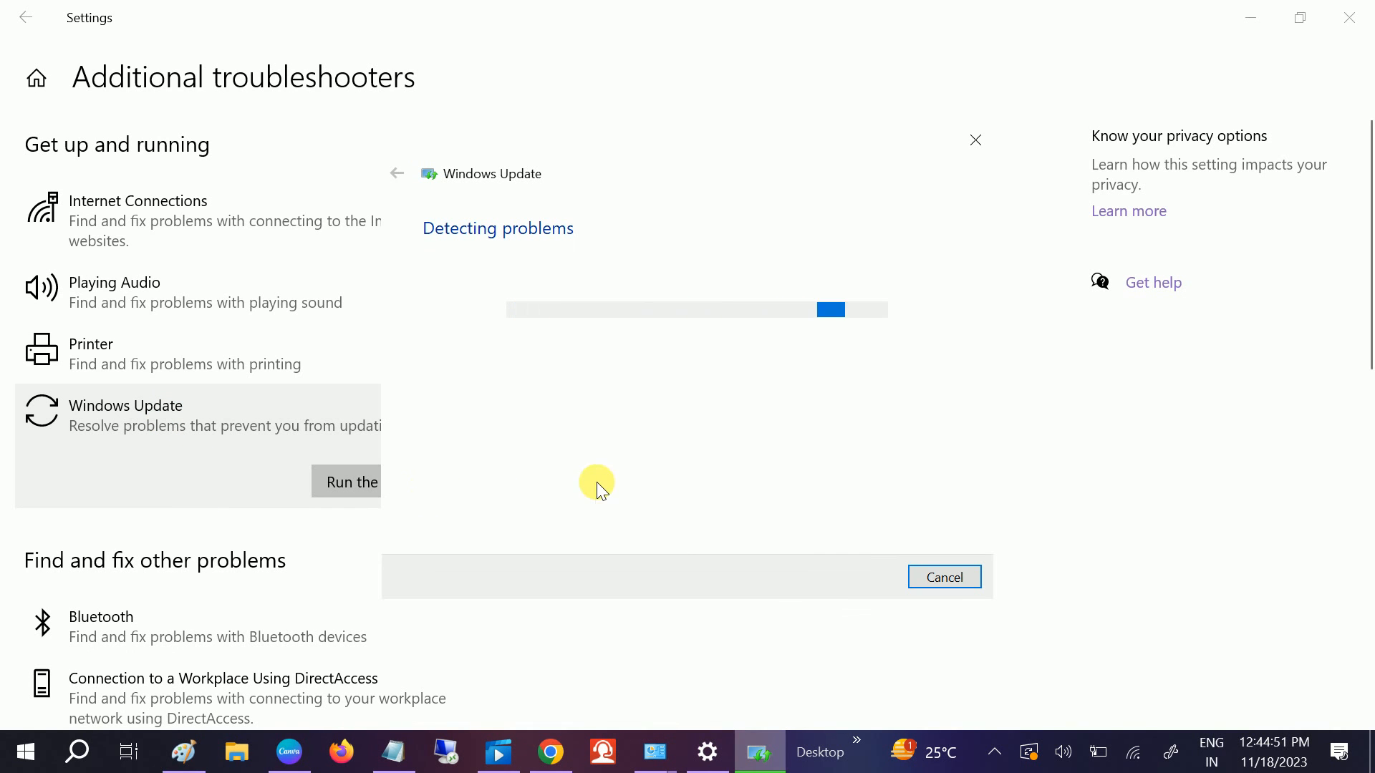
mouse_move(668, 358)
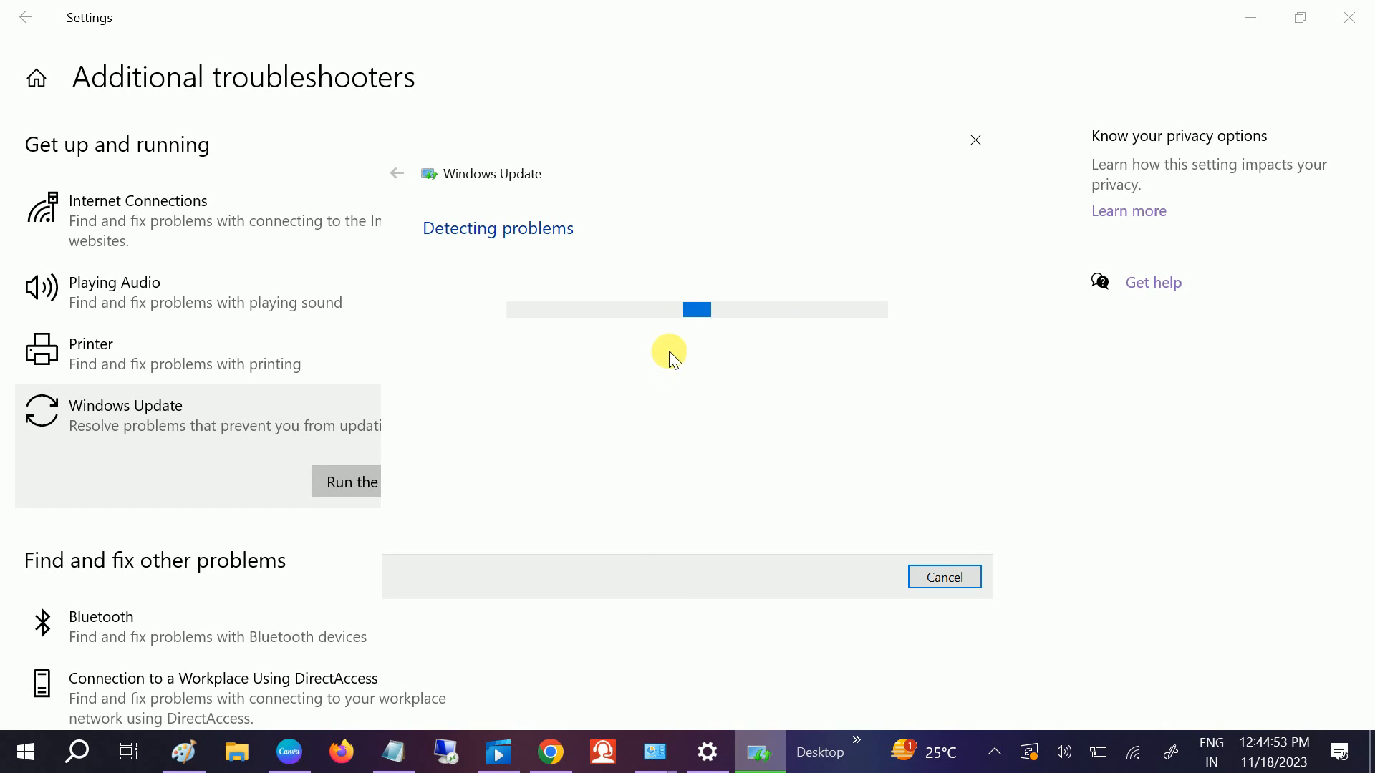
mouse_move(635, 381)
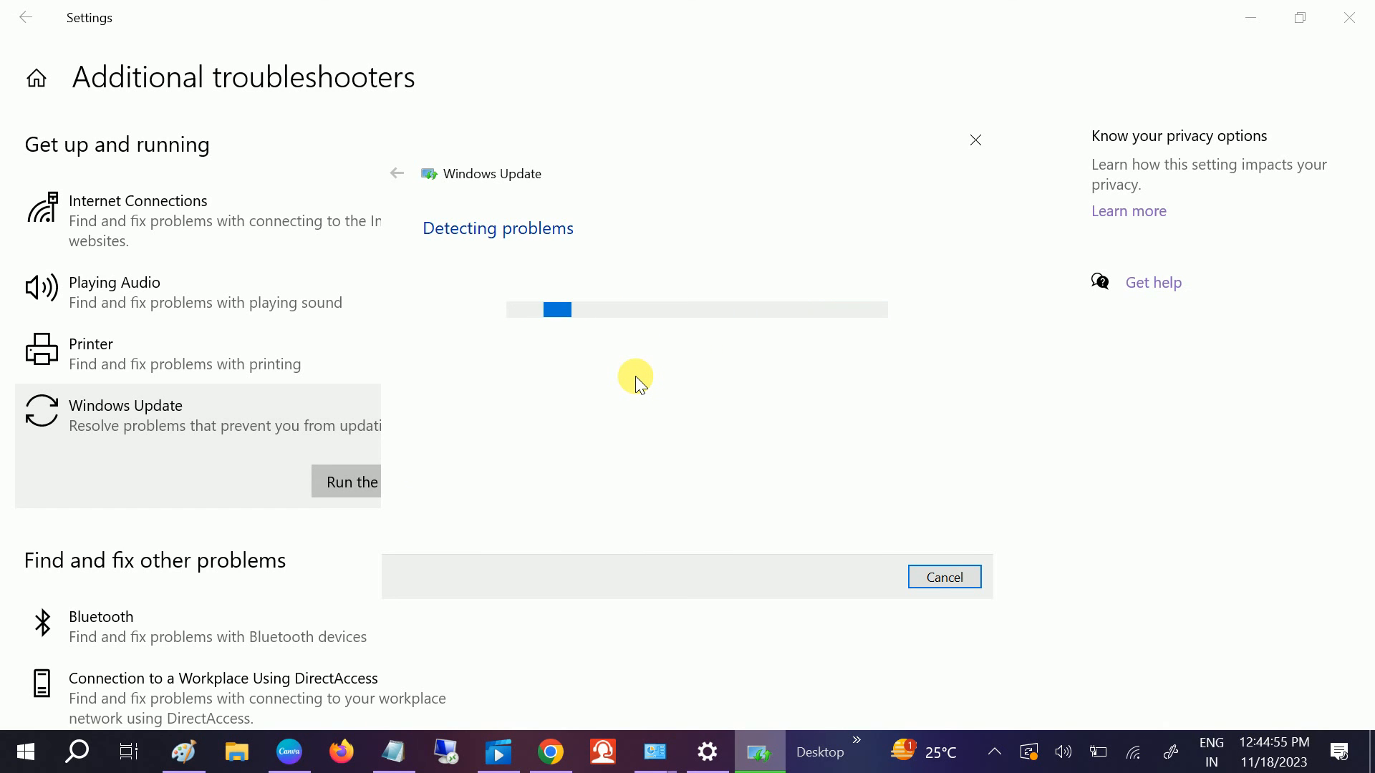
mouse_move(255, 563)
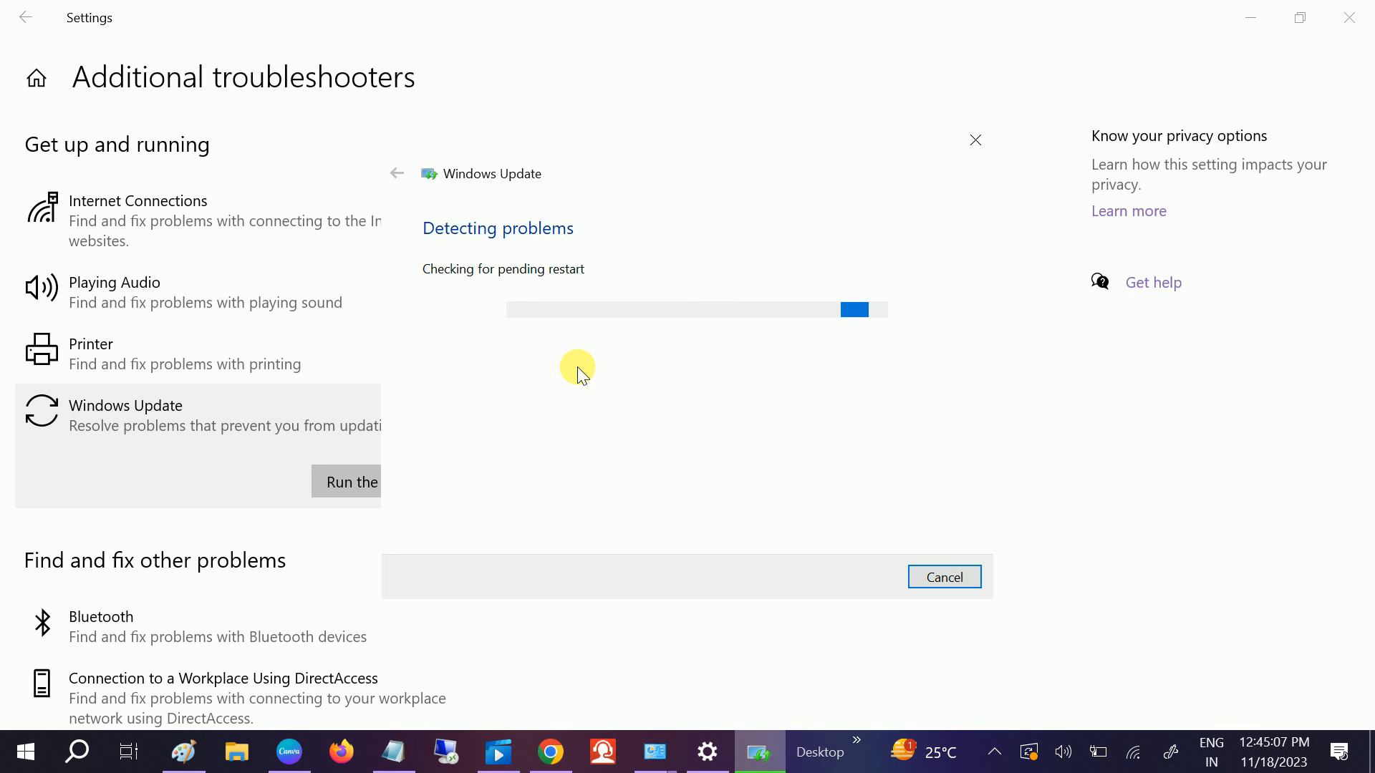
mouse_move(693, 266)
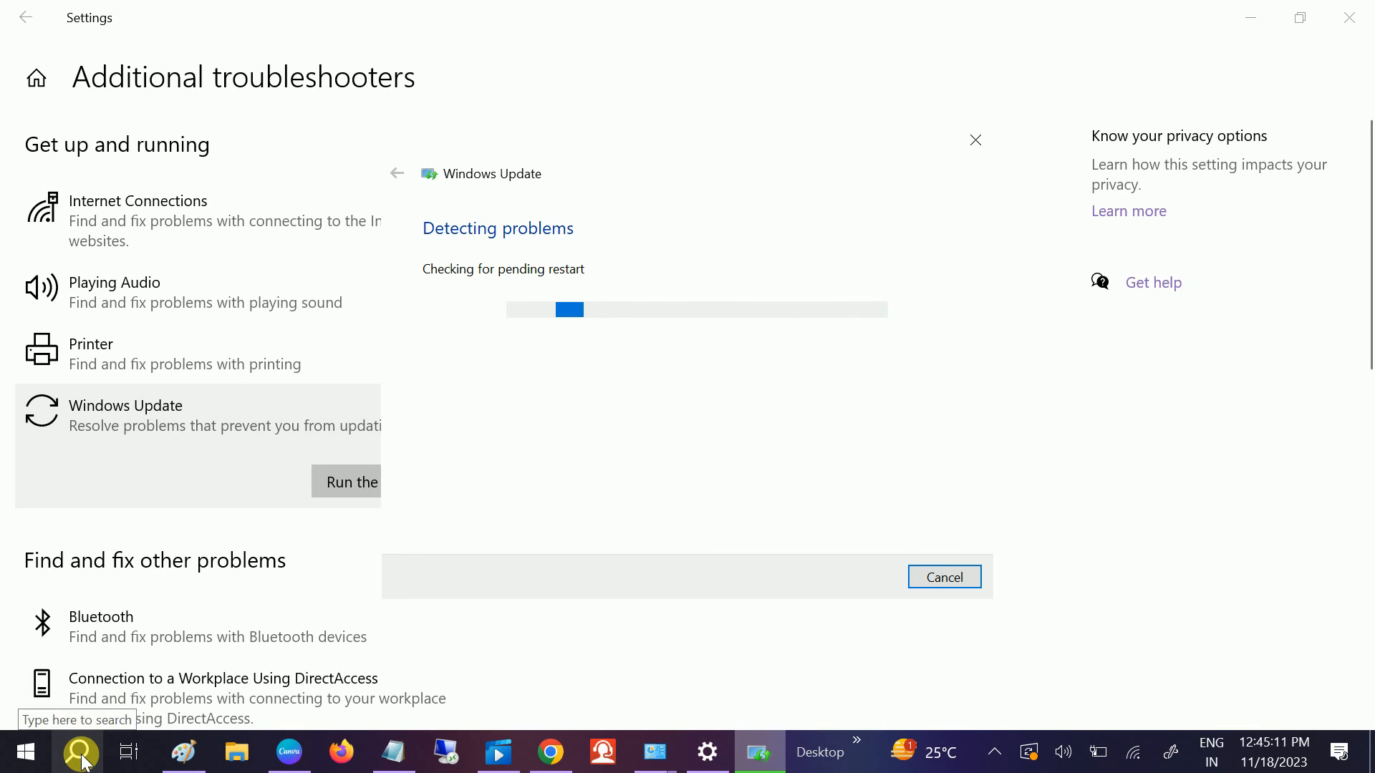
Search 'cmd' and launch Command Prompt while the troubleshooter keeps running
type("cmd")
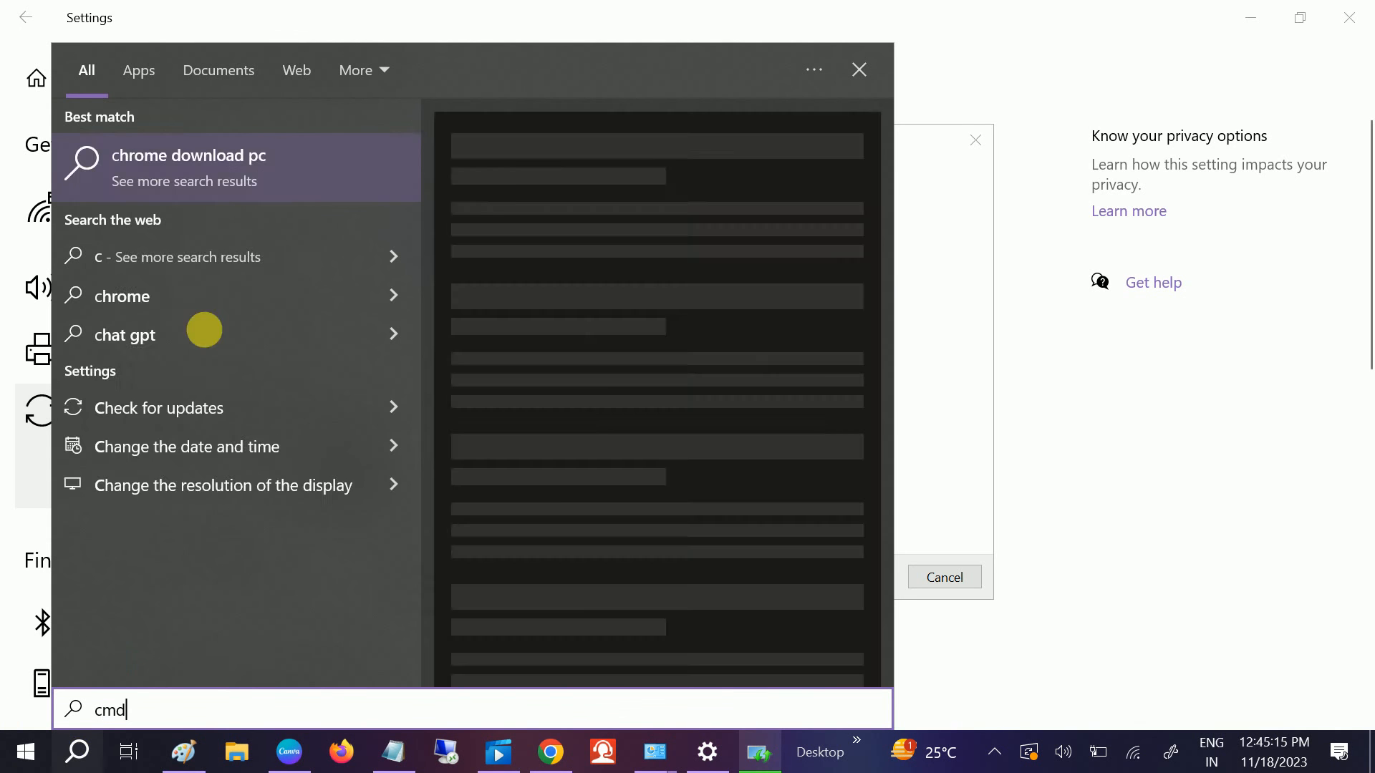
type("cmd")
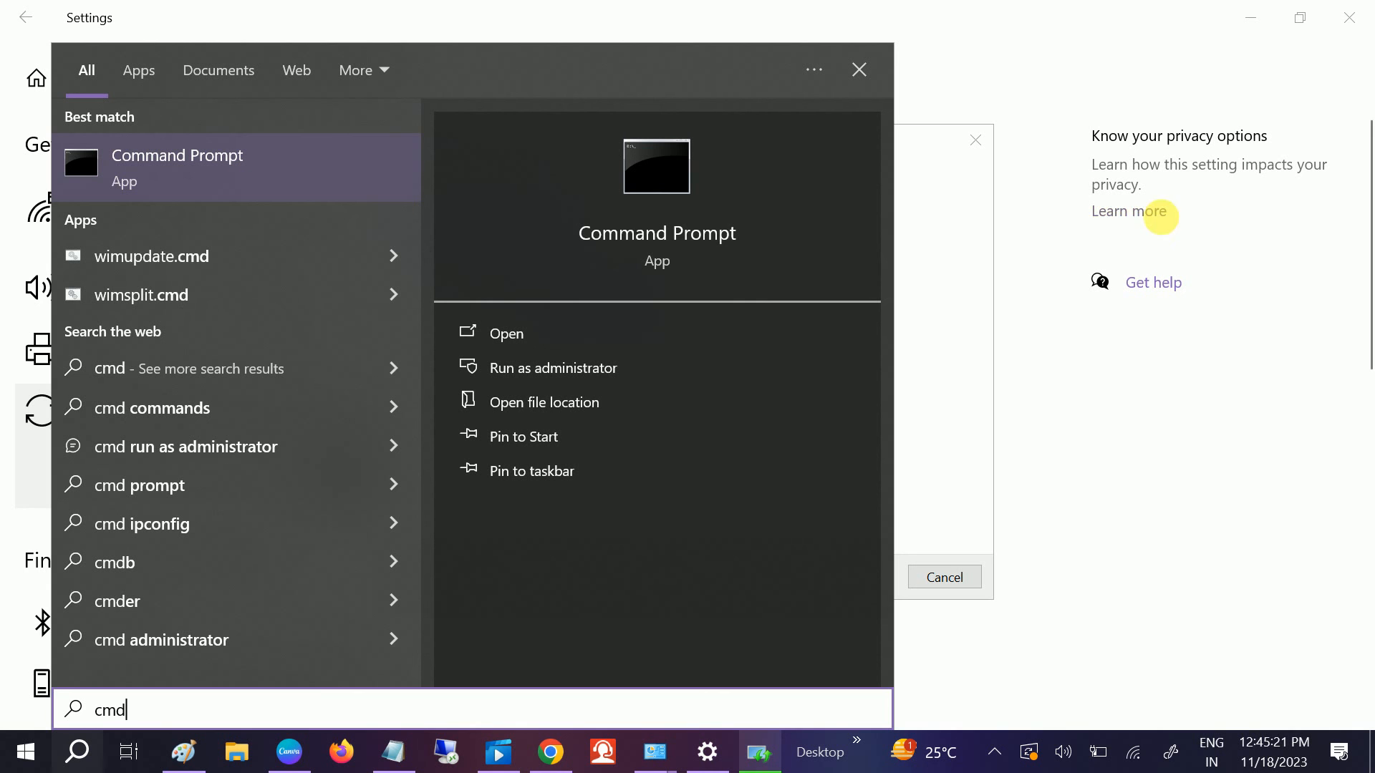
mouse_move(925, 219)
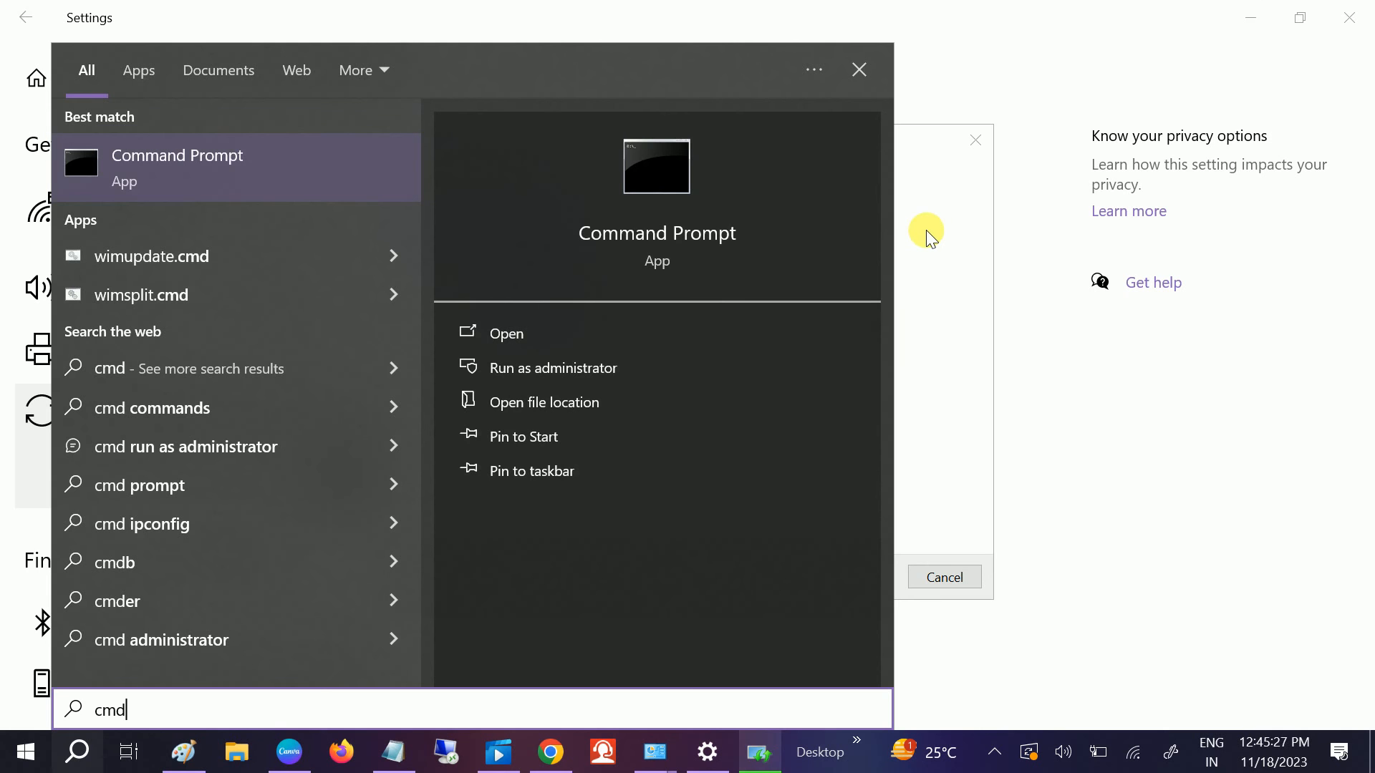
left_click(553, 368)
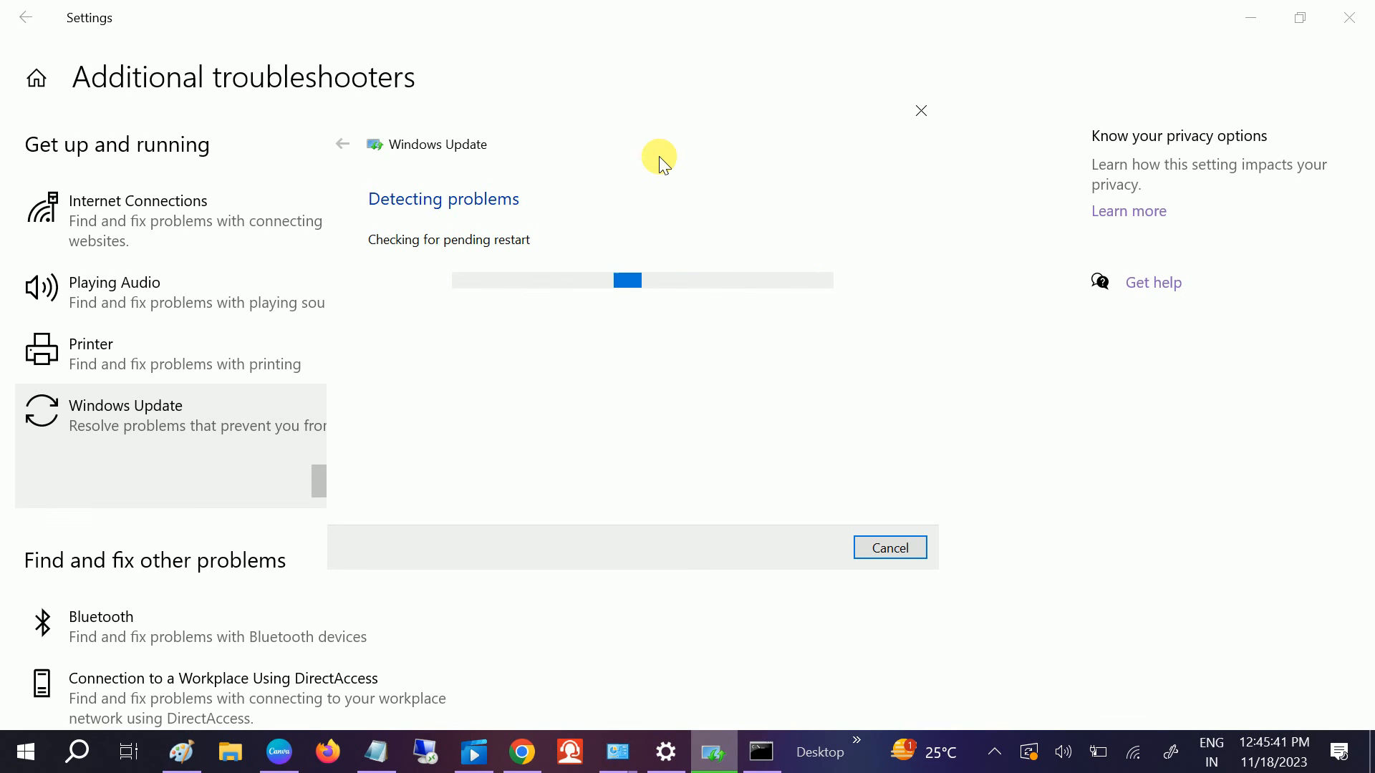
mouse_move(746, 309)
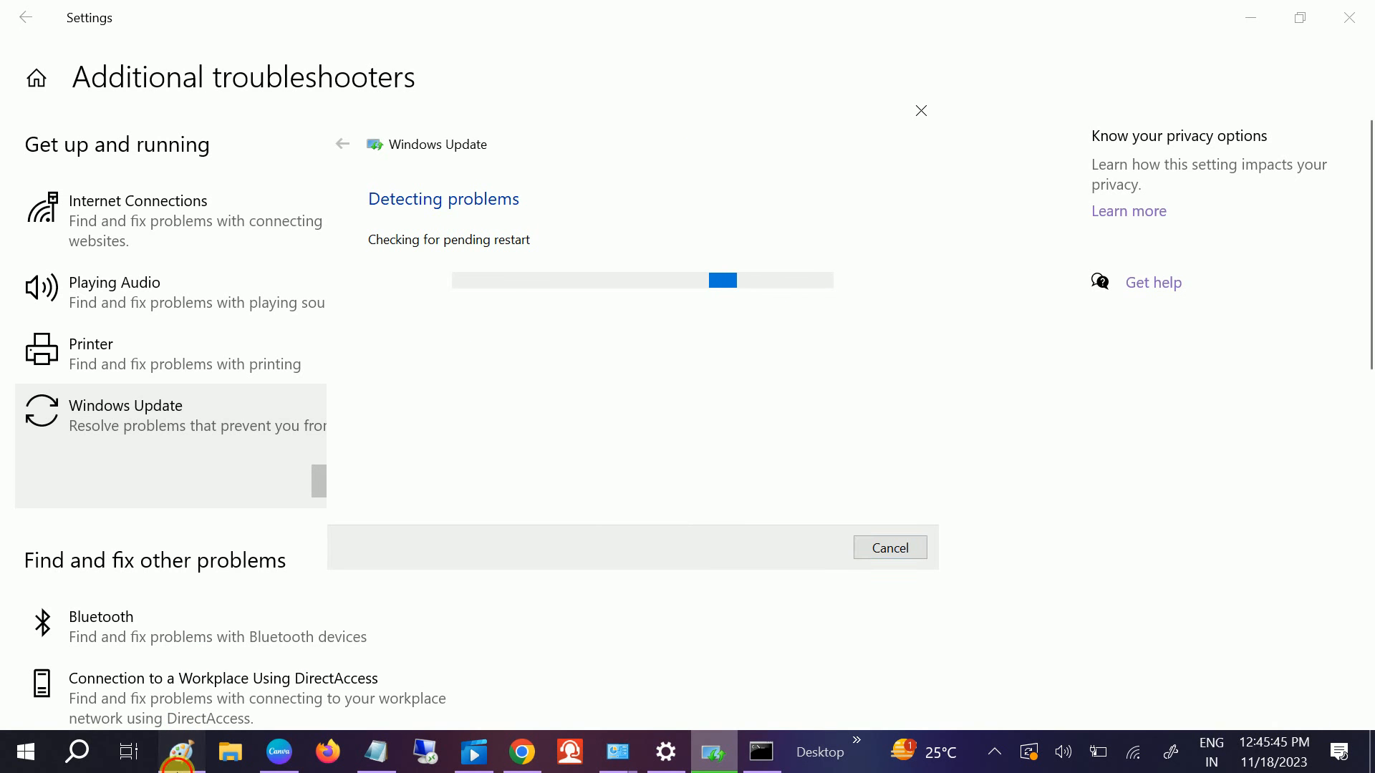
left_click(181, 752)
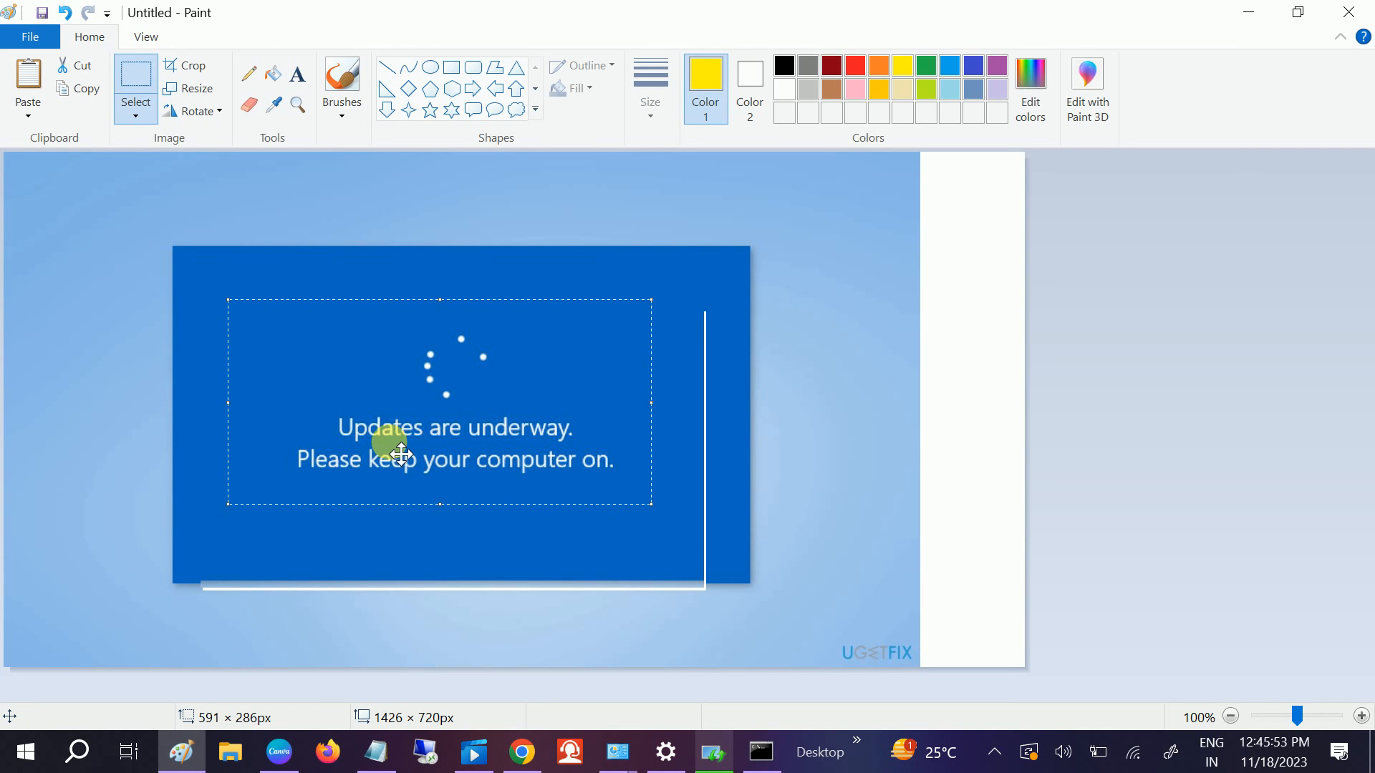
mouse_move(504, 508)
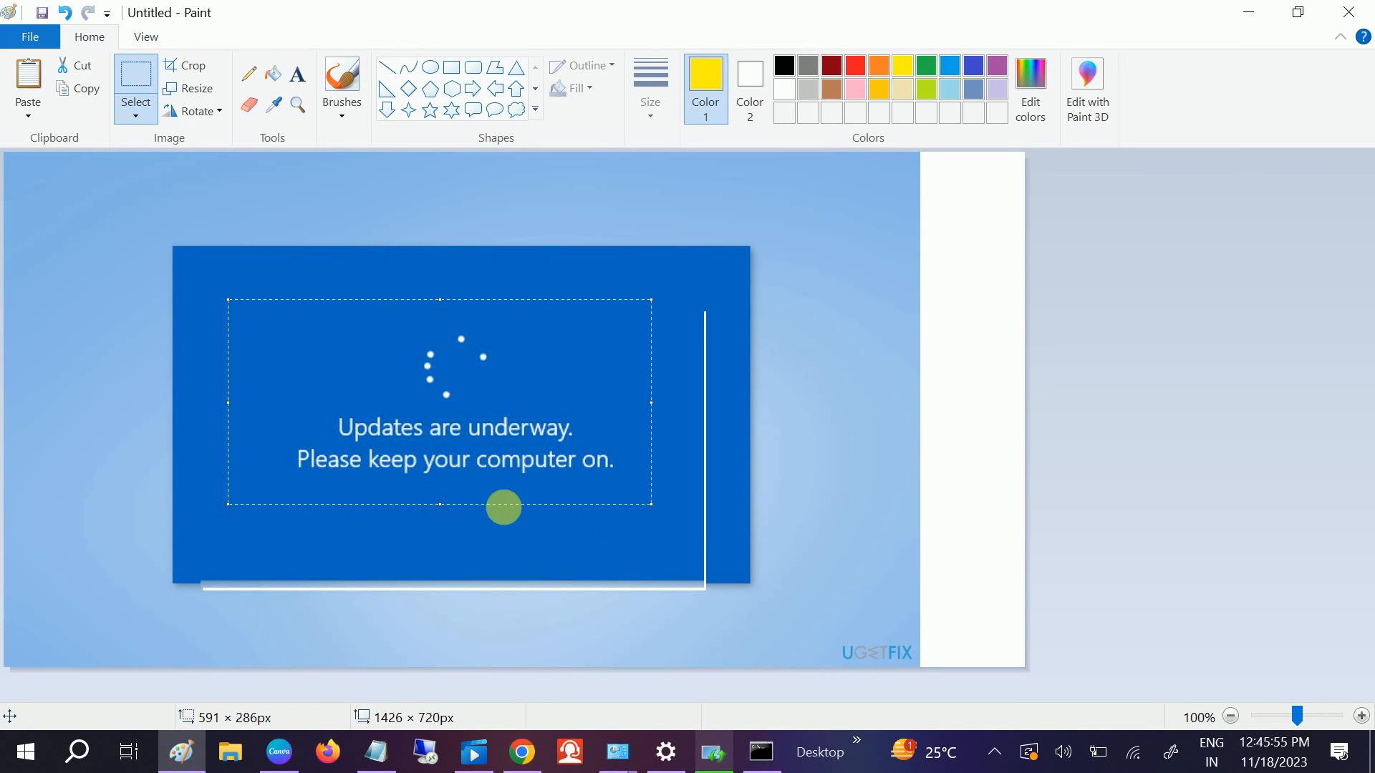
mouse_move(1303, 52)
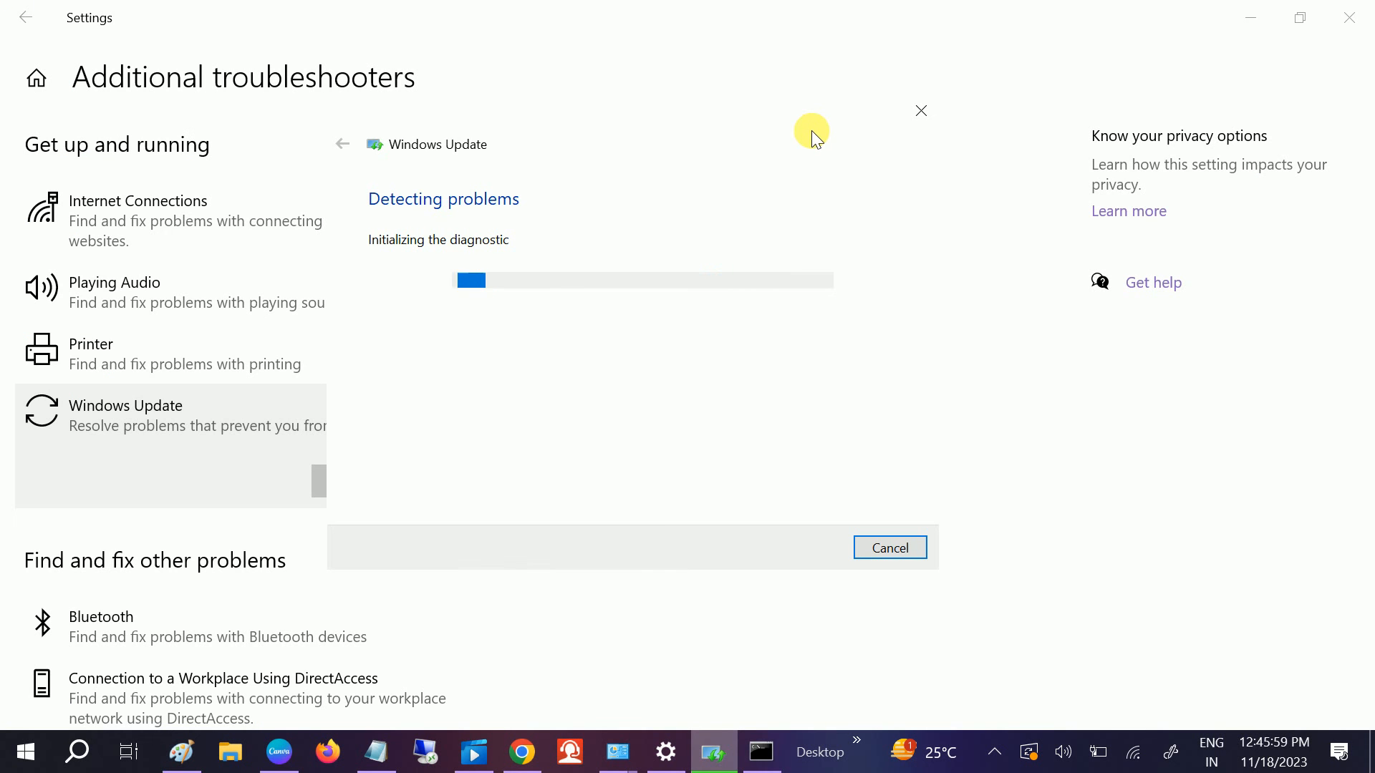
mouse_move(436, 296)
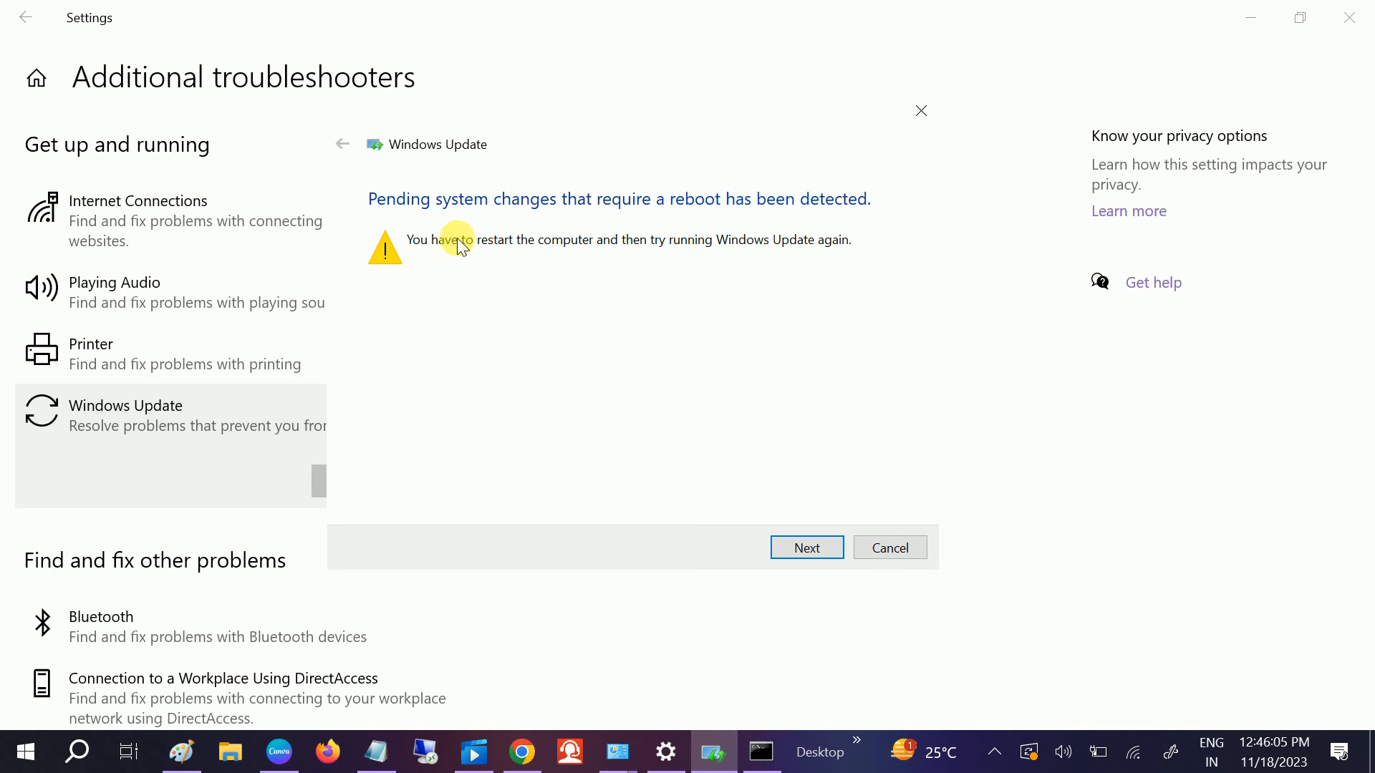
mouse_move(437, 262)
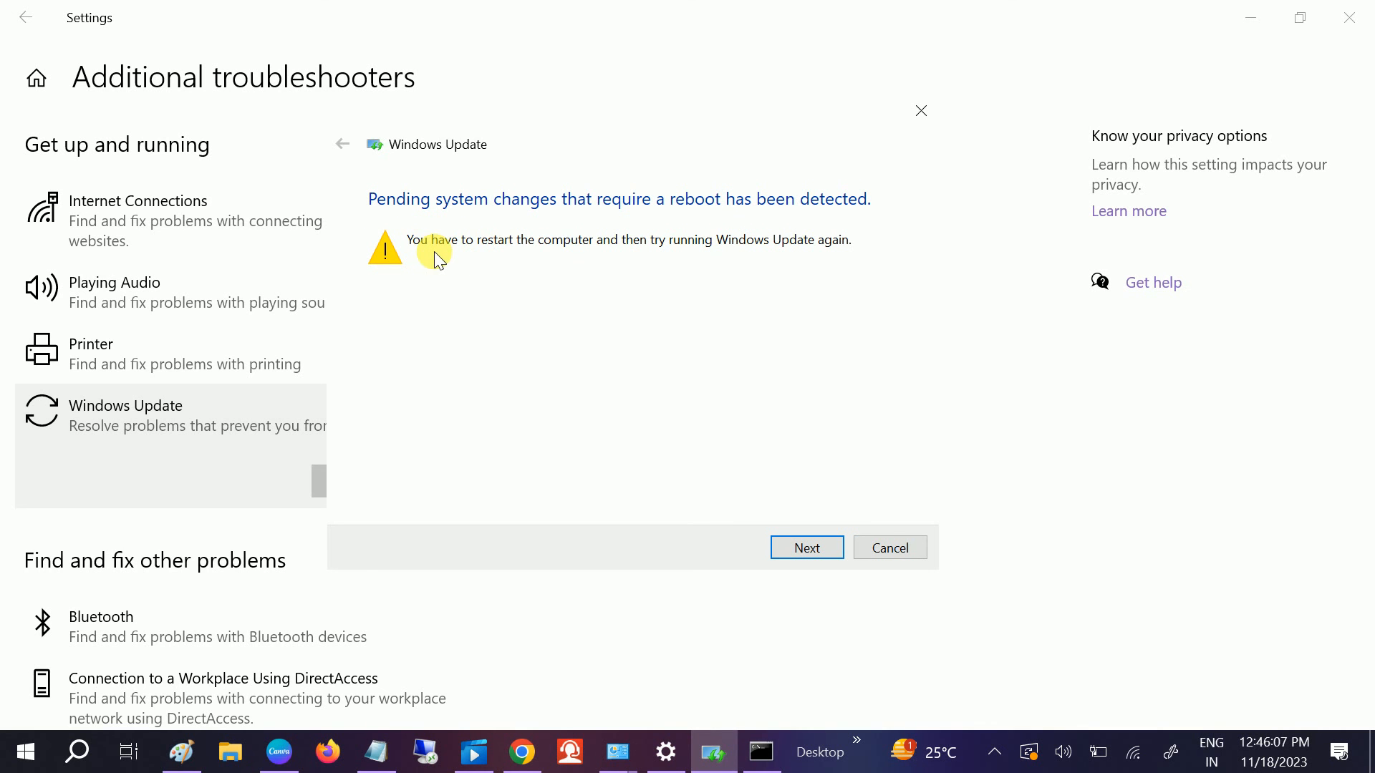
mouse_move(666, 267)
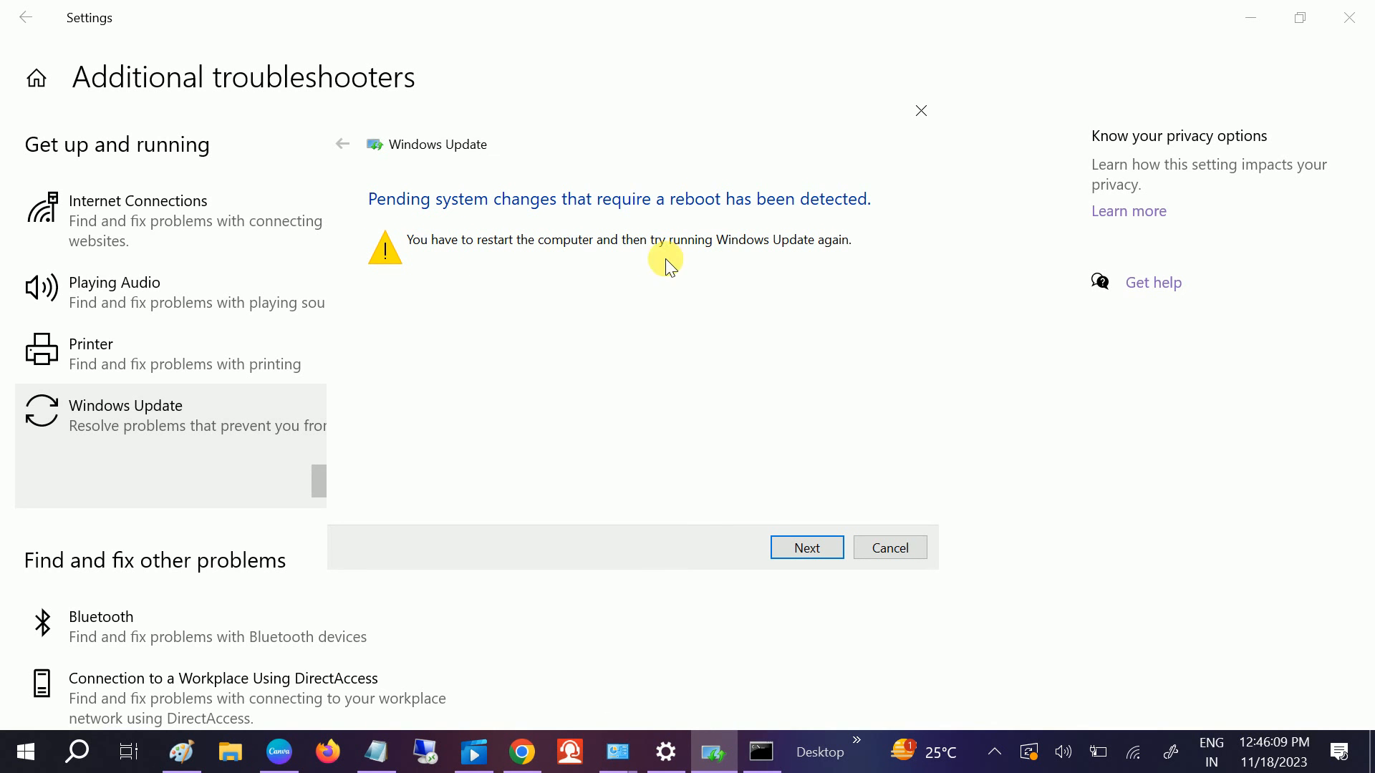
mouse_move(834, 249)
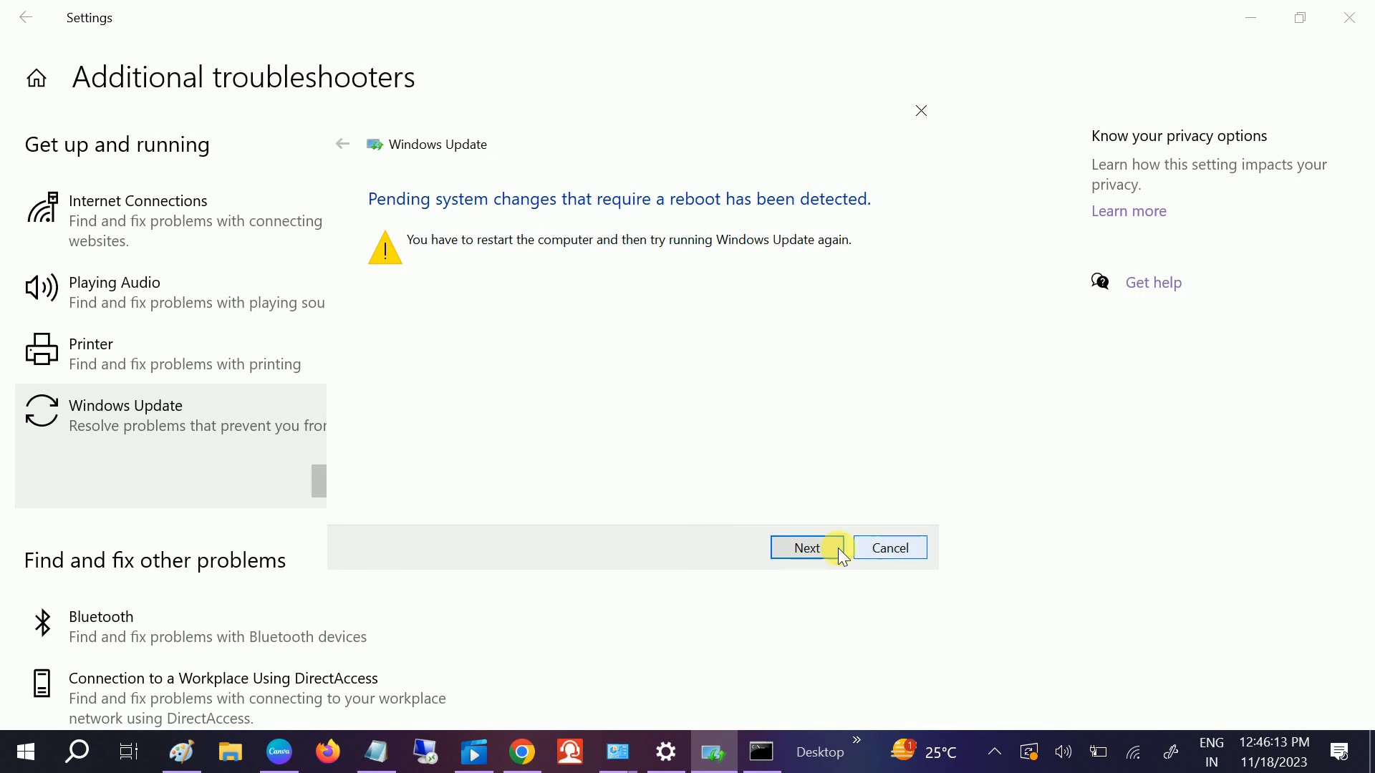
mouse_move(885, 559)
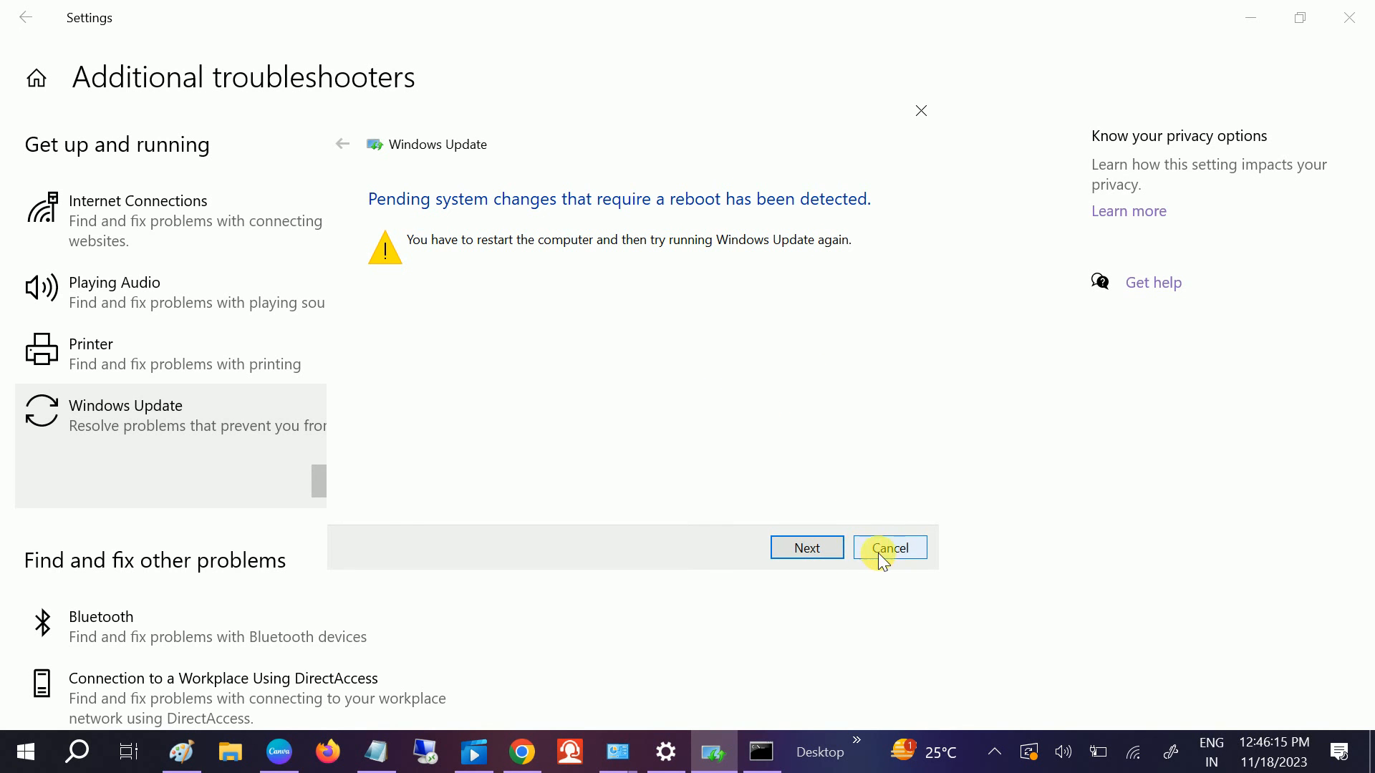
Cancel the troubleshooter's pending-reboot result, returning to Additional troubleshooters
left_click(888, 547)
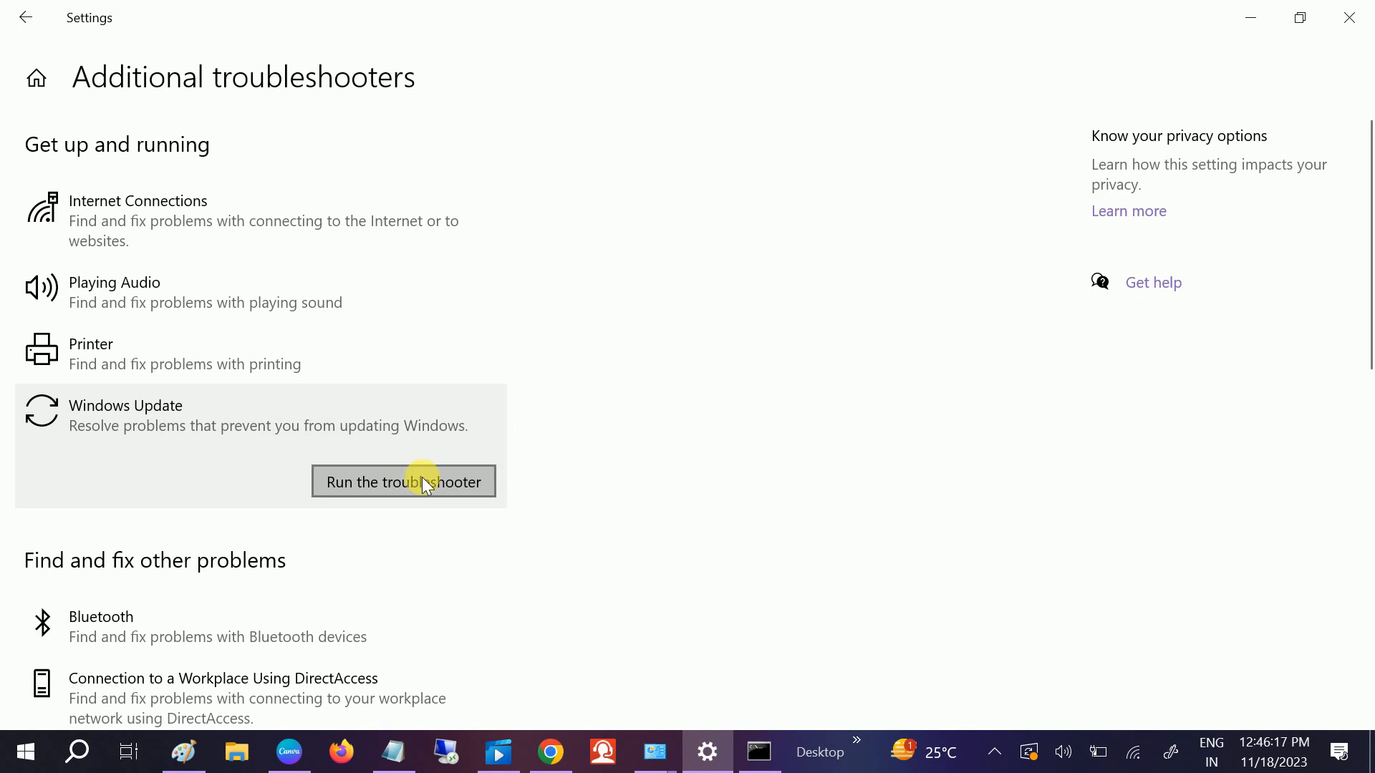
mouse_move(1357, 22)
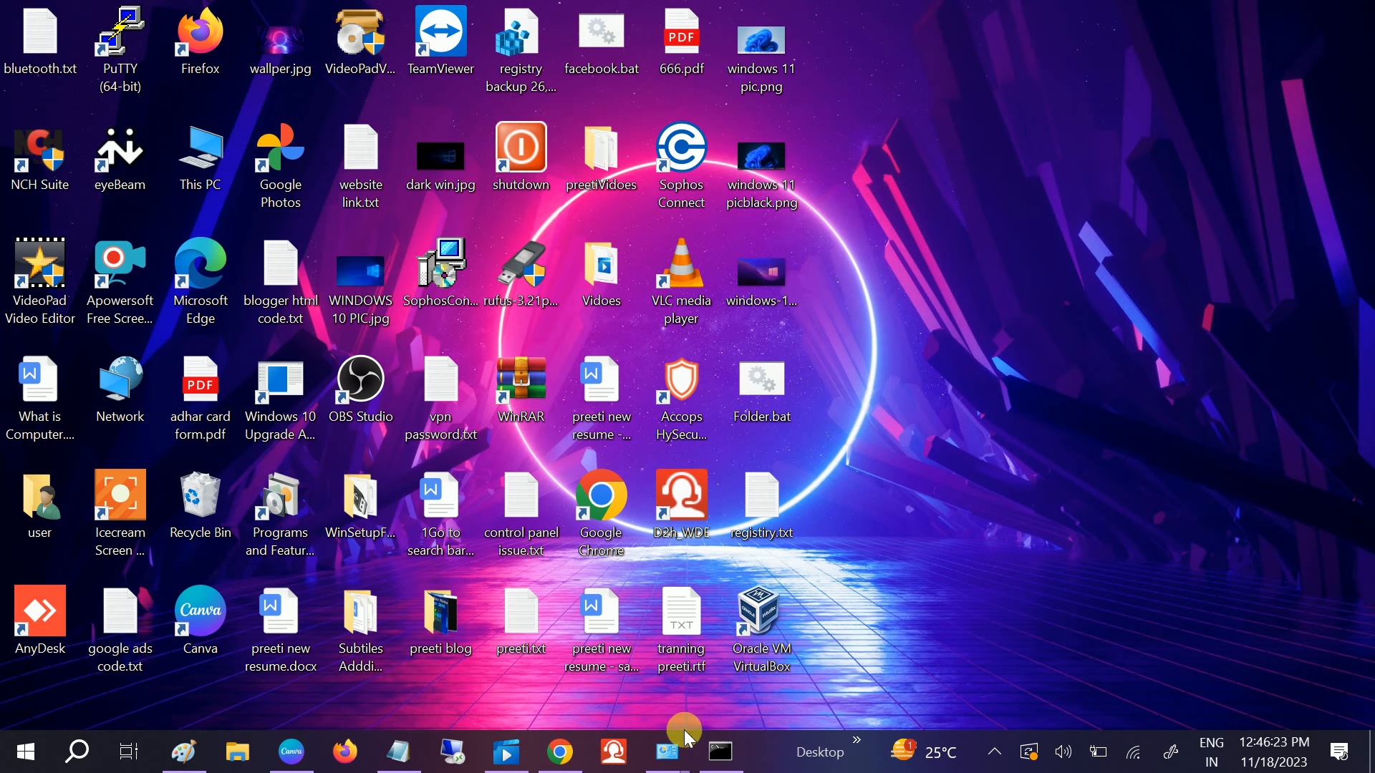
Run sfc /scannow in the admin Command Prompt, which reports a pending repair needing a reboot
left_click(719, 752)
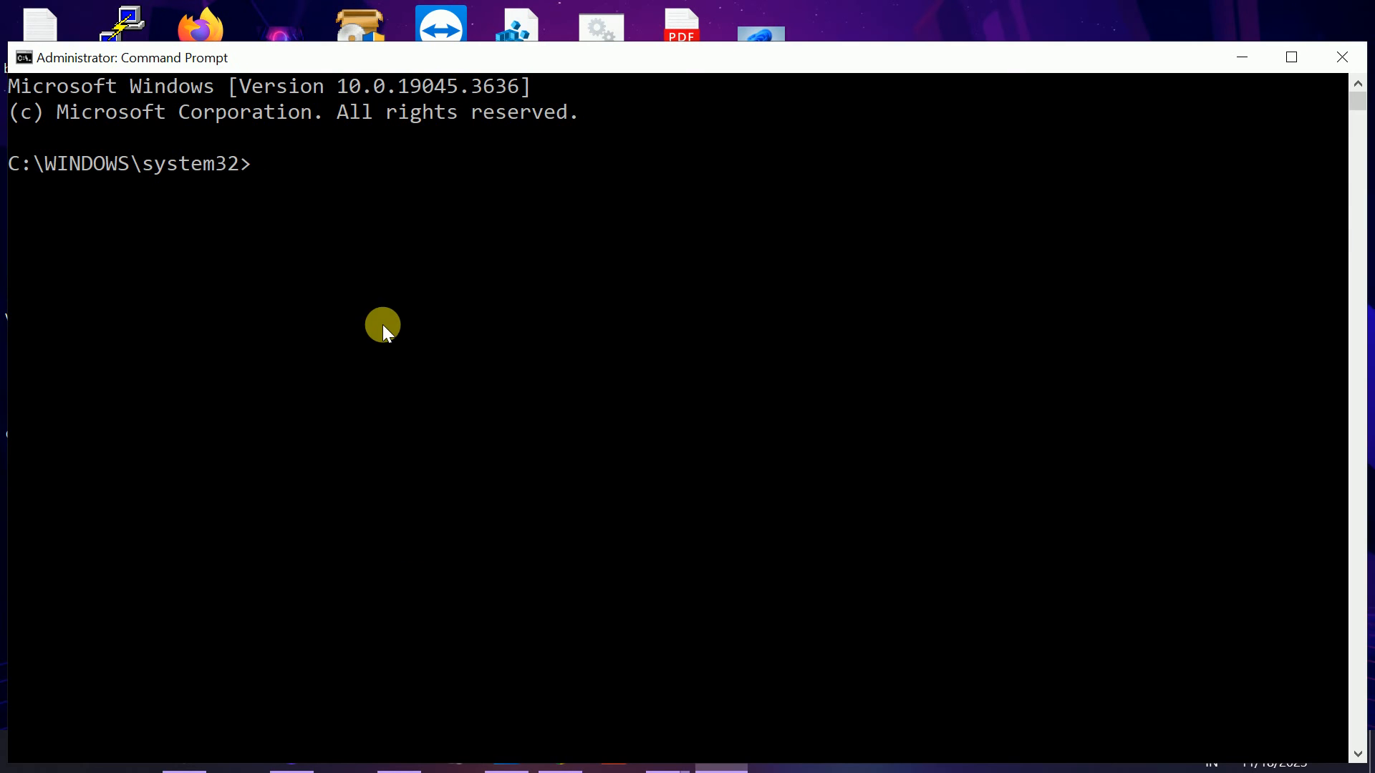
type("sfc")
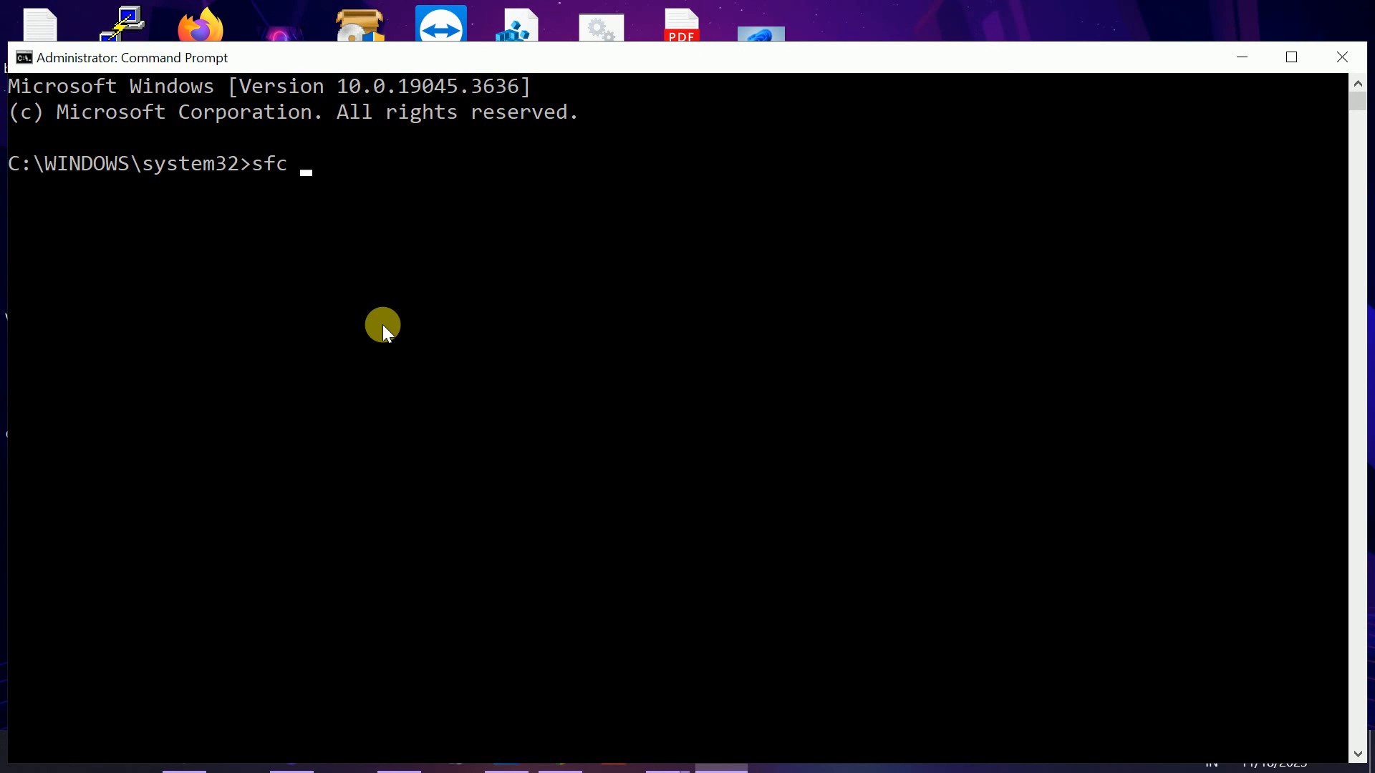
type("/scam")
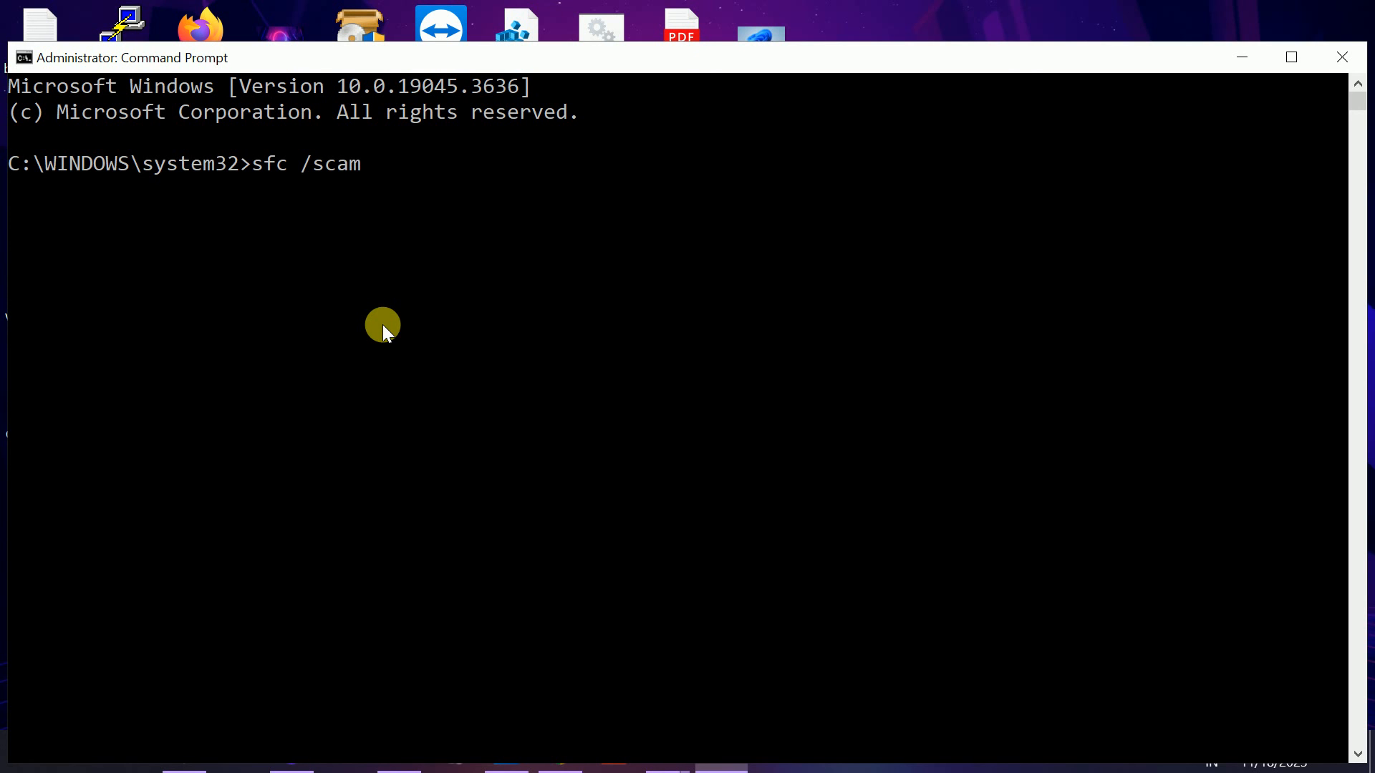
type("nn")
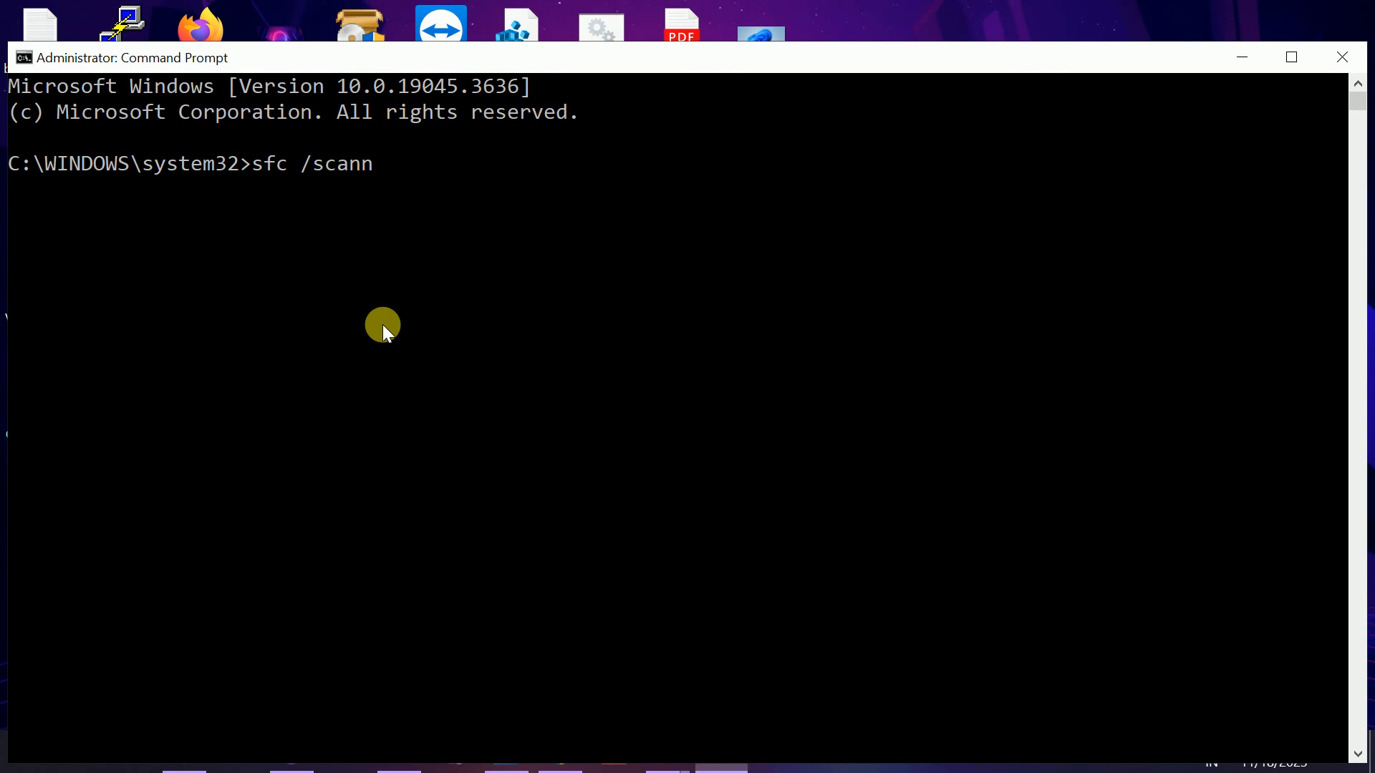
key("Return")
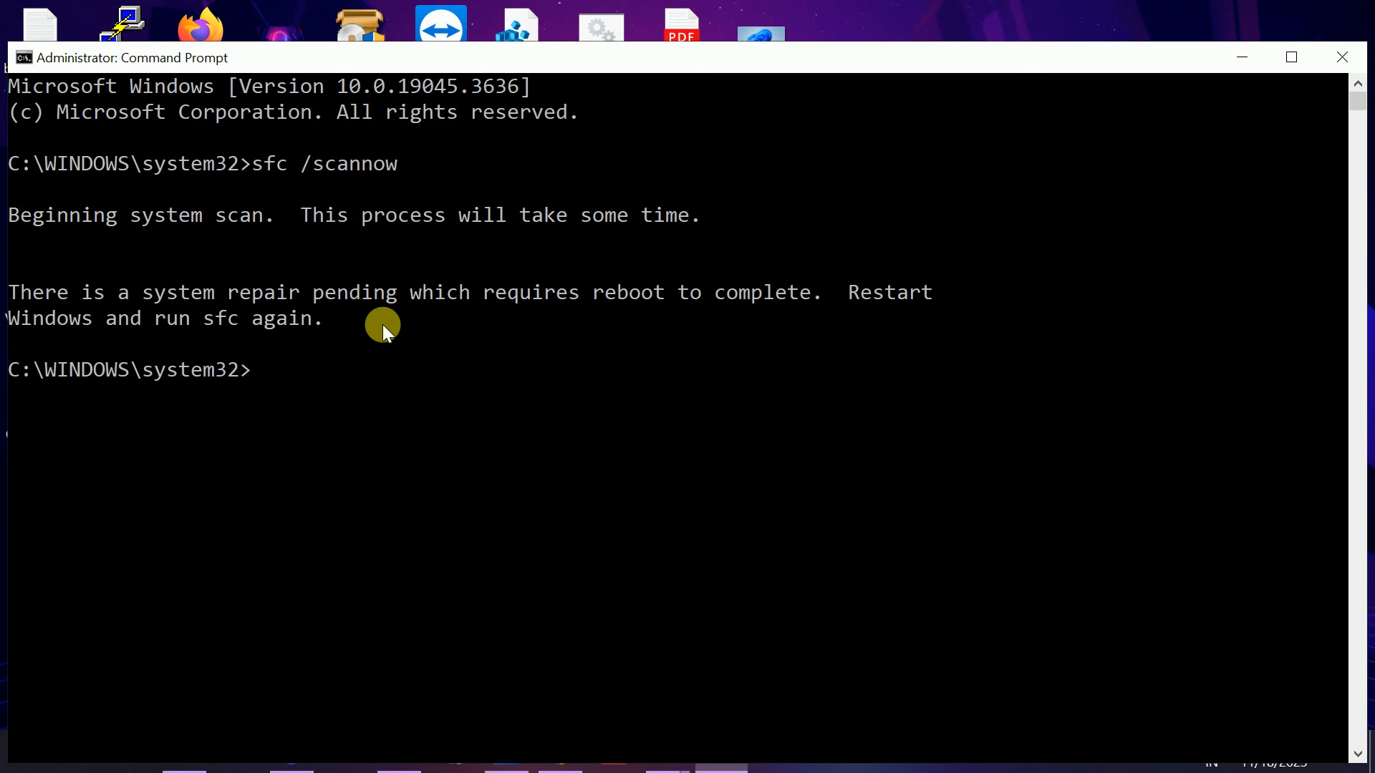
mouse_move(331, 290)
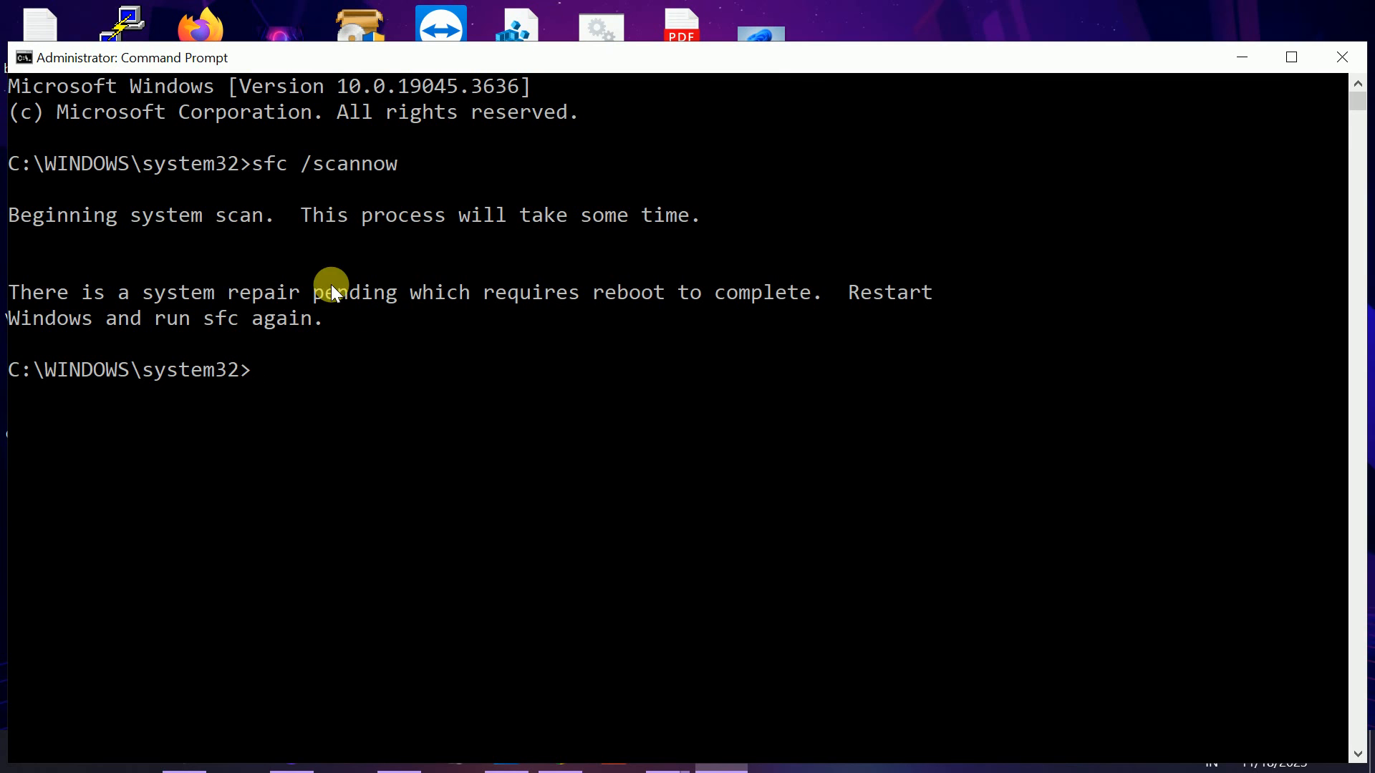
left_click(1290, 56)
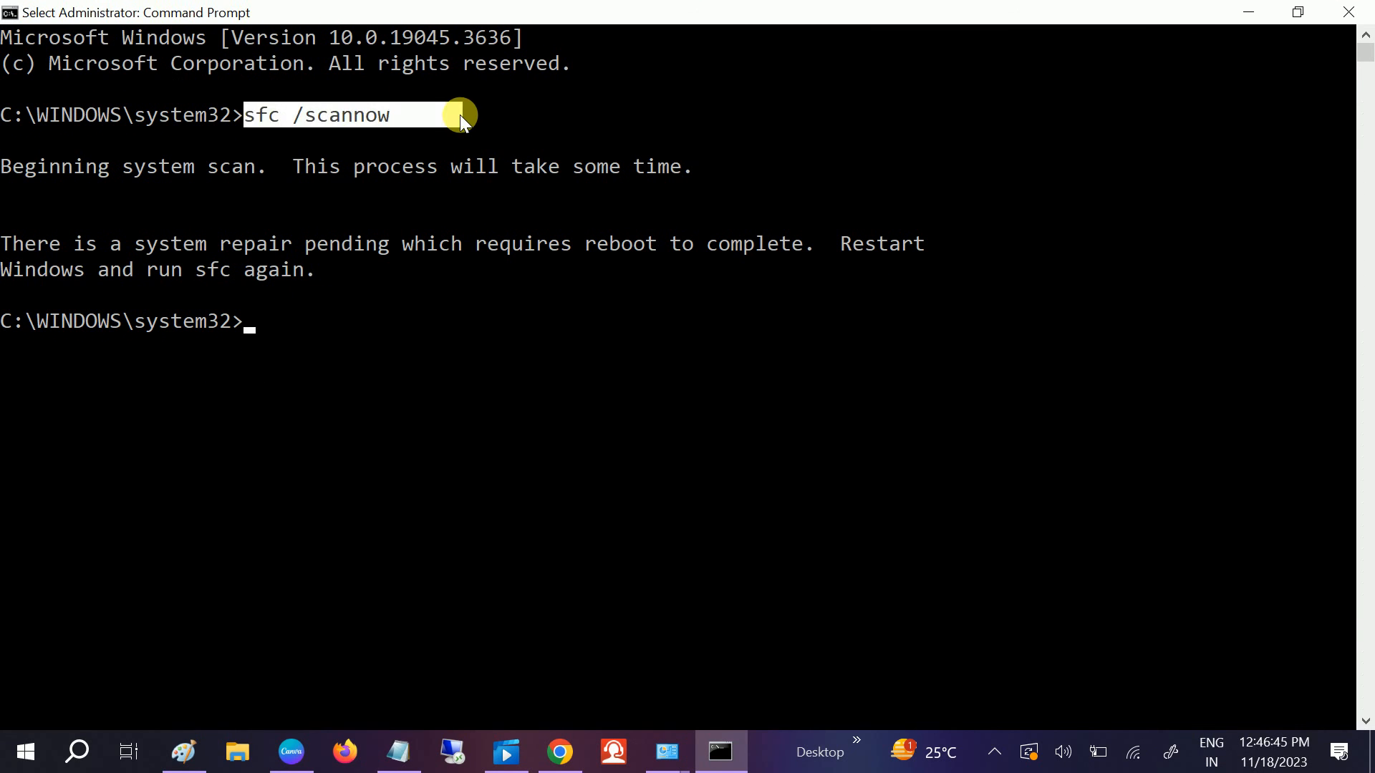
mouse_move(388, 244)
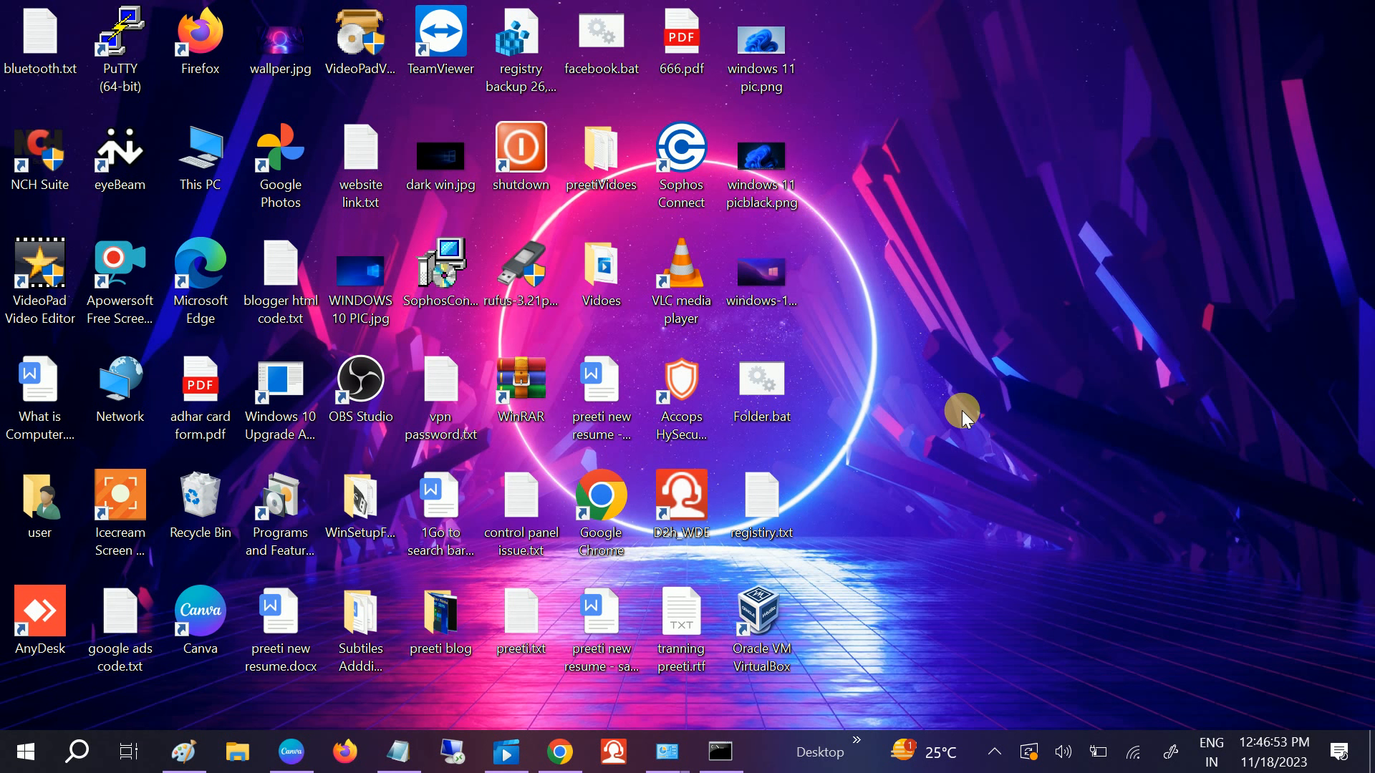
mouse_move(815, 545)
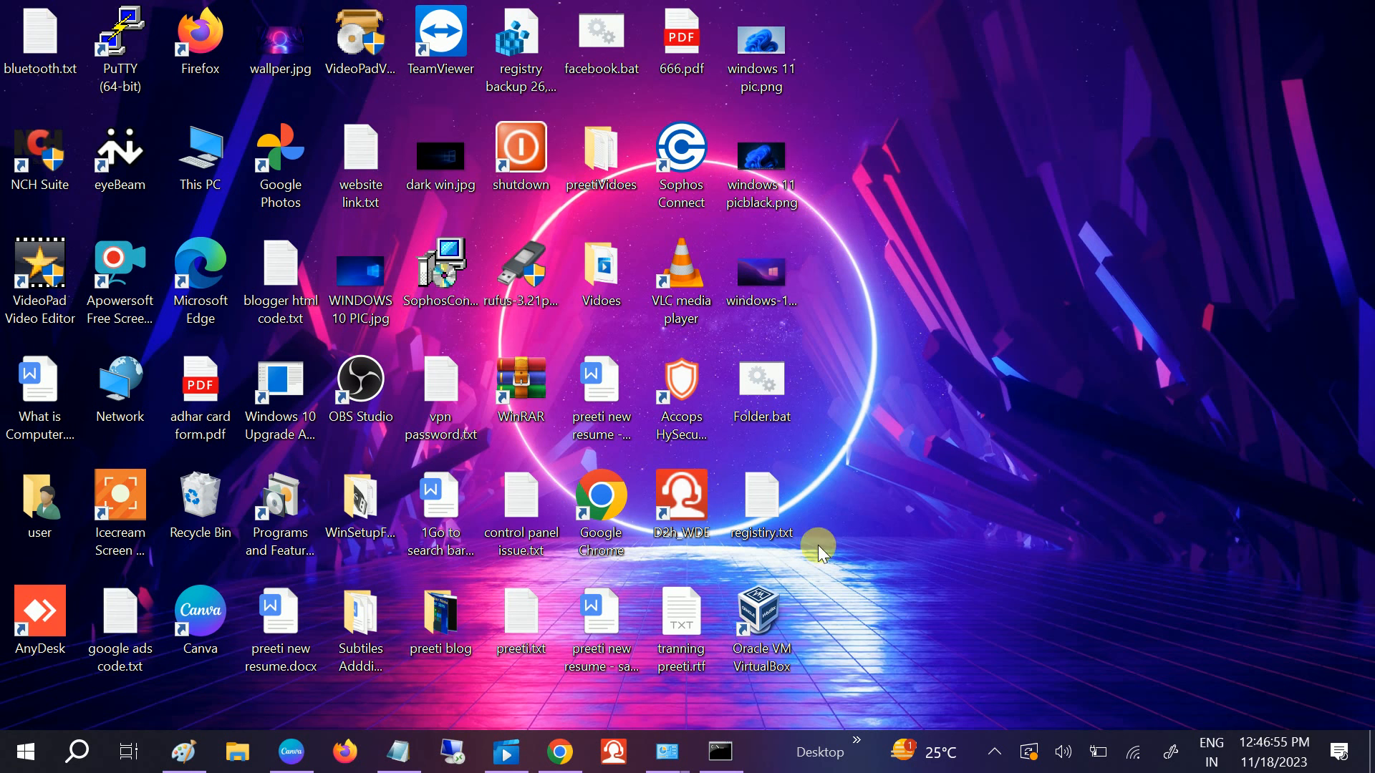
mouse_move(50, 702)
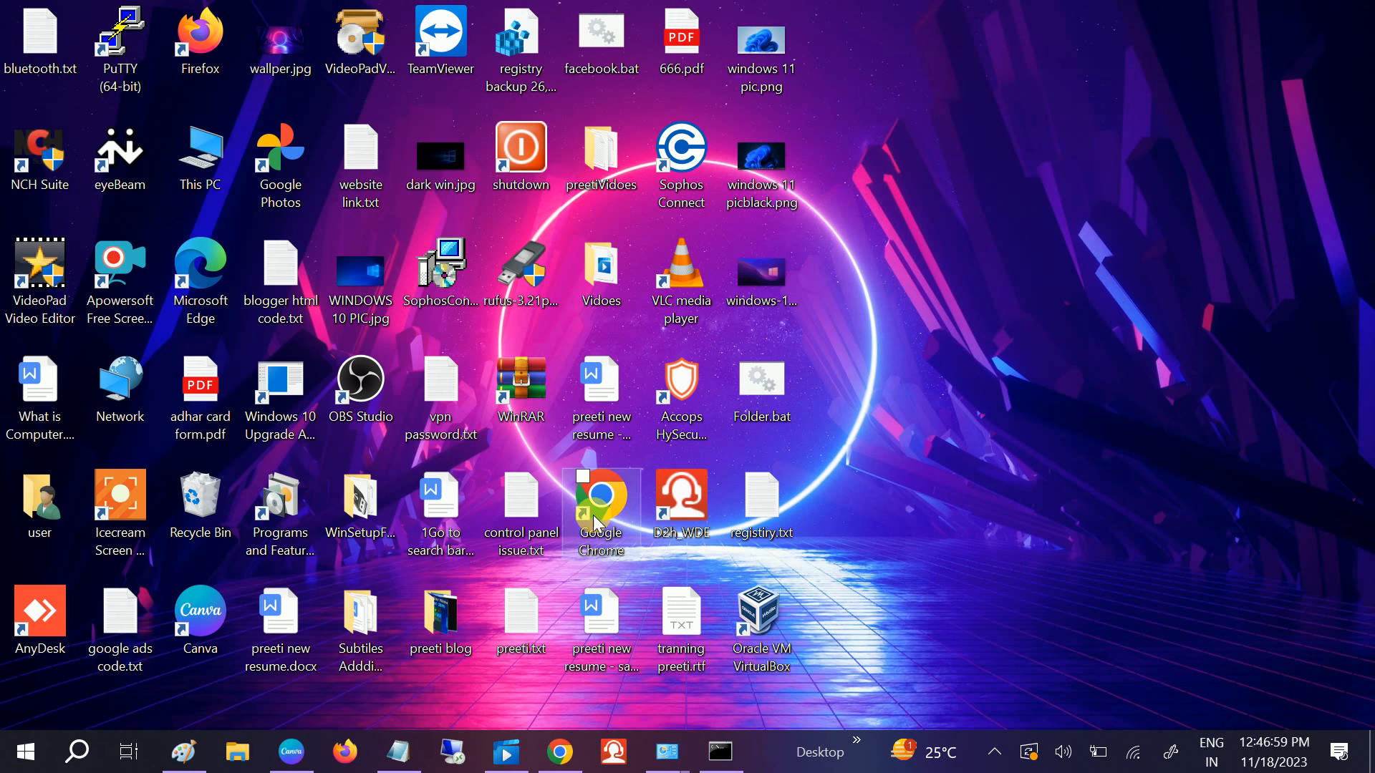
Launch Google Chrome from its desktop shortcut
double_click(600, 504)
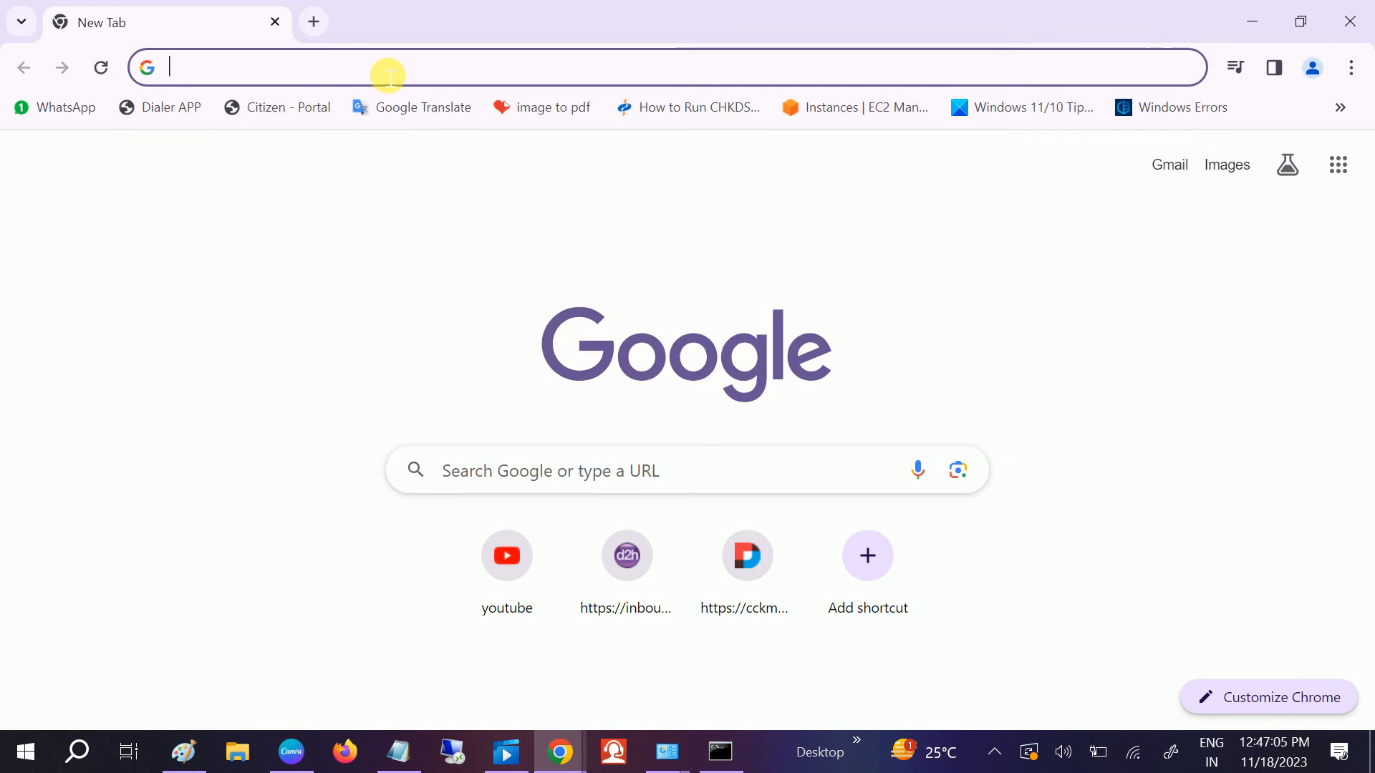
Search 'windows 10' and go to Microsoft's Download Windows 10 page
type("windows")
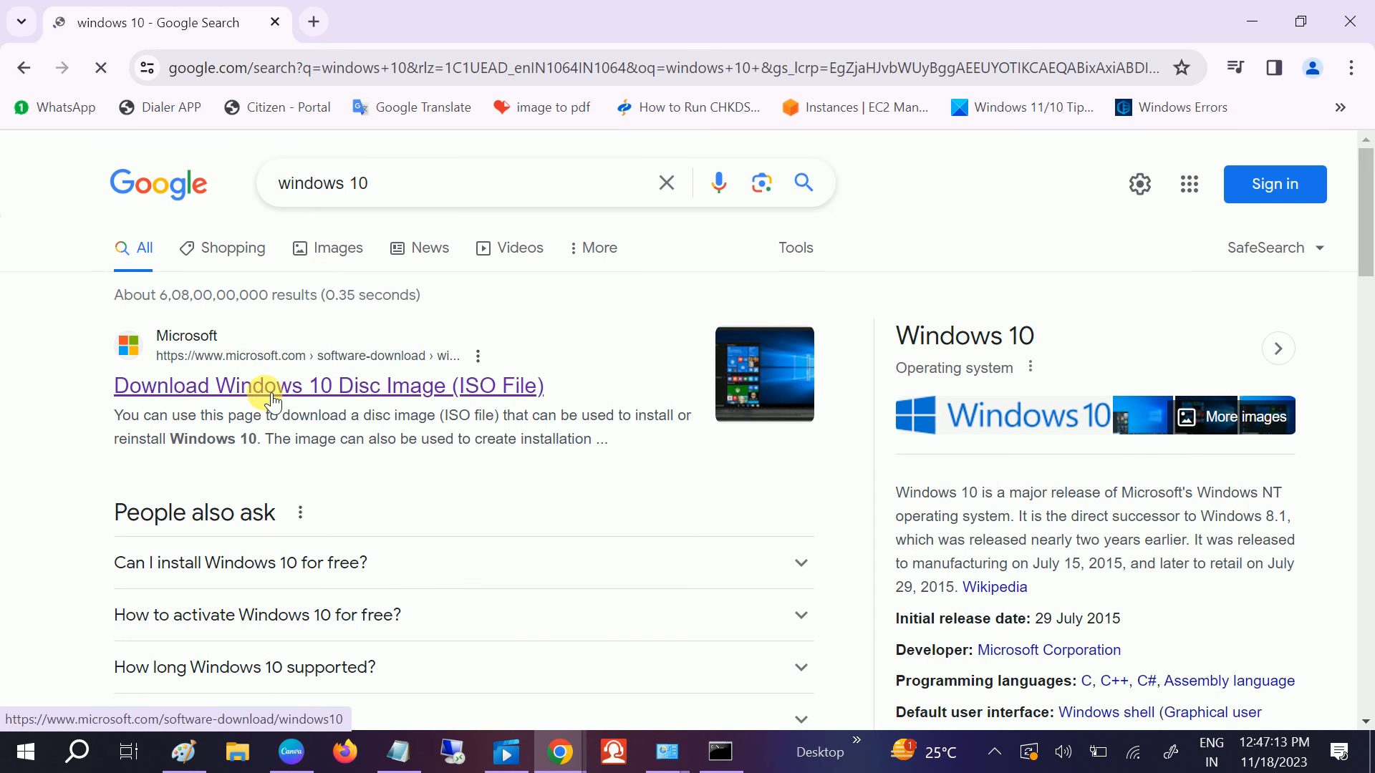
left_click(272, 391)
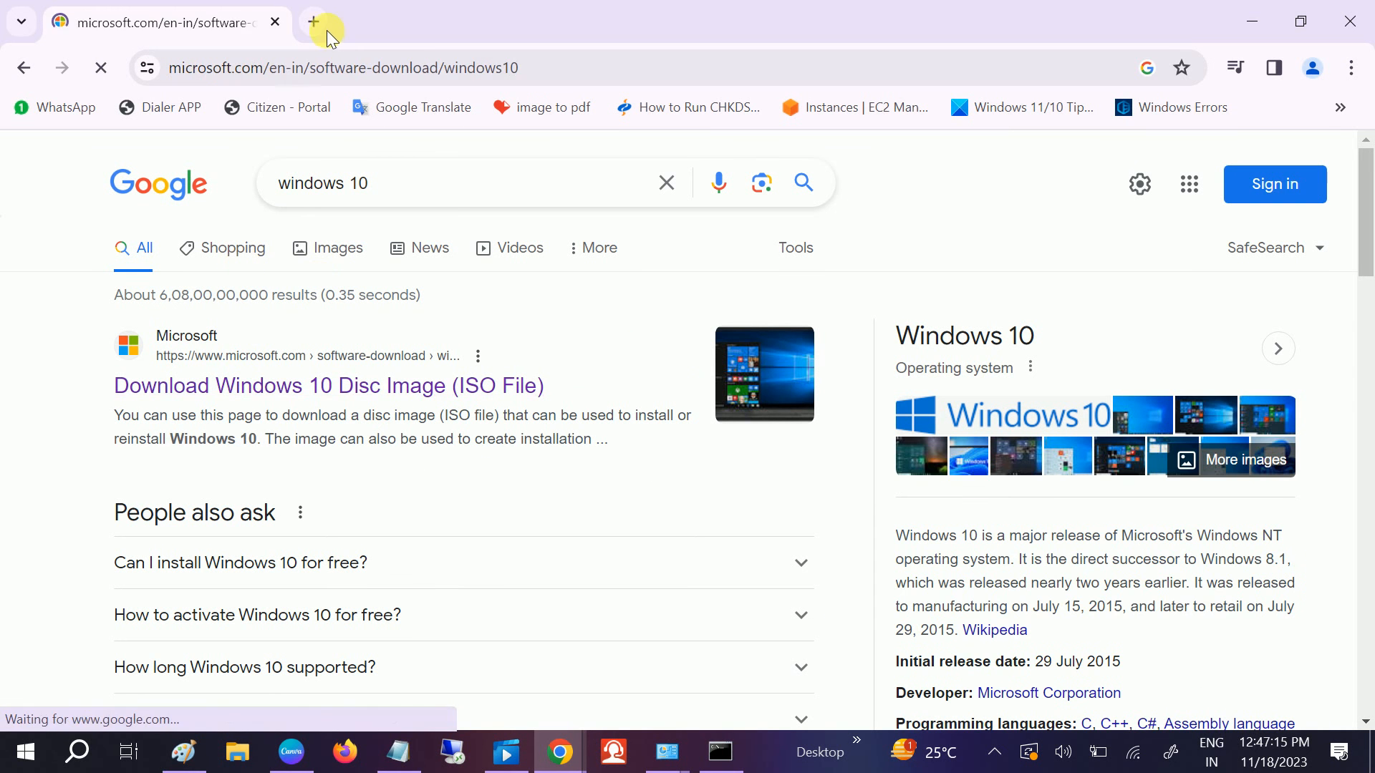
In a new tab, search 'windows 11' and go to Microsoft's Download Windows 11 page
left_click(313, 21)
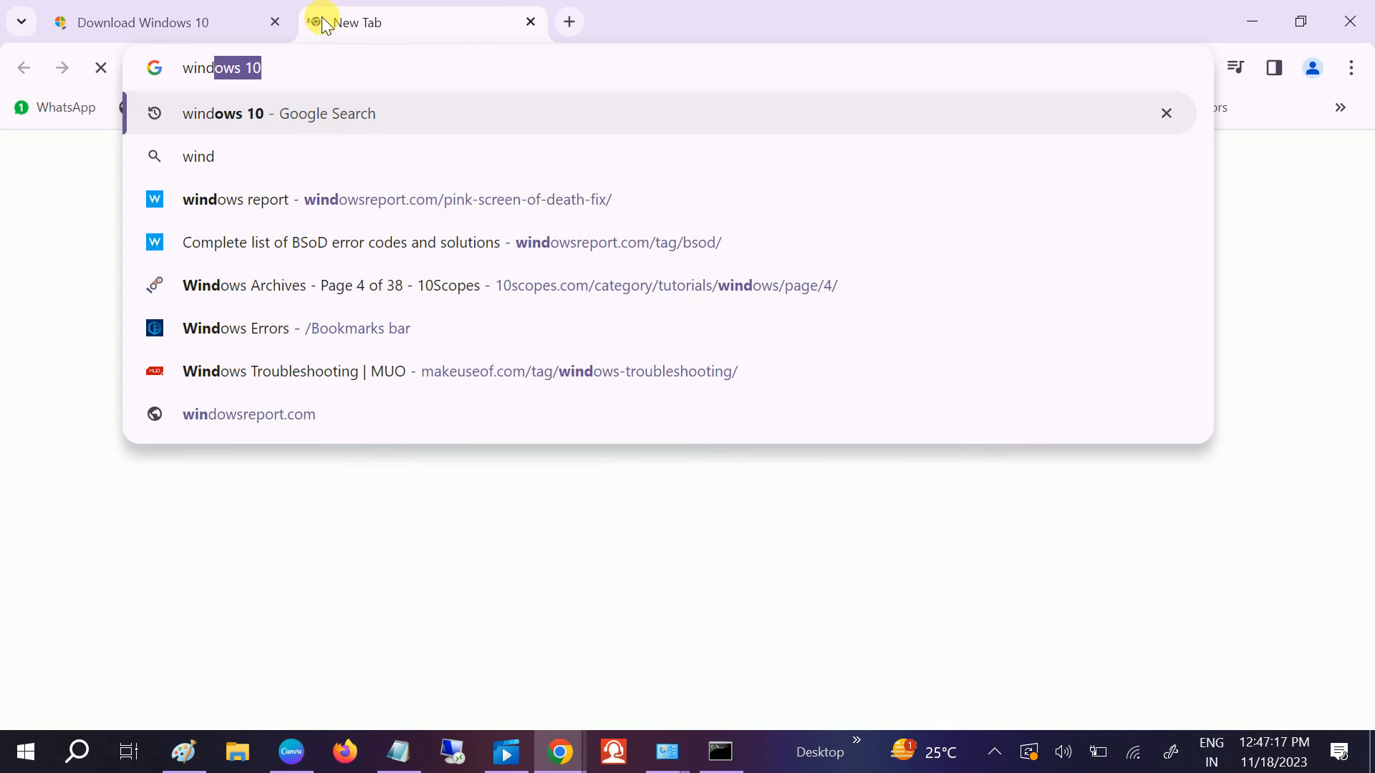
type("101")
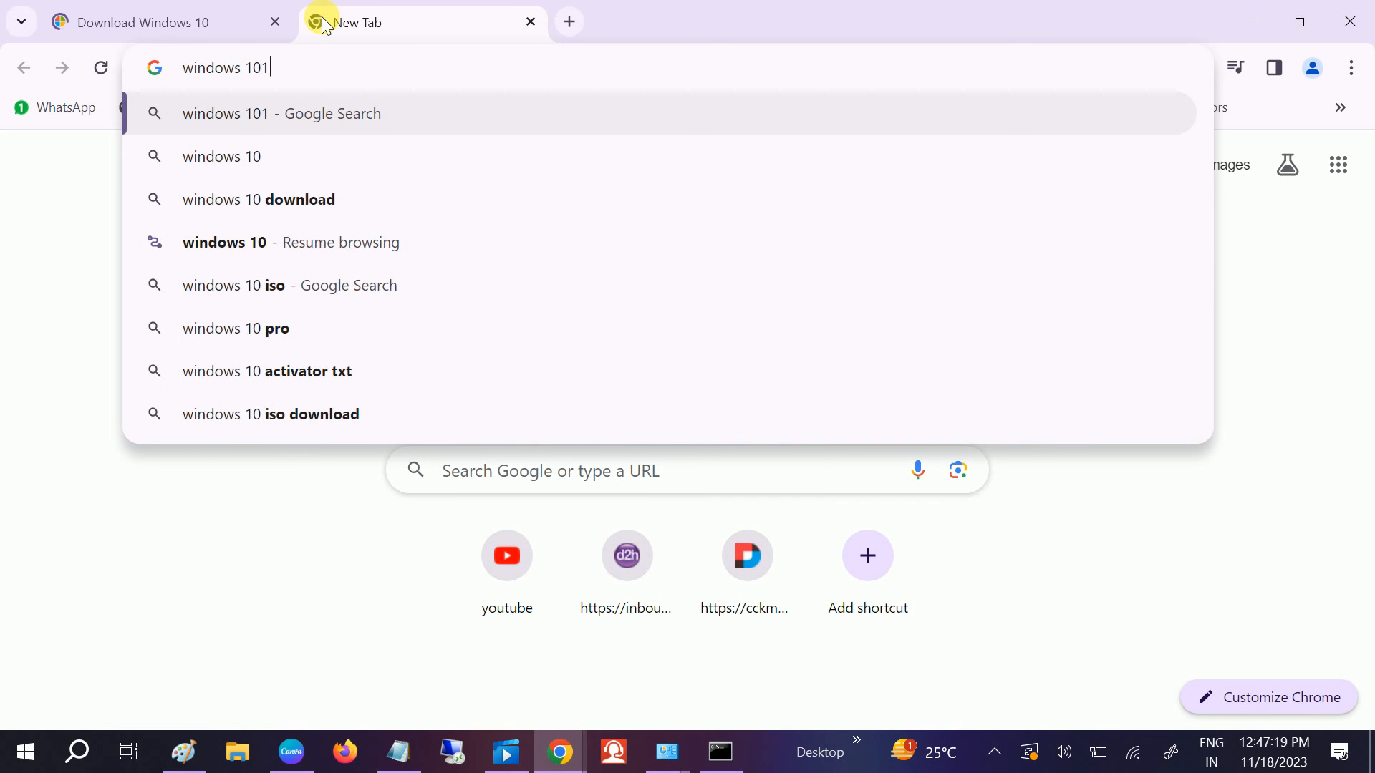
key("Return")
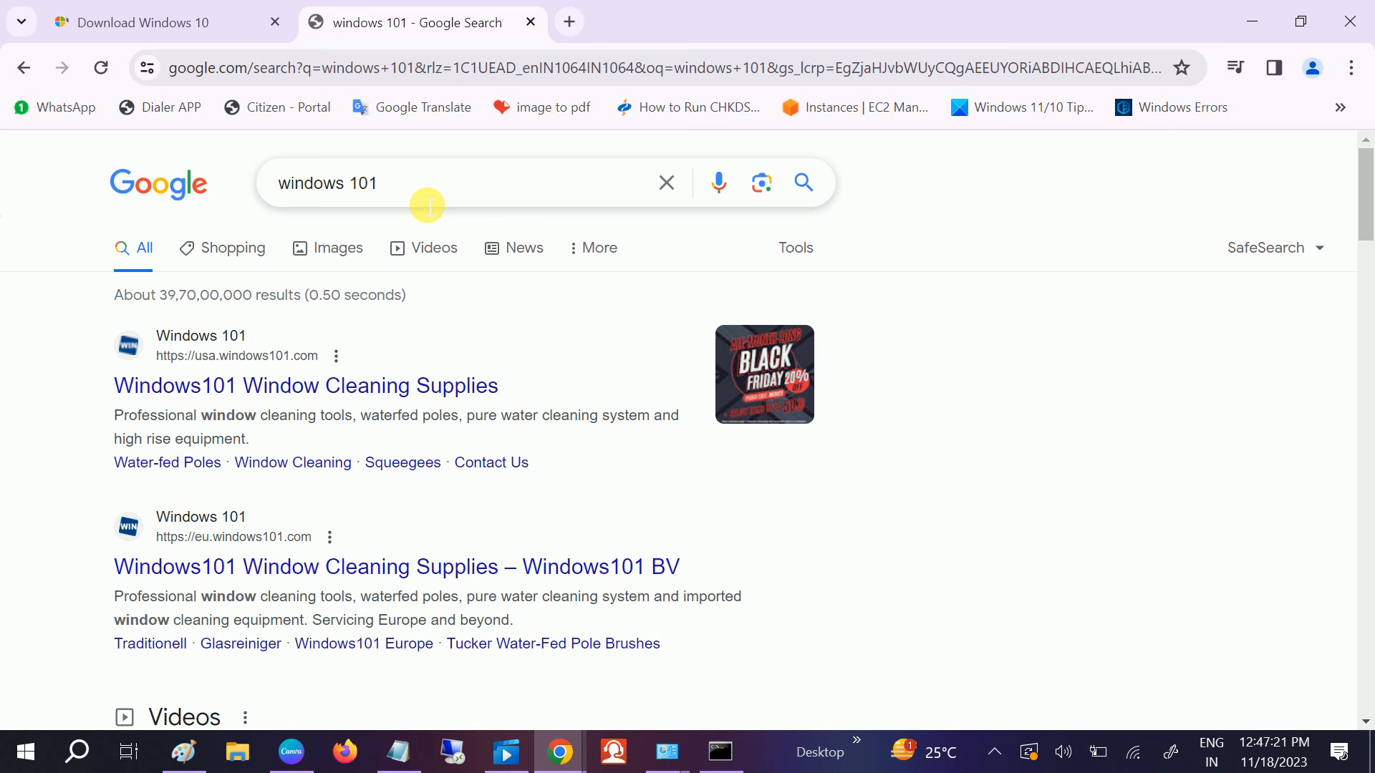
left_click(455, 183)
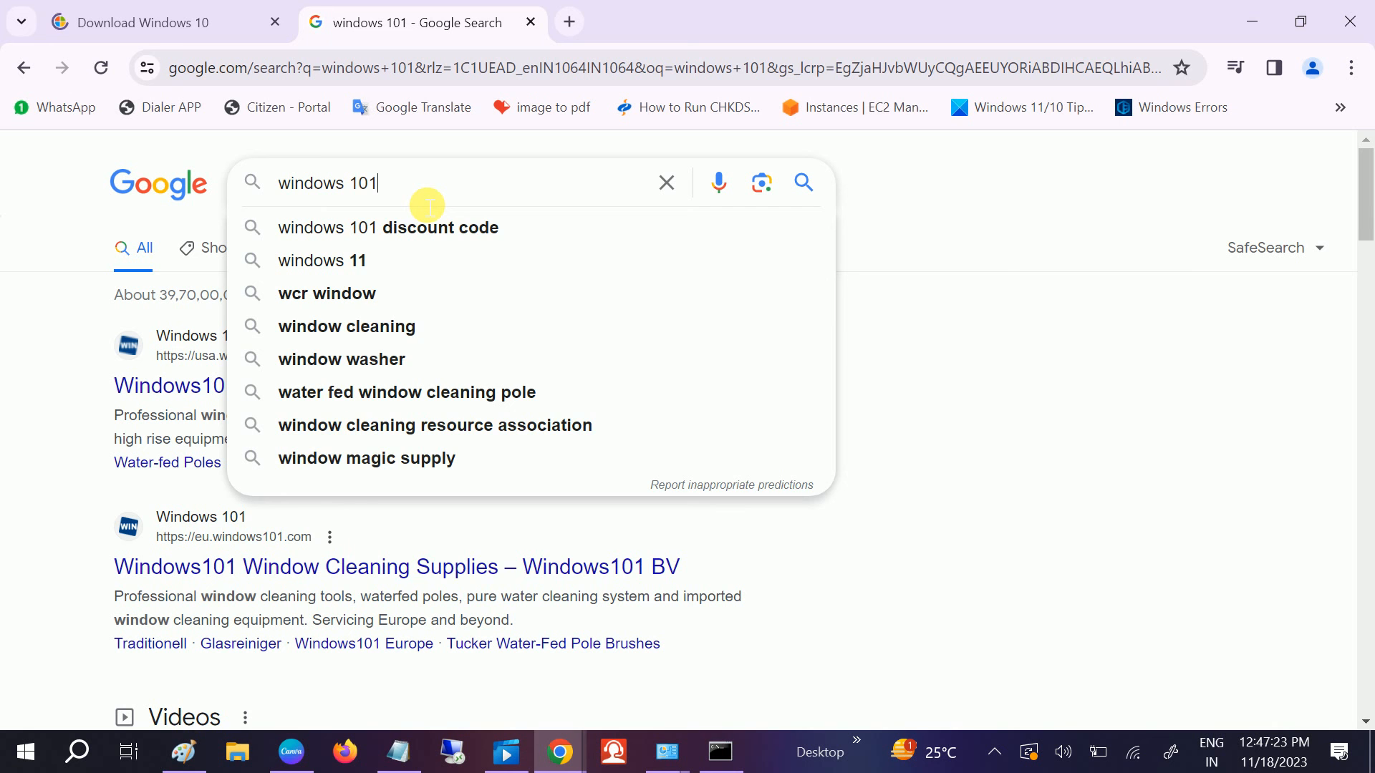
left_click(322, 261)
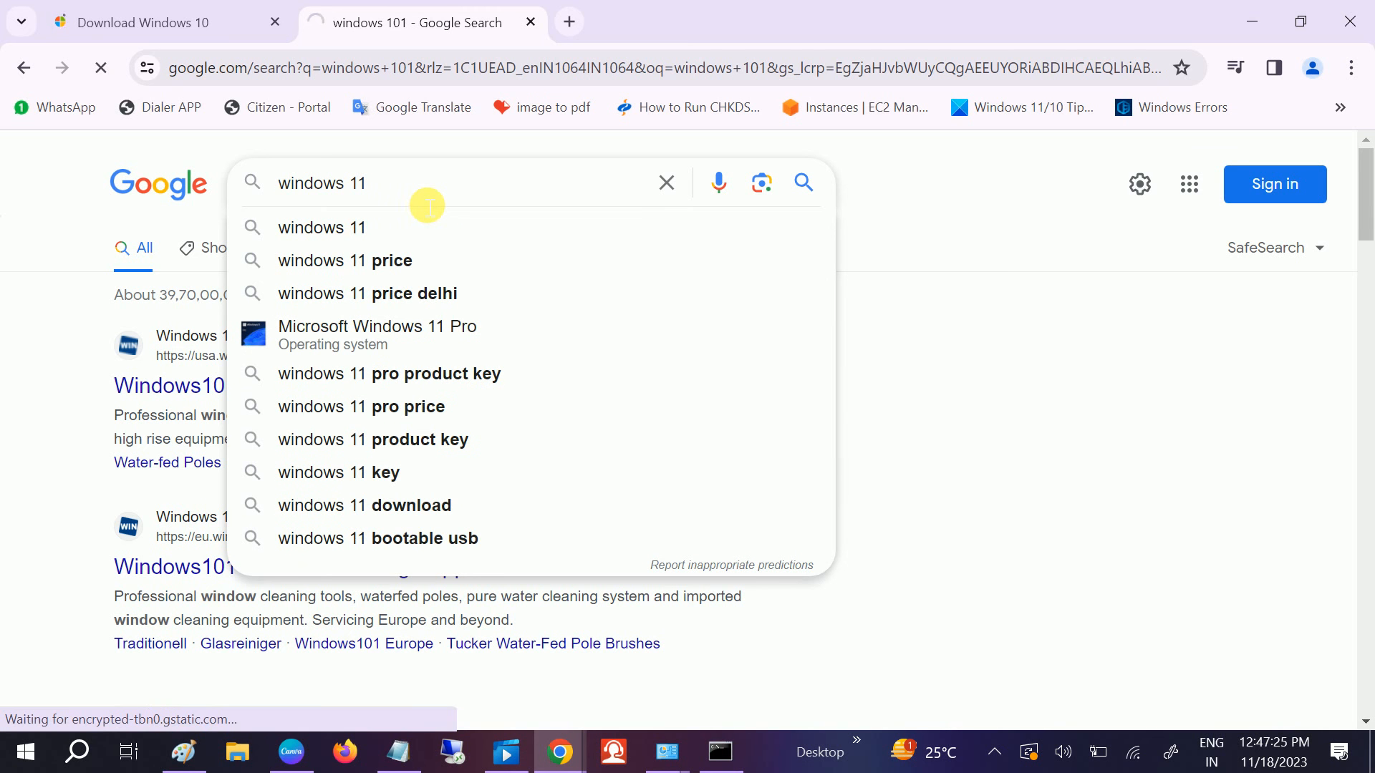
left_click(322, 228)
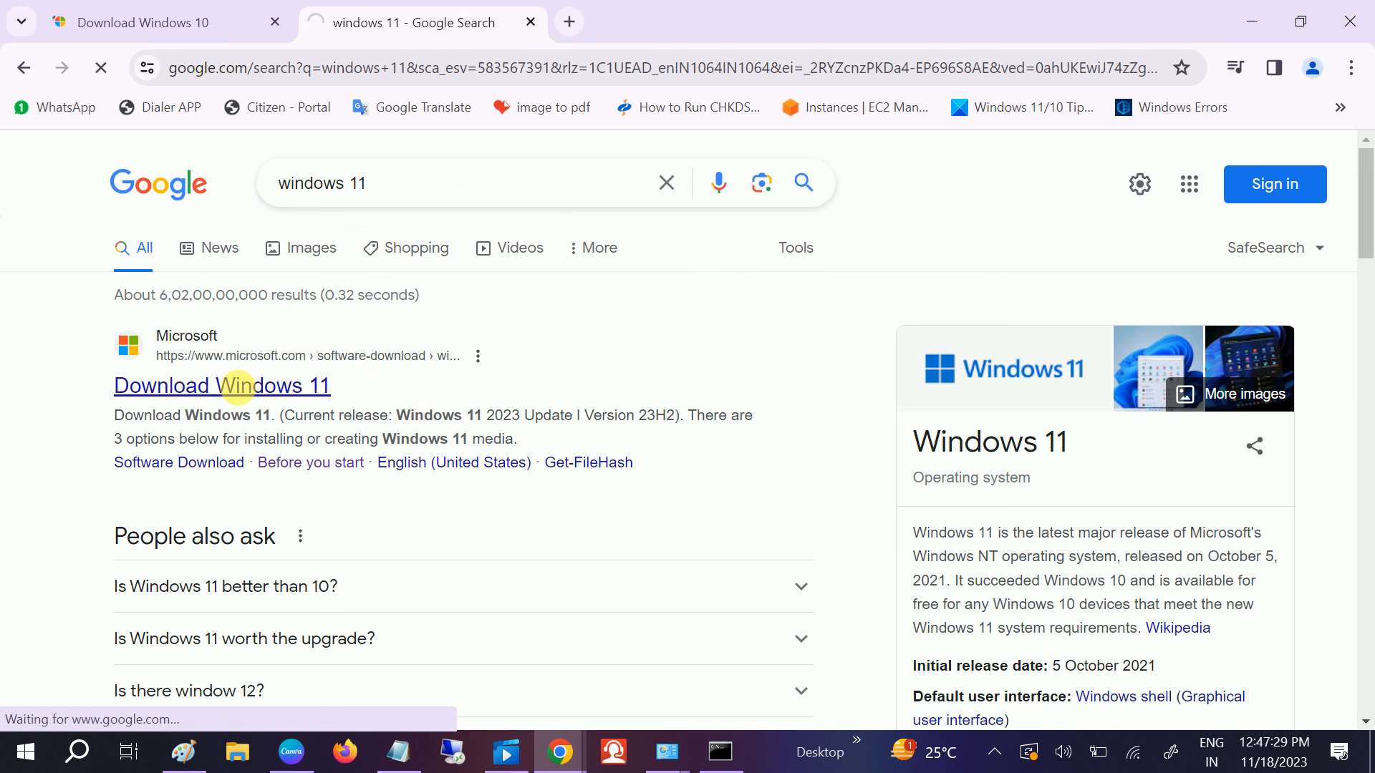
left_click(220, 385)
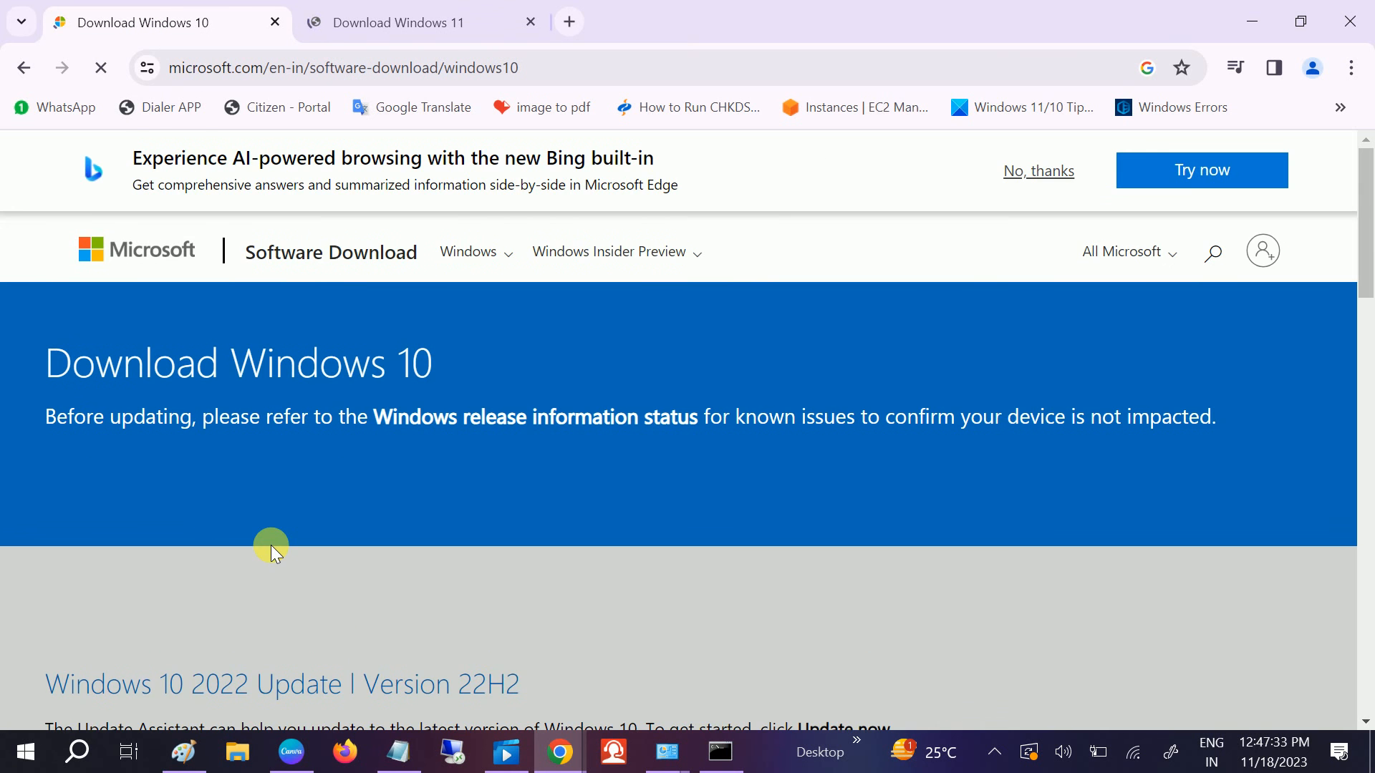
Start downloading the Windows 10 Update Assistant via Update now
scroll("down", 3)
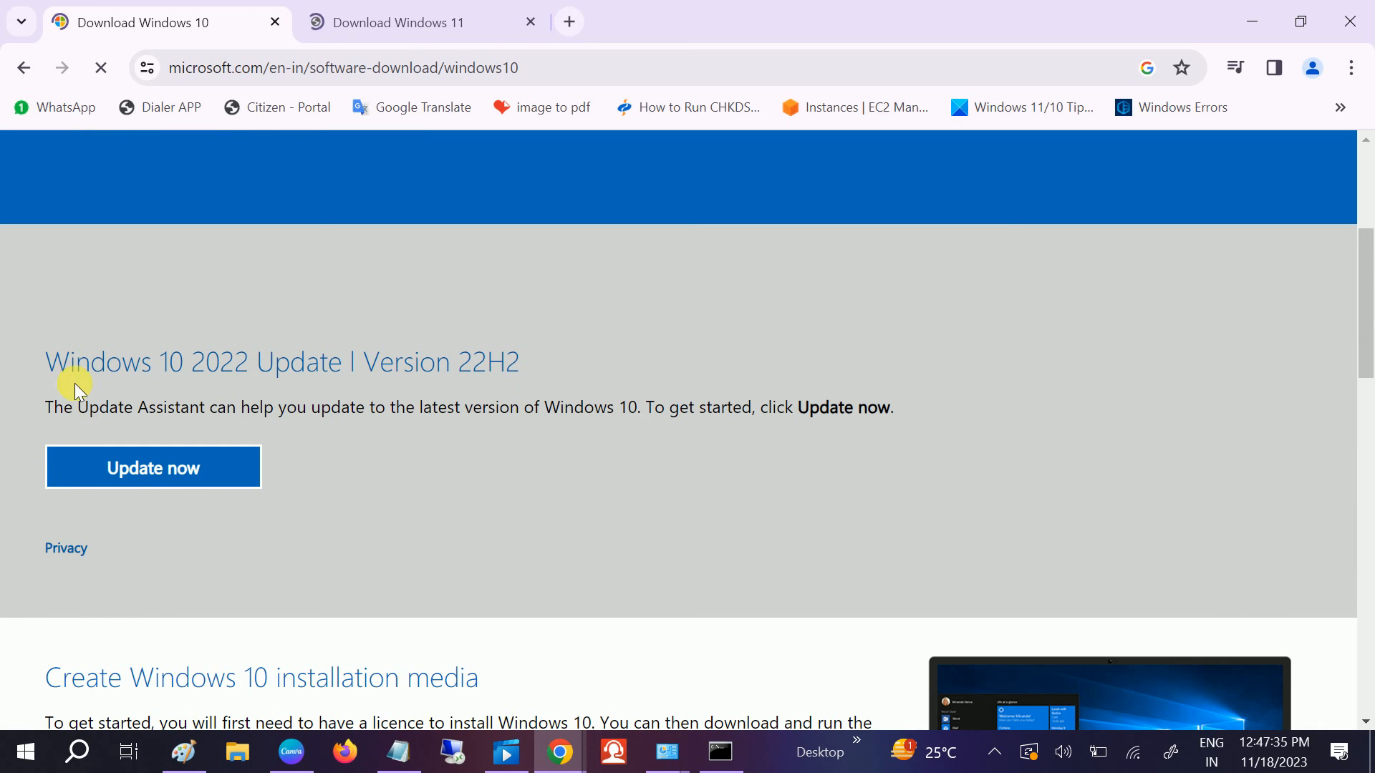
mouse_move(535, 363)
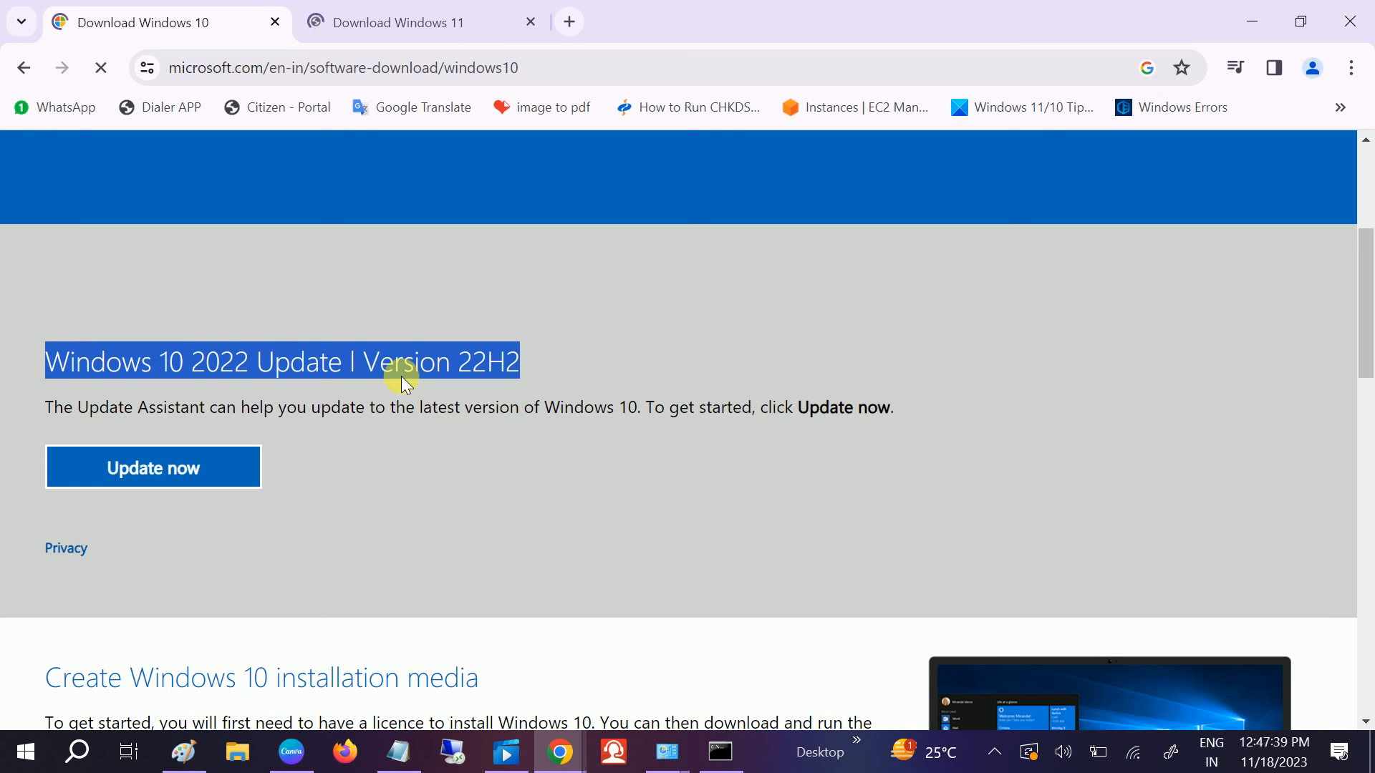
mouse_move(436, 541)
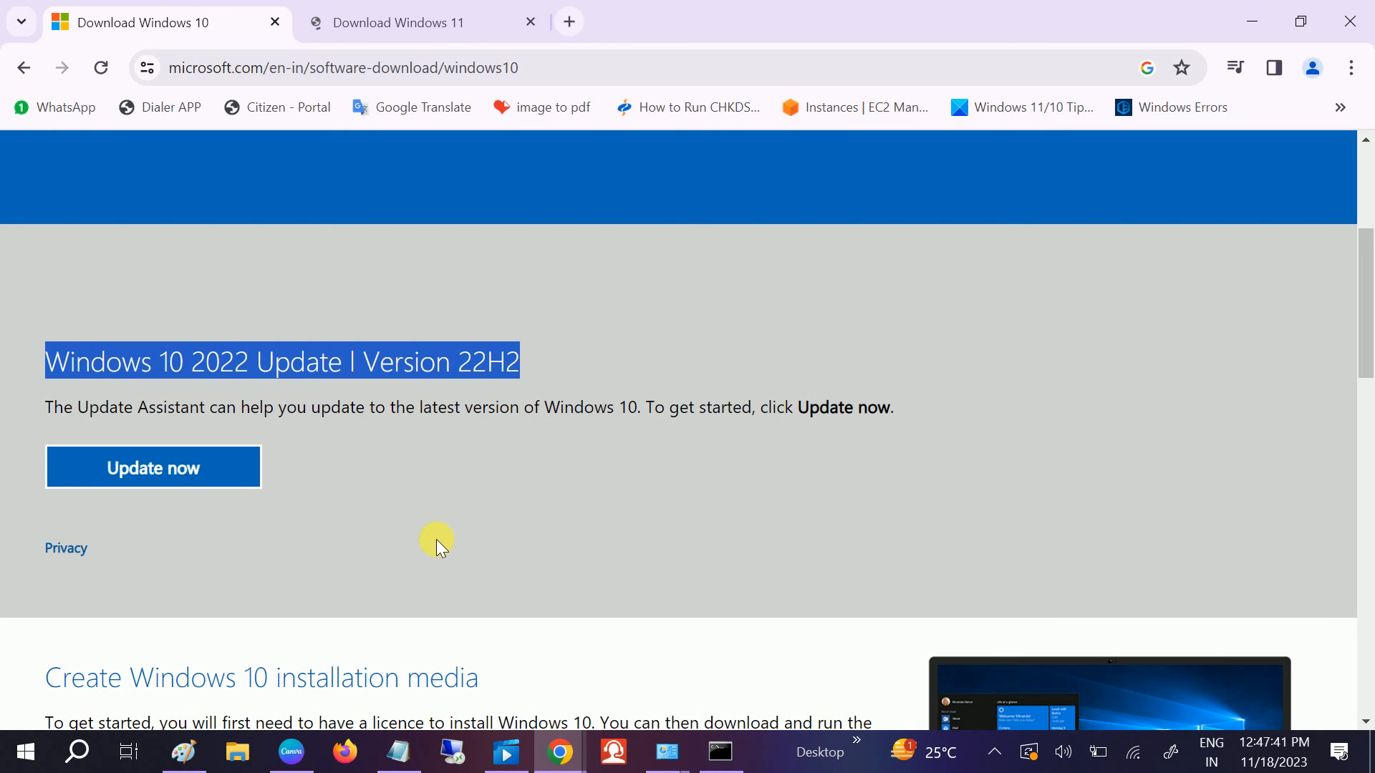
mouse_move(153, 467)
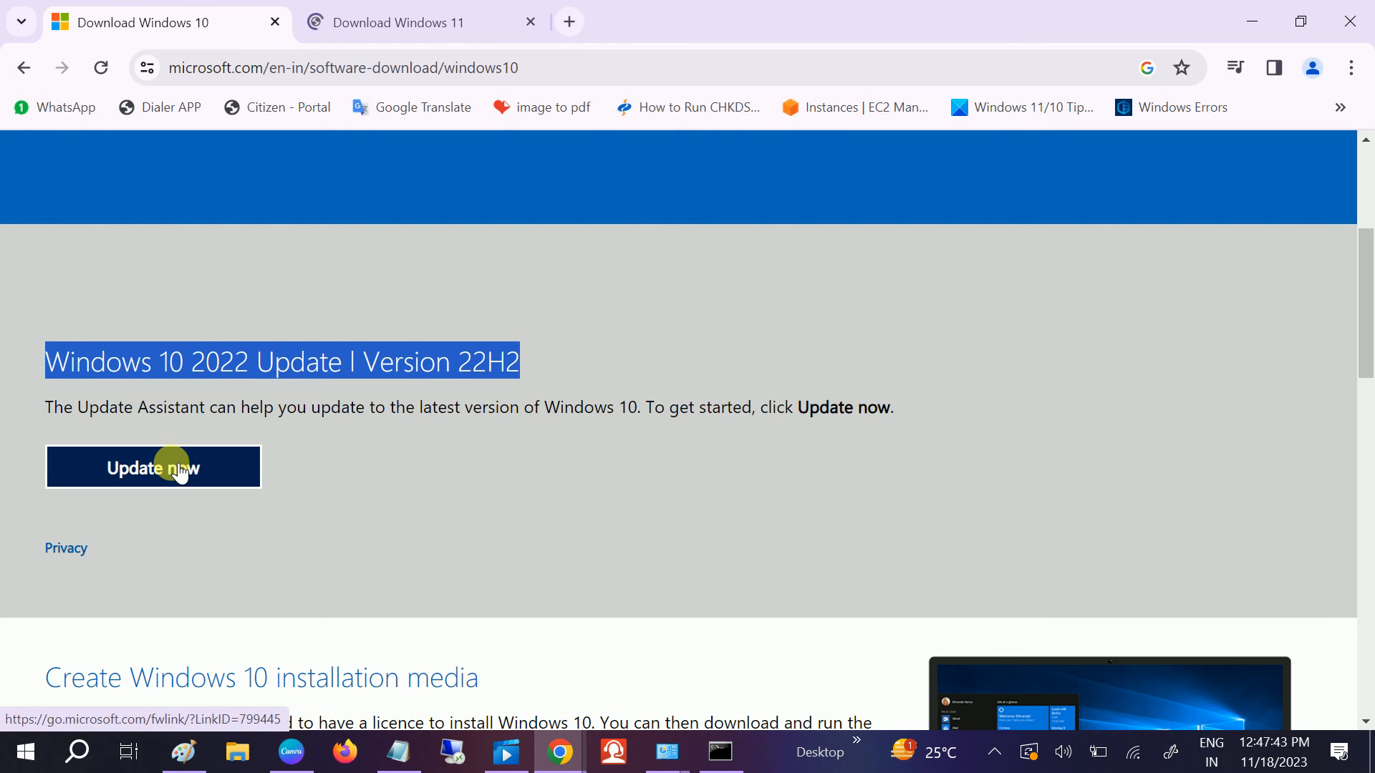
left_click(153, 467)
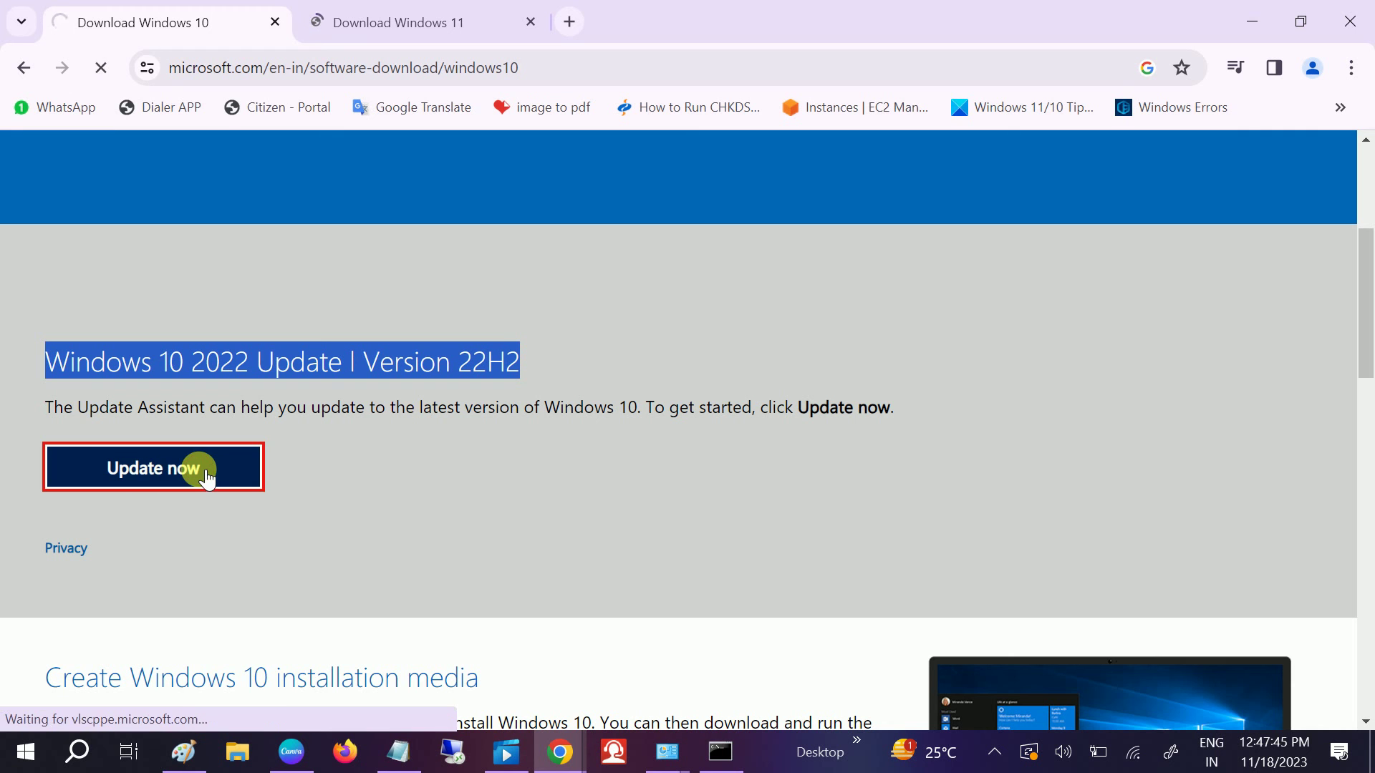
left_click(153, 467)
type("winv")
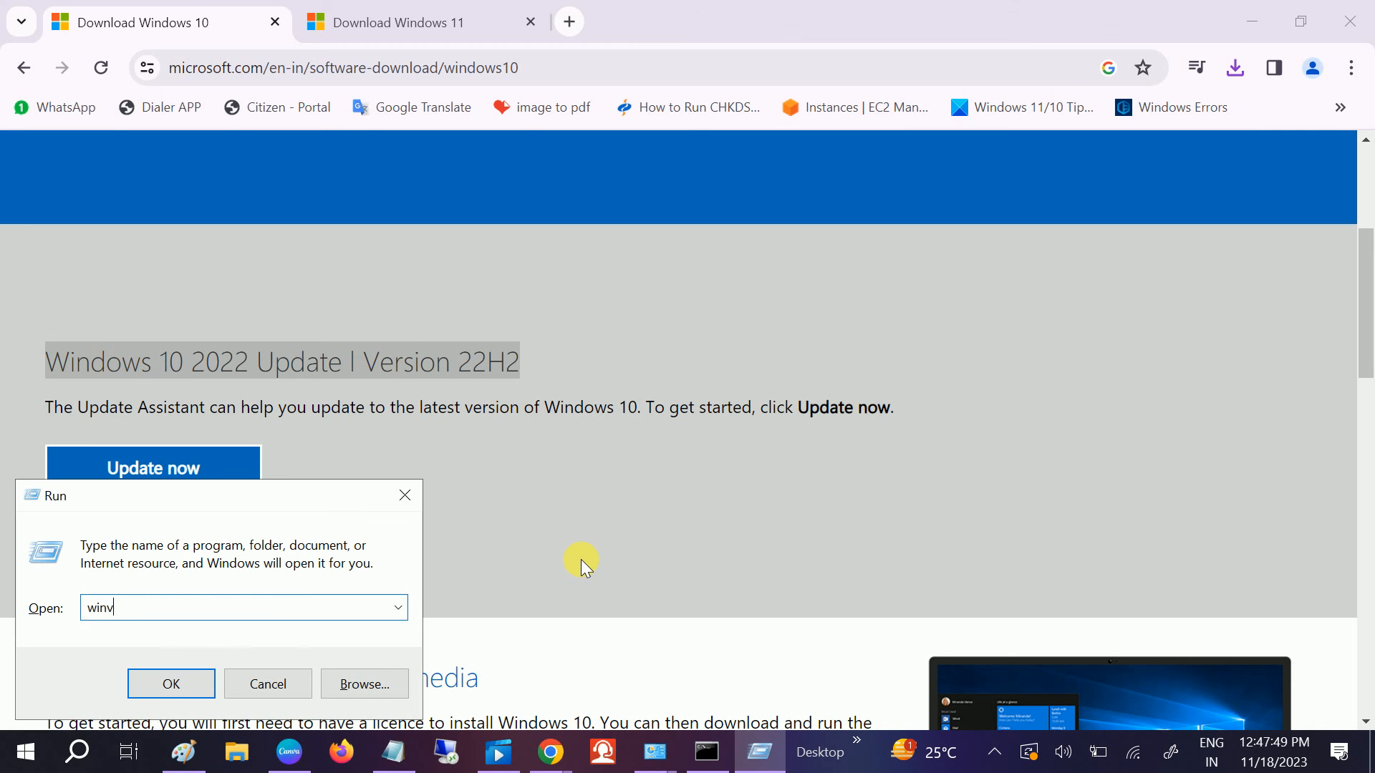
Run winver to confirm the PC is on Version 22H2, then dismiss About Windows
left_click(171, 683)
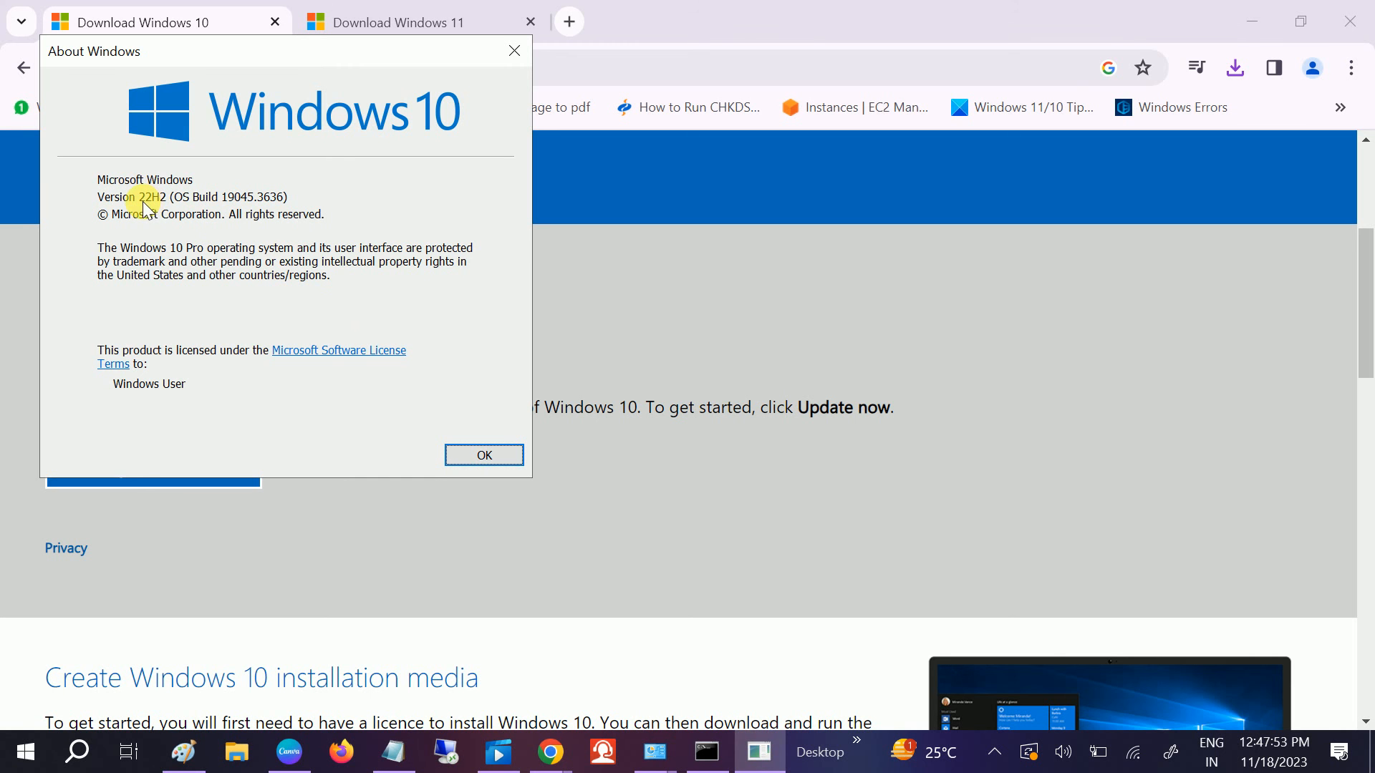
left_click(483, 454)
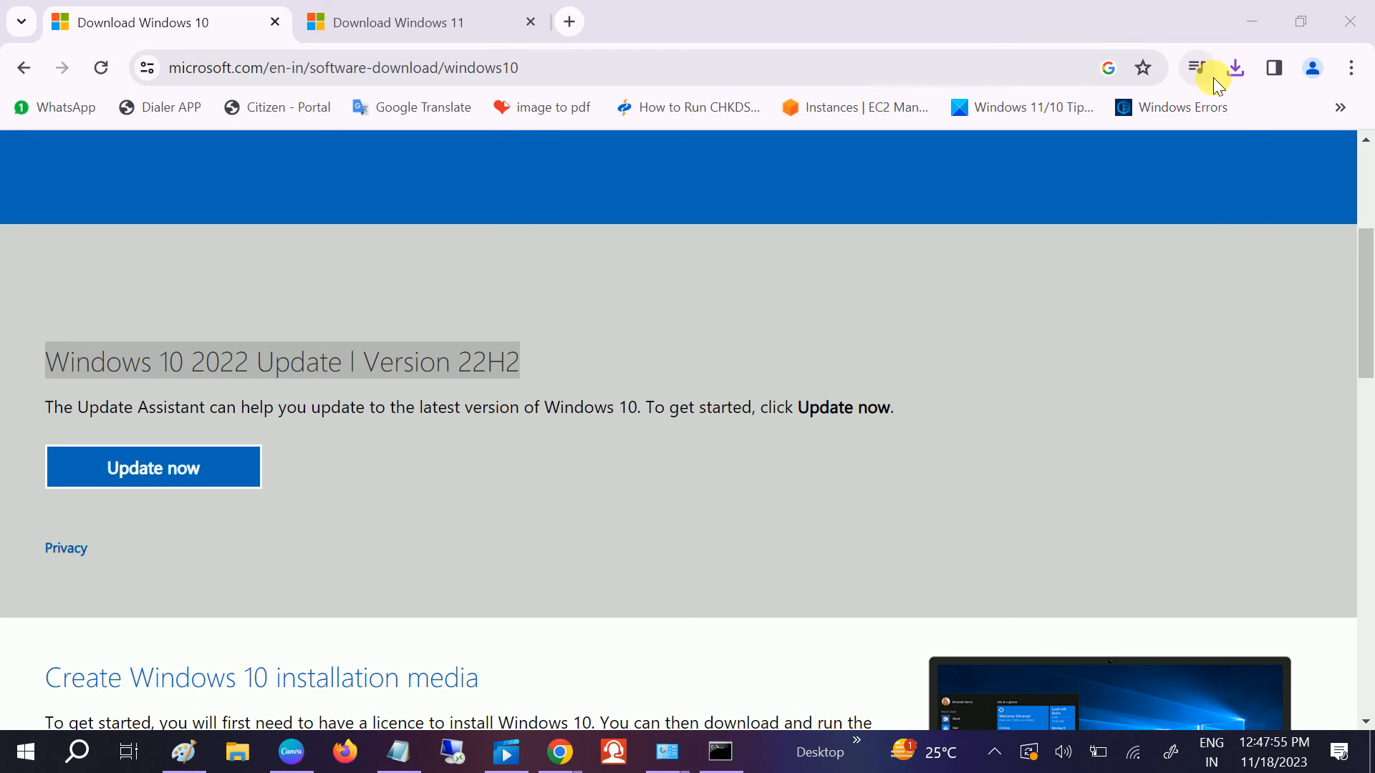
Confirm Windows10Upgrade9252 (1).exe finished downloading, then show the Download Windows 11 tab
left_click(1235, 67)
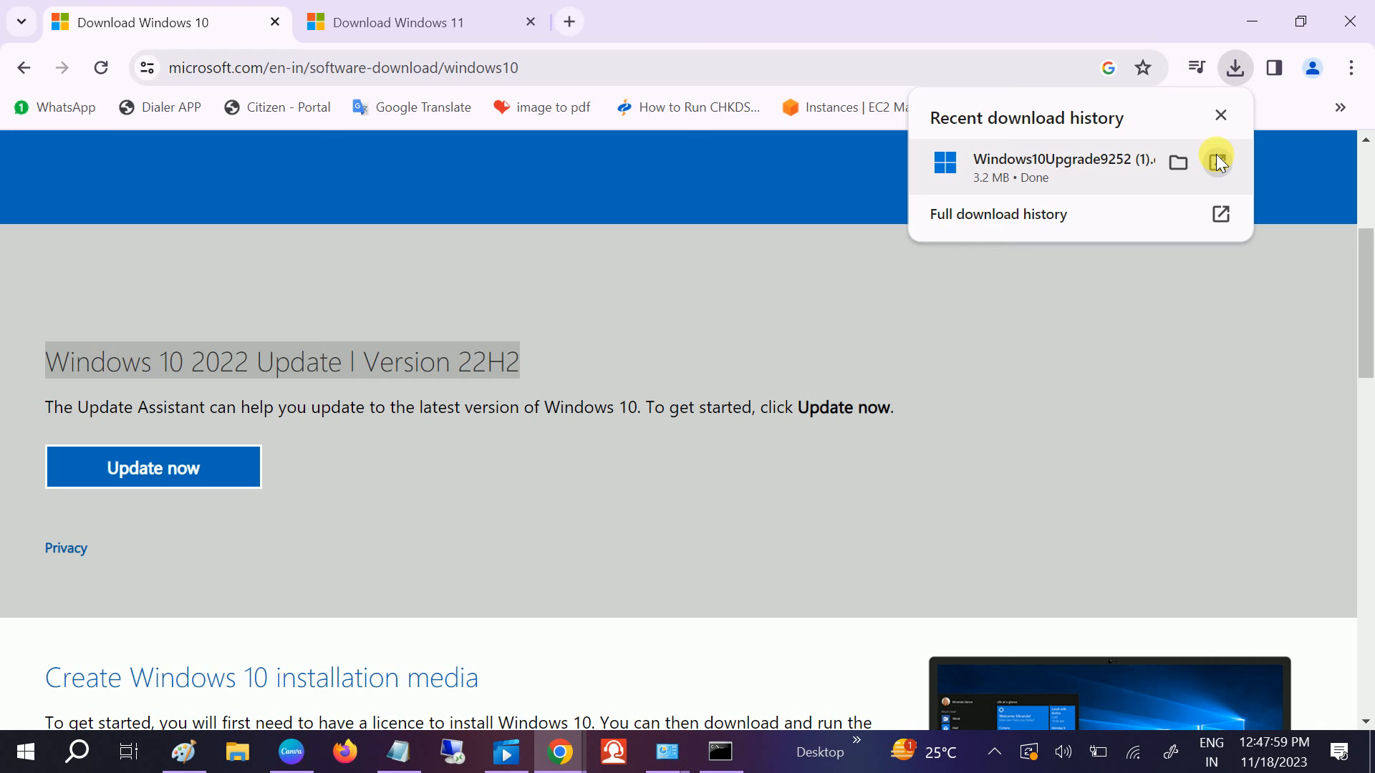
mouse_move(423, 21)
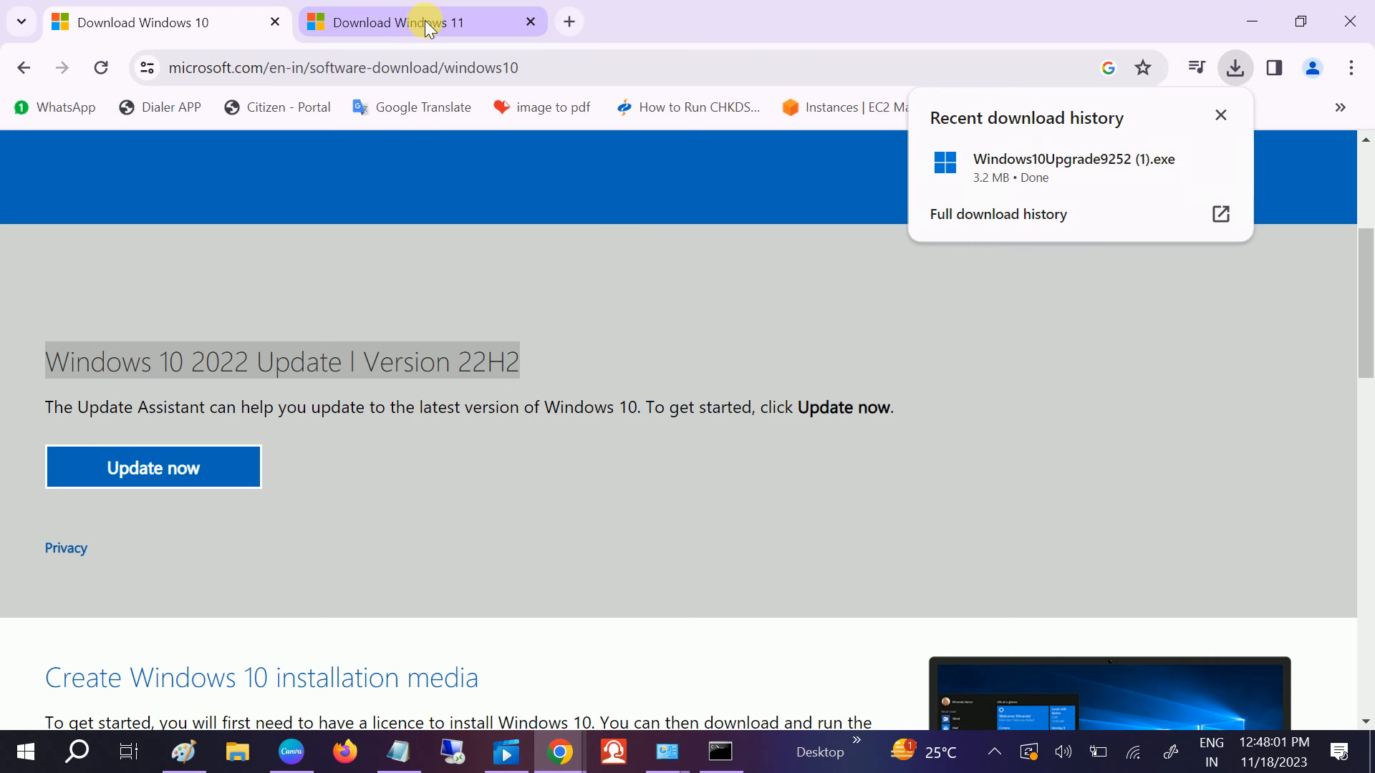
left_click(404, 22)
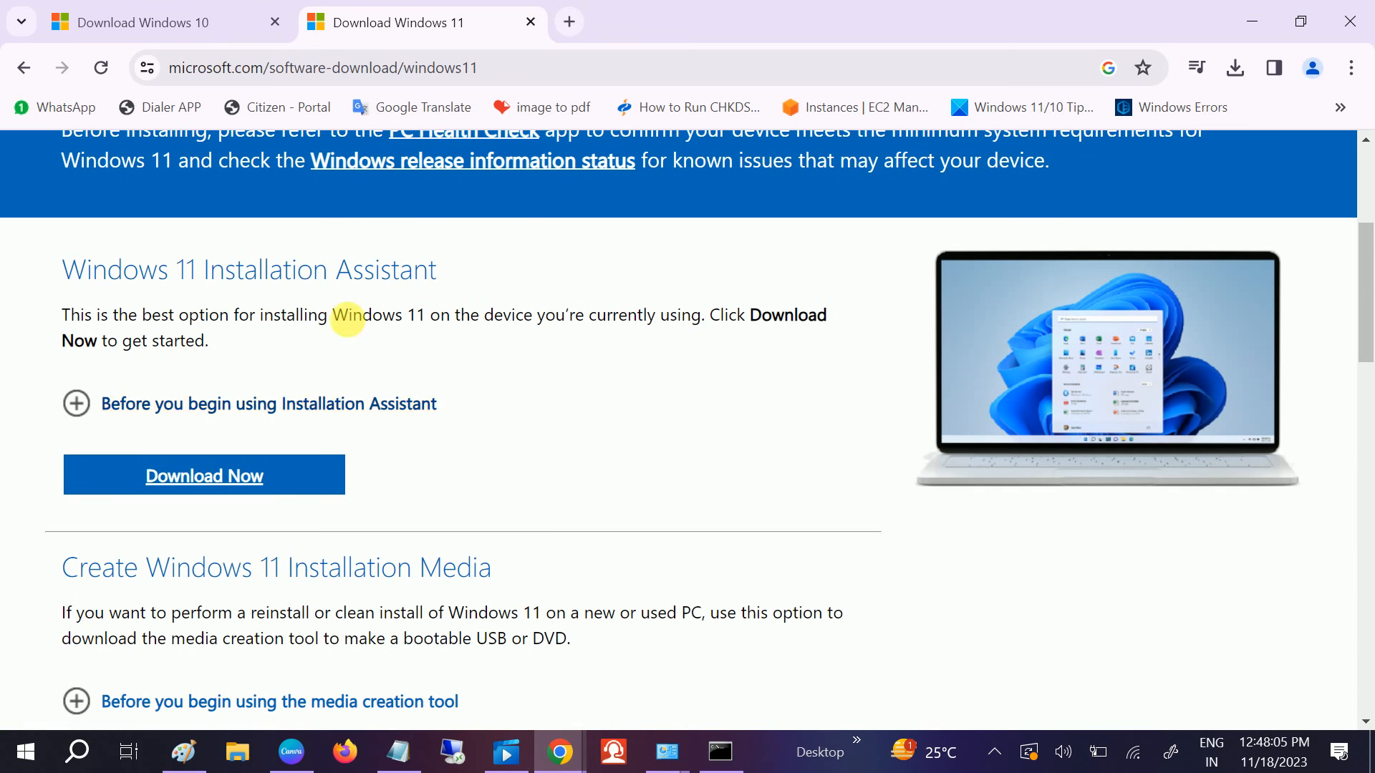
scroll("down", 3)
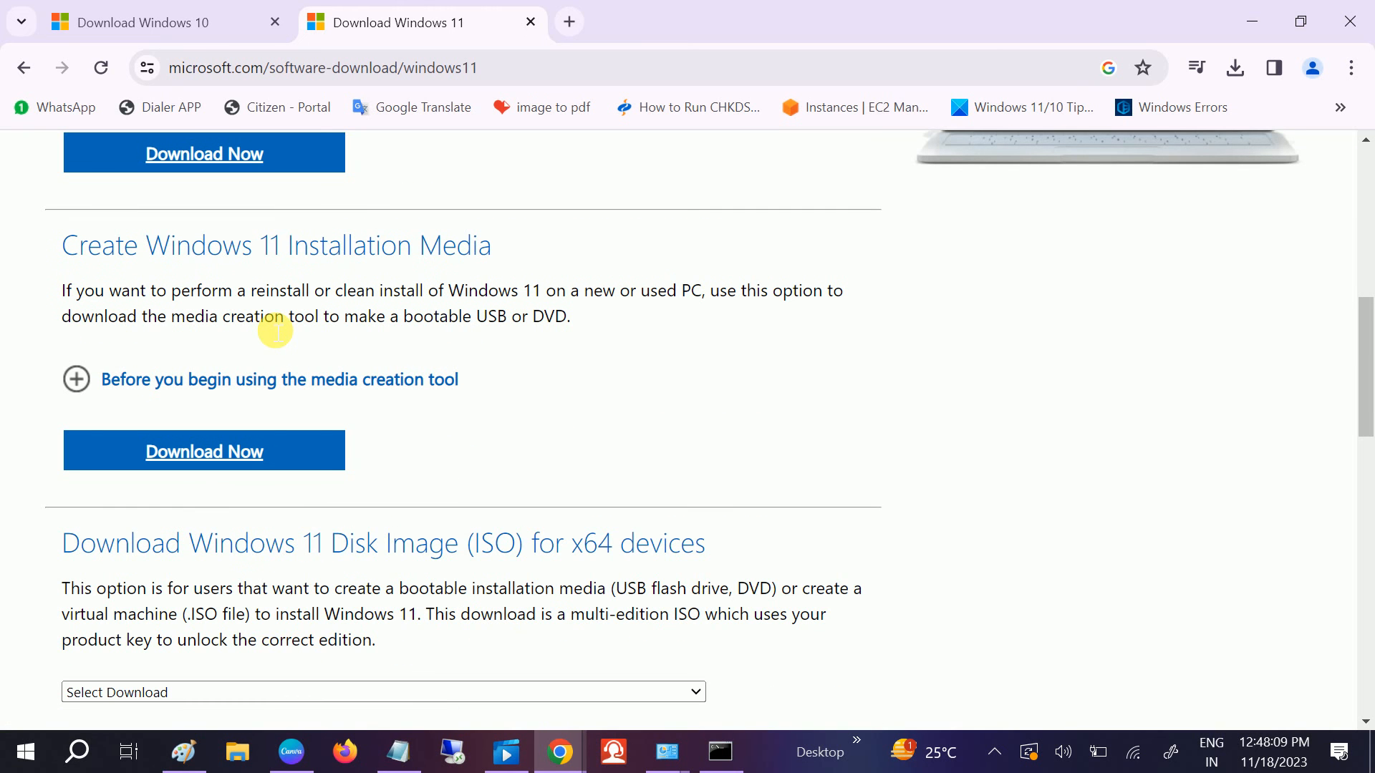
scroll("down", 3)
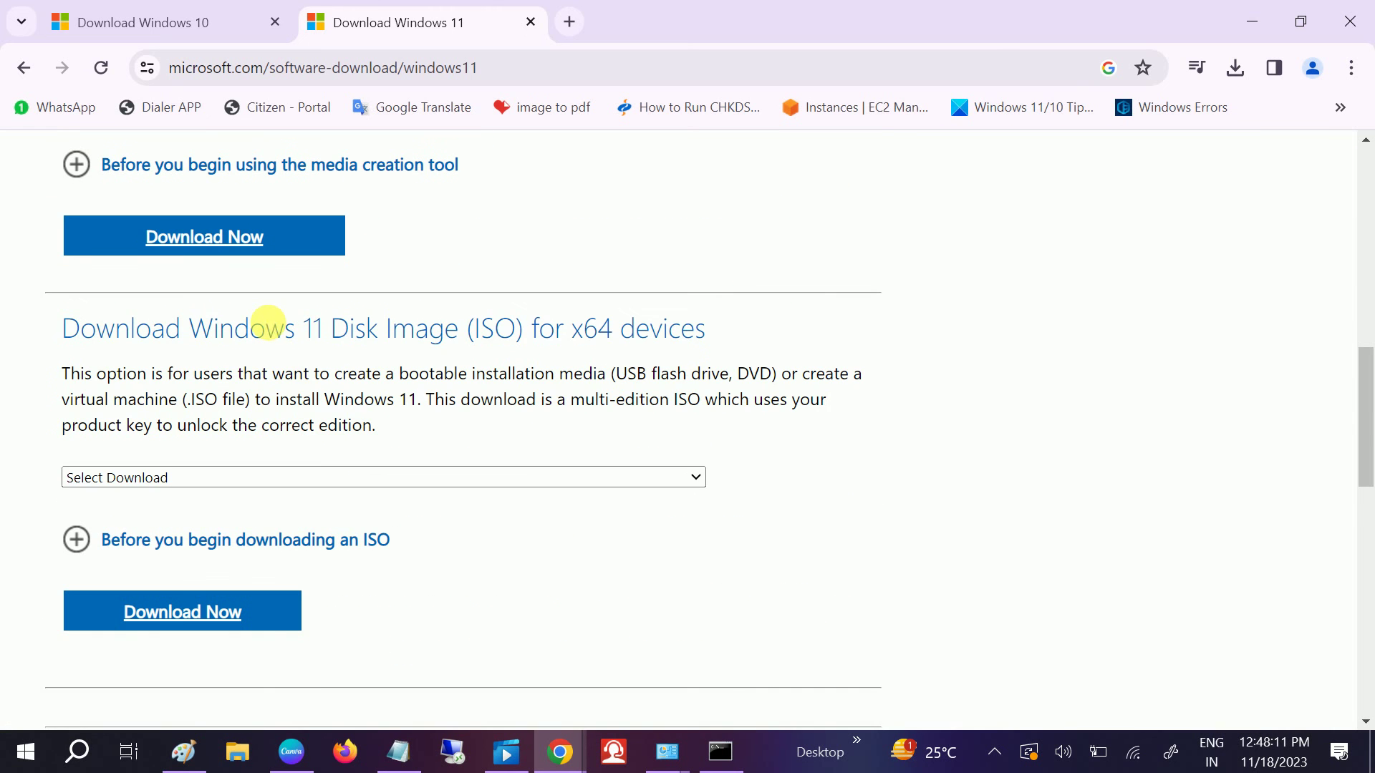
scroll("up", 3)
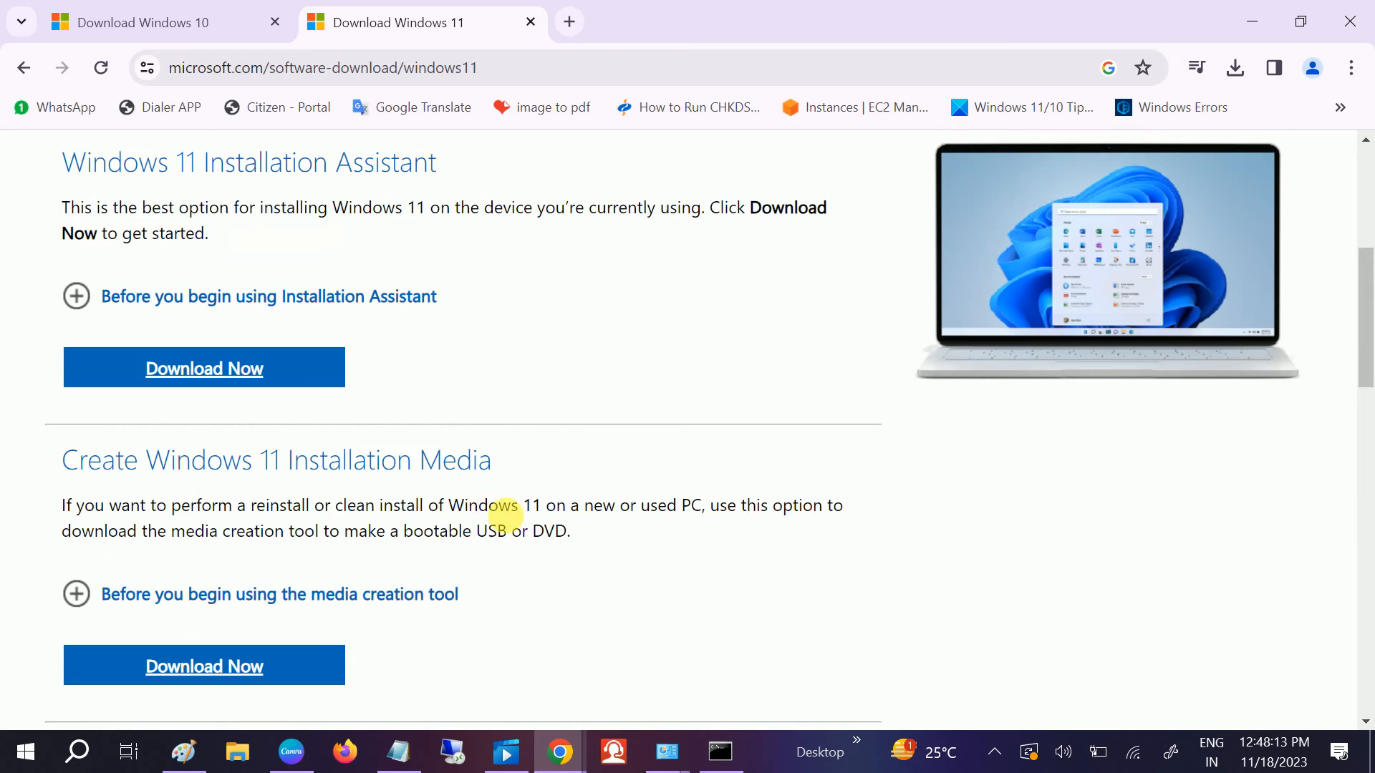
scroll("up", 3)
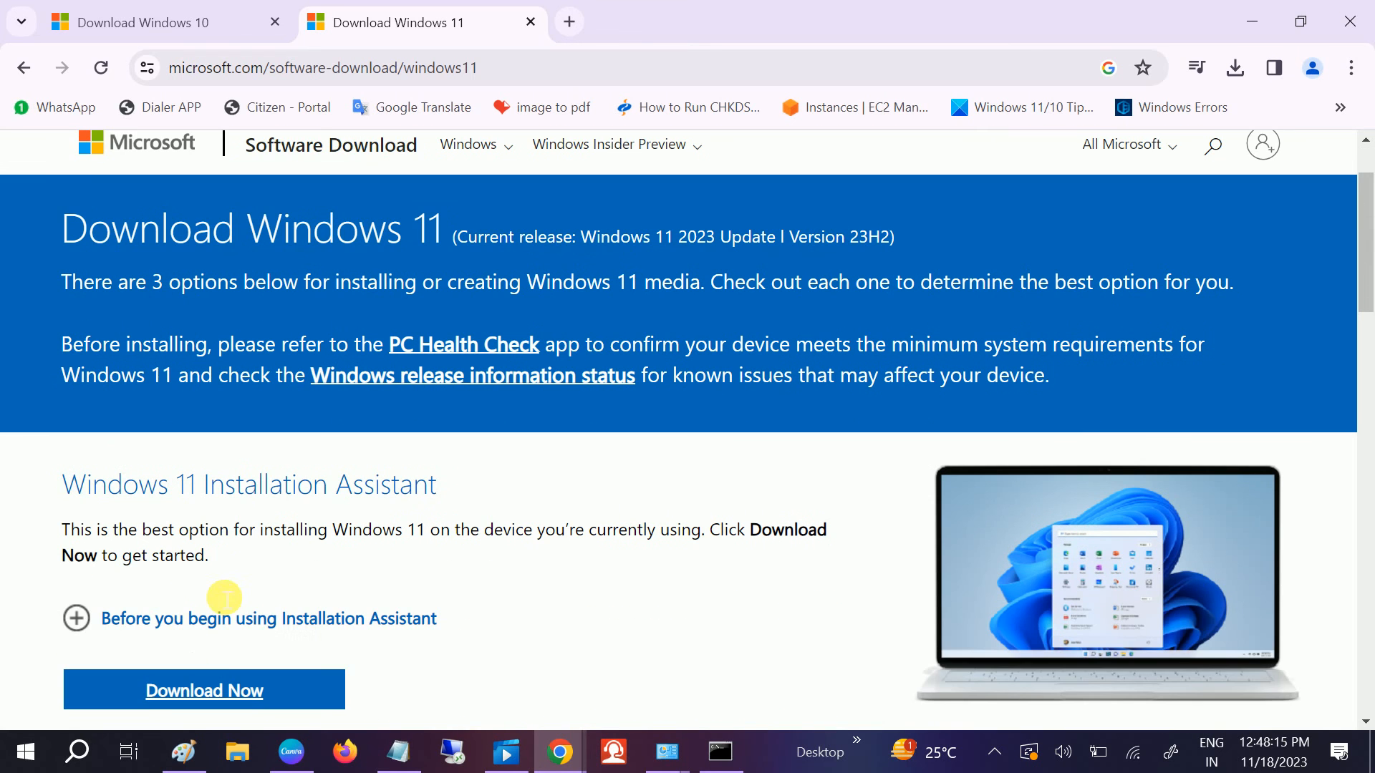
scroll("down", 3)
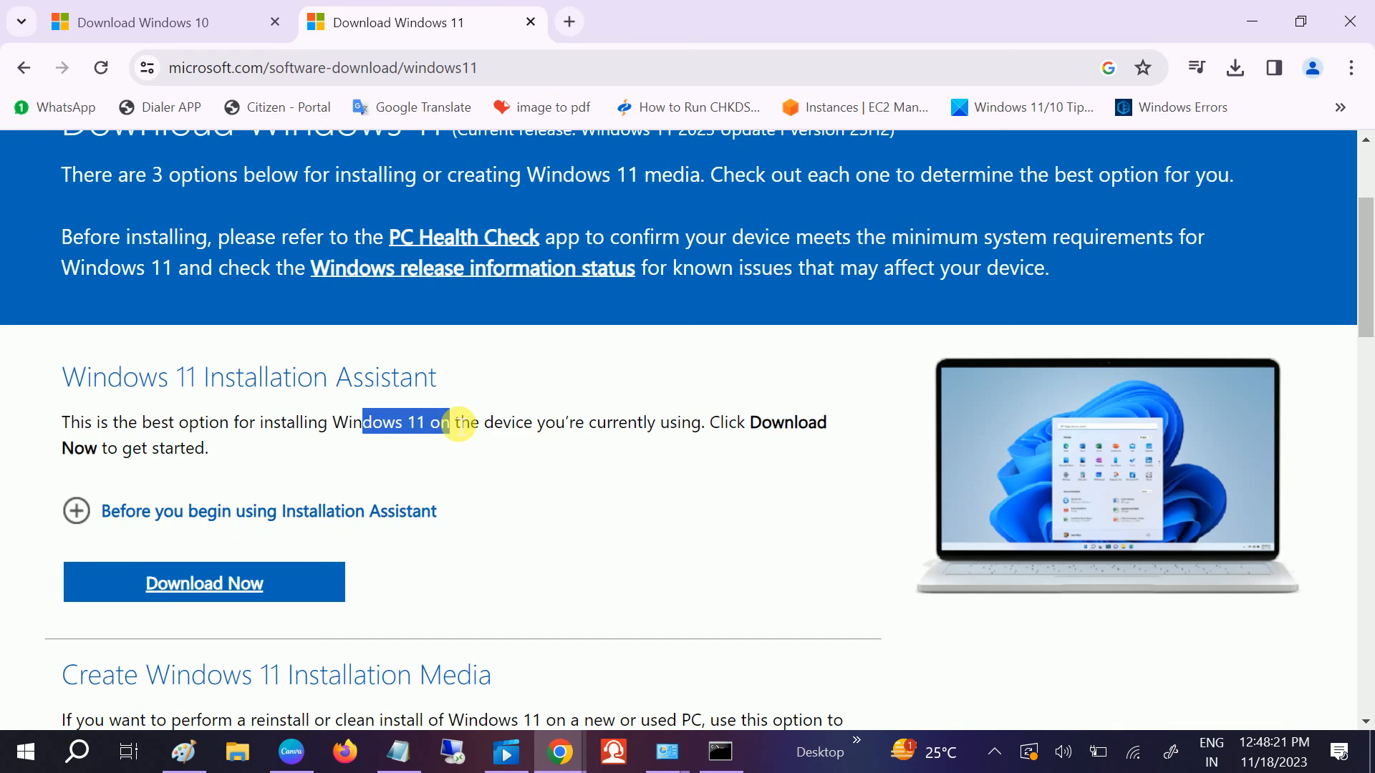
mouse_move(530, 431)
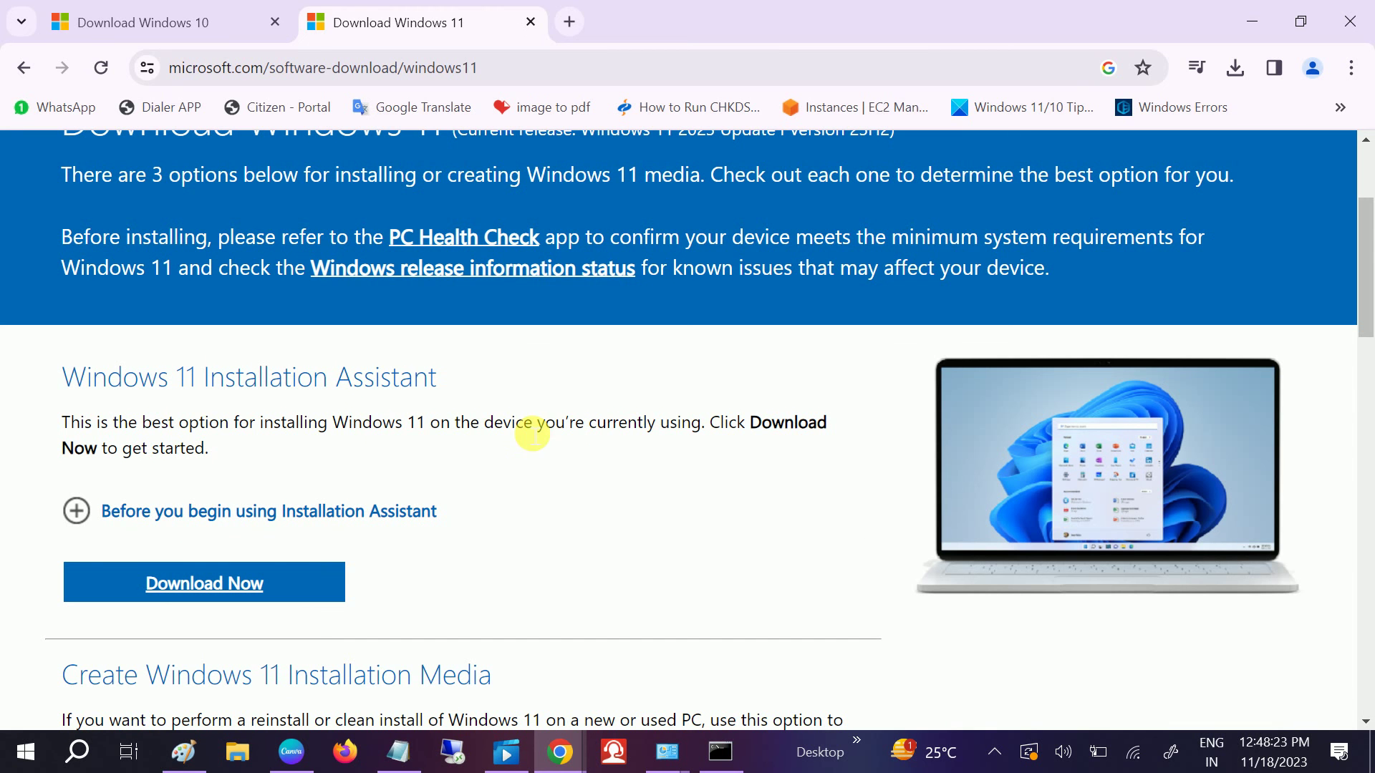
mouse_move(419, 439)
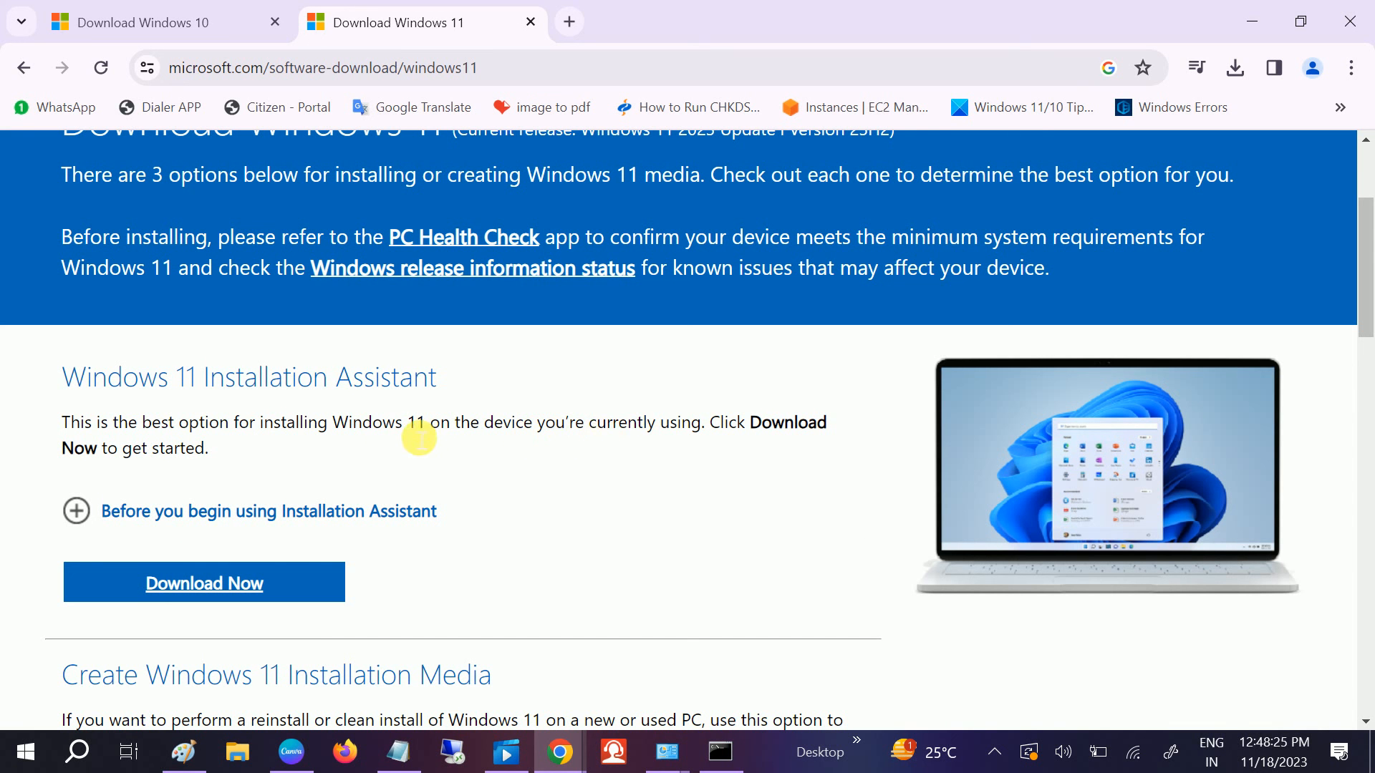
mouse_move(200, 447)
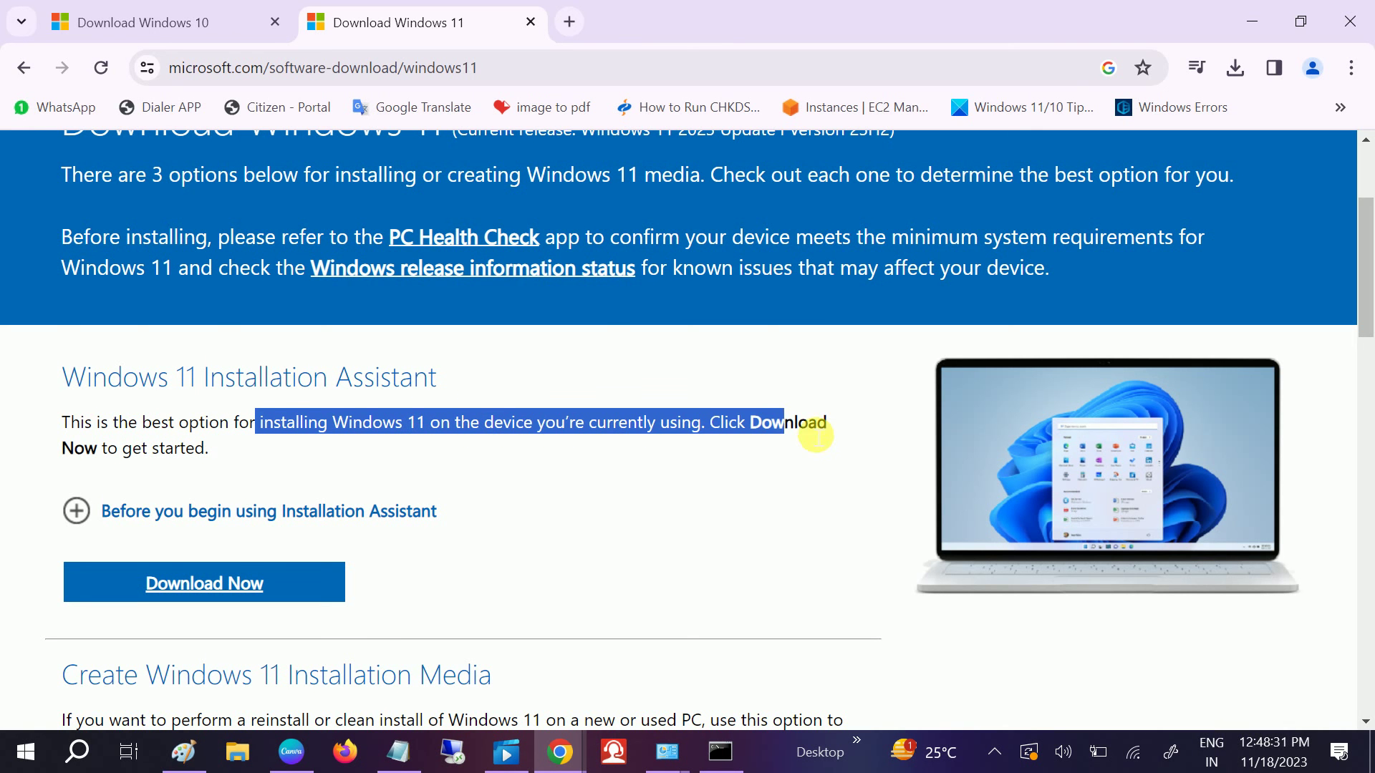
scroll("down", 3)
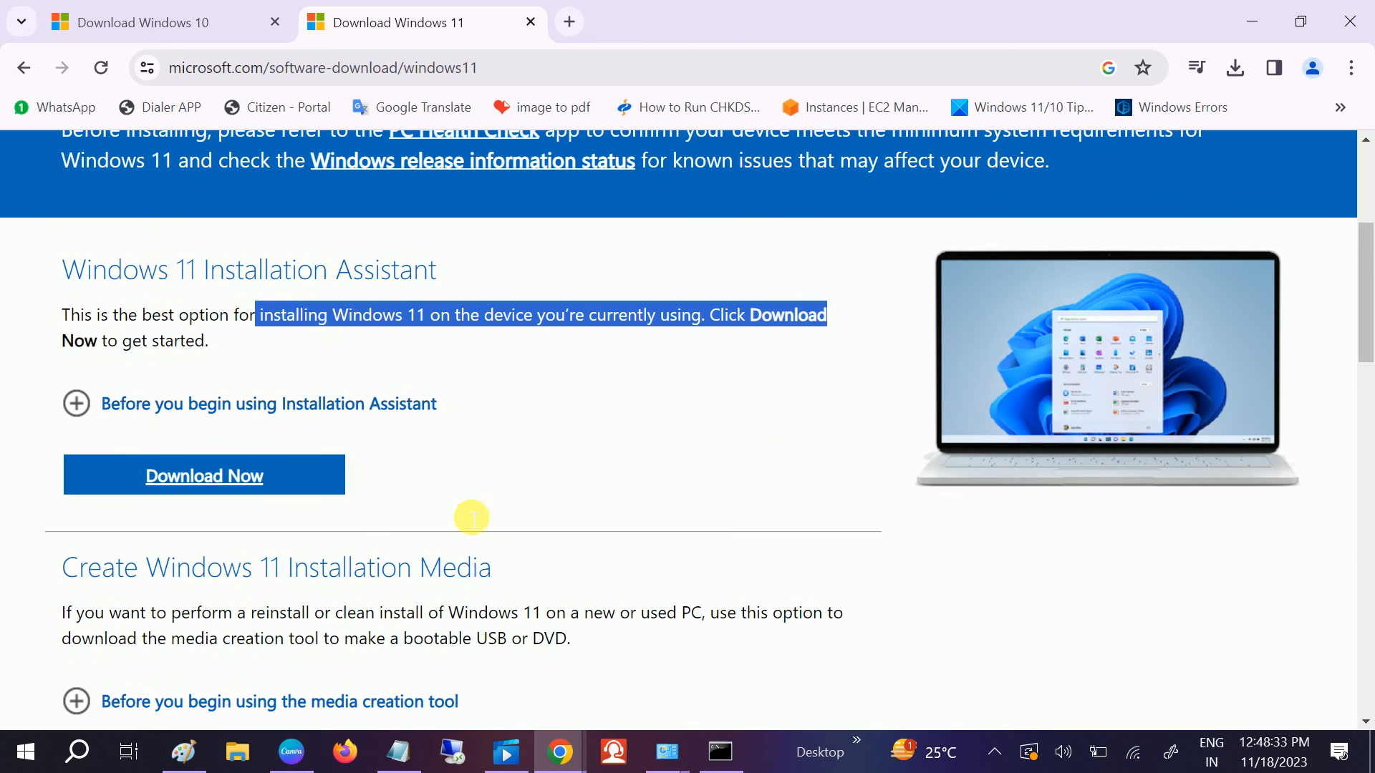
scroll("down", 3)
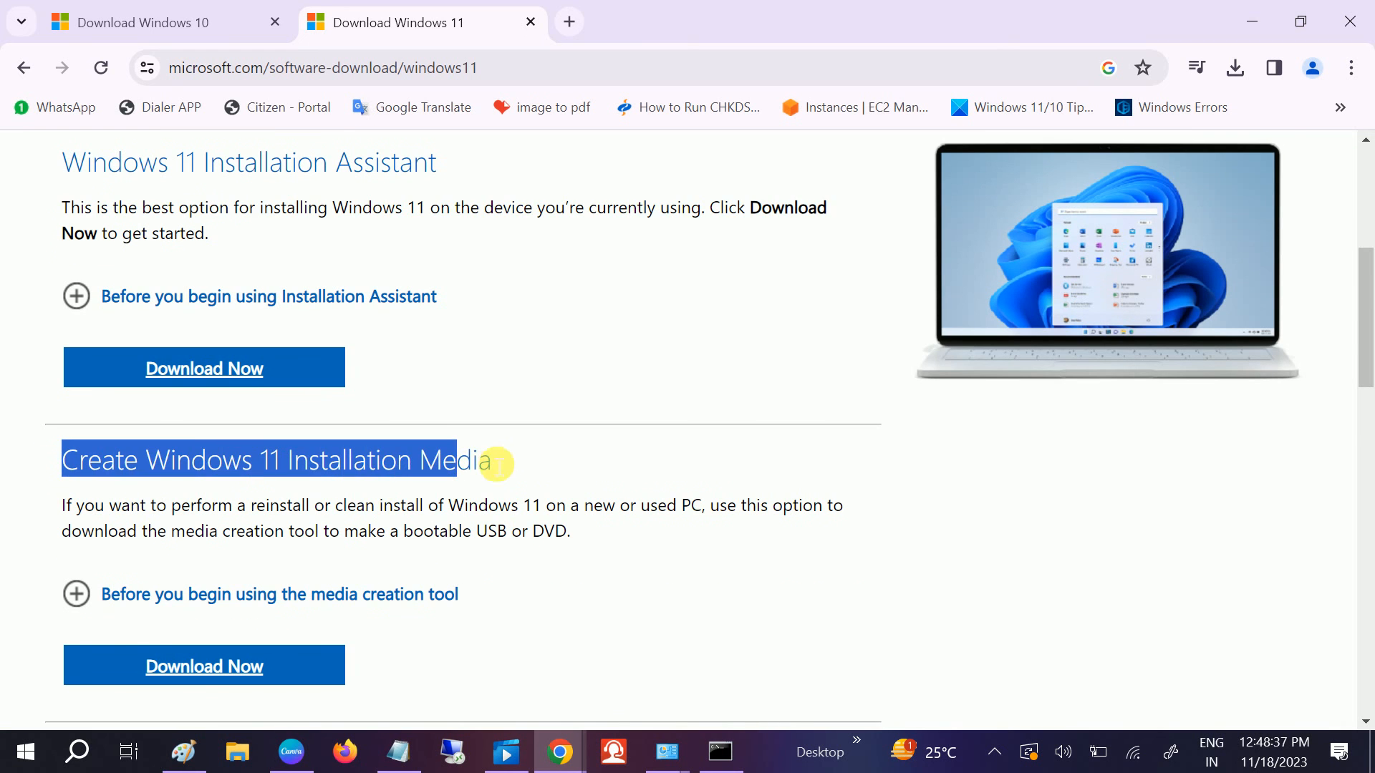
scroll("down", 3)
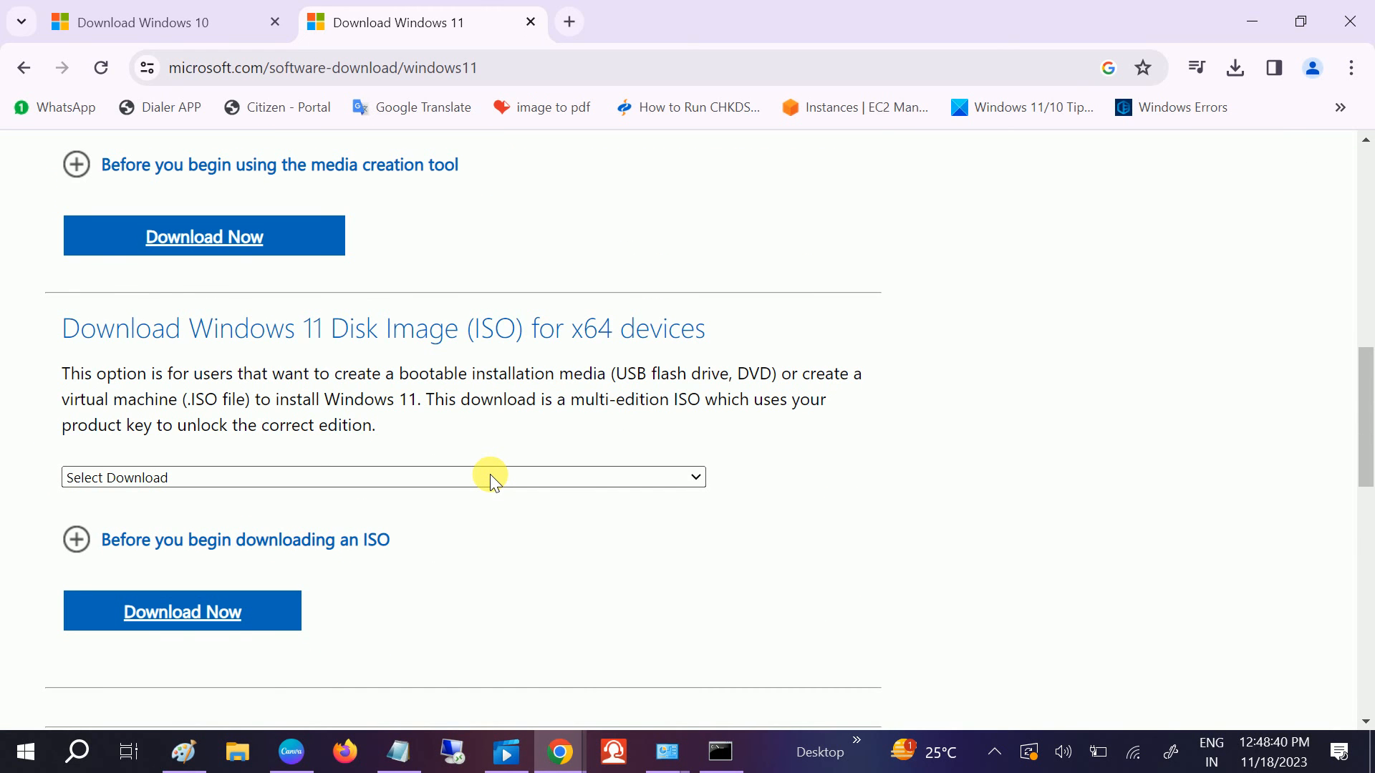
scroll("down", 3)
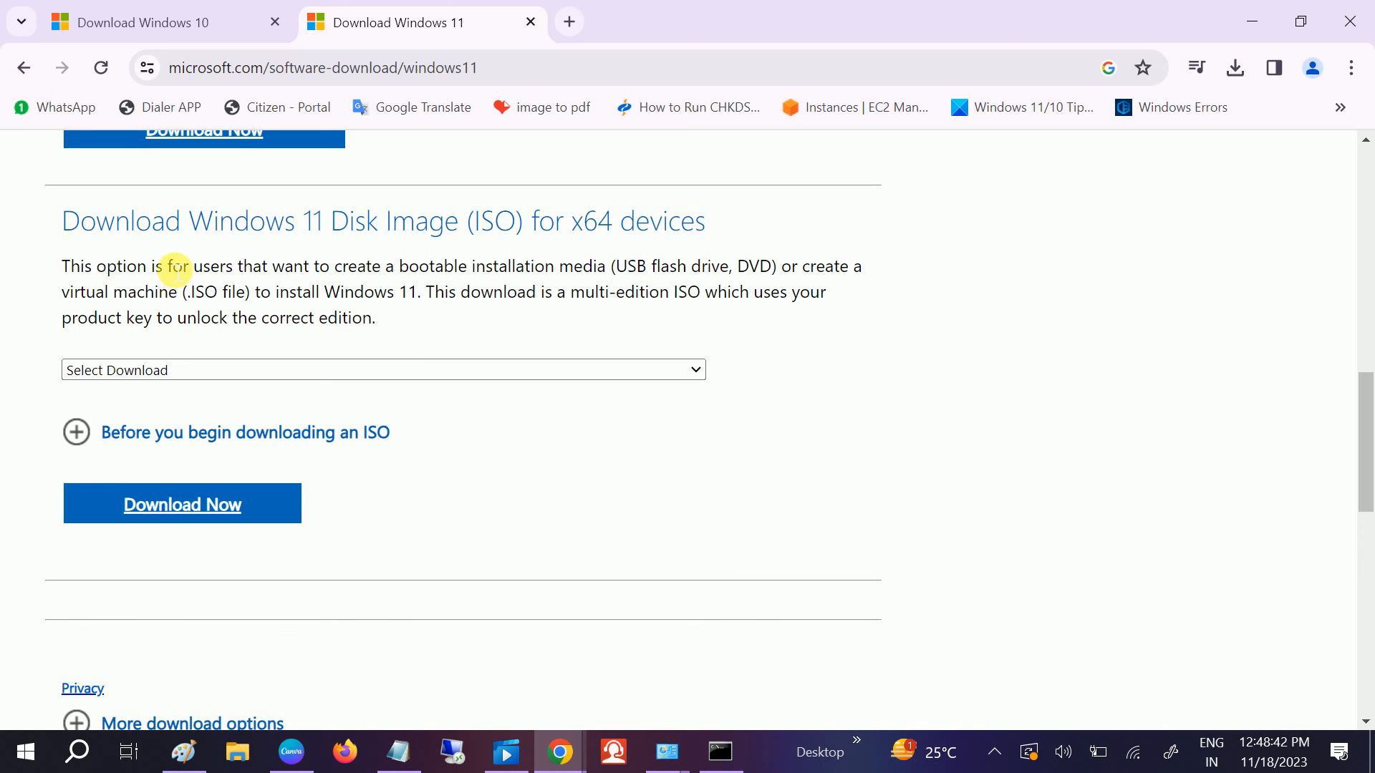
left_click_drag(194, 266, 442, 267)
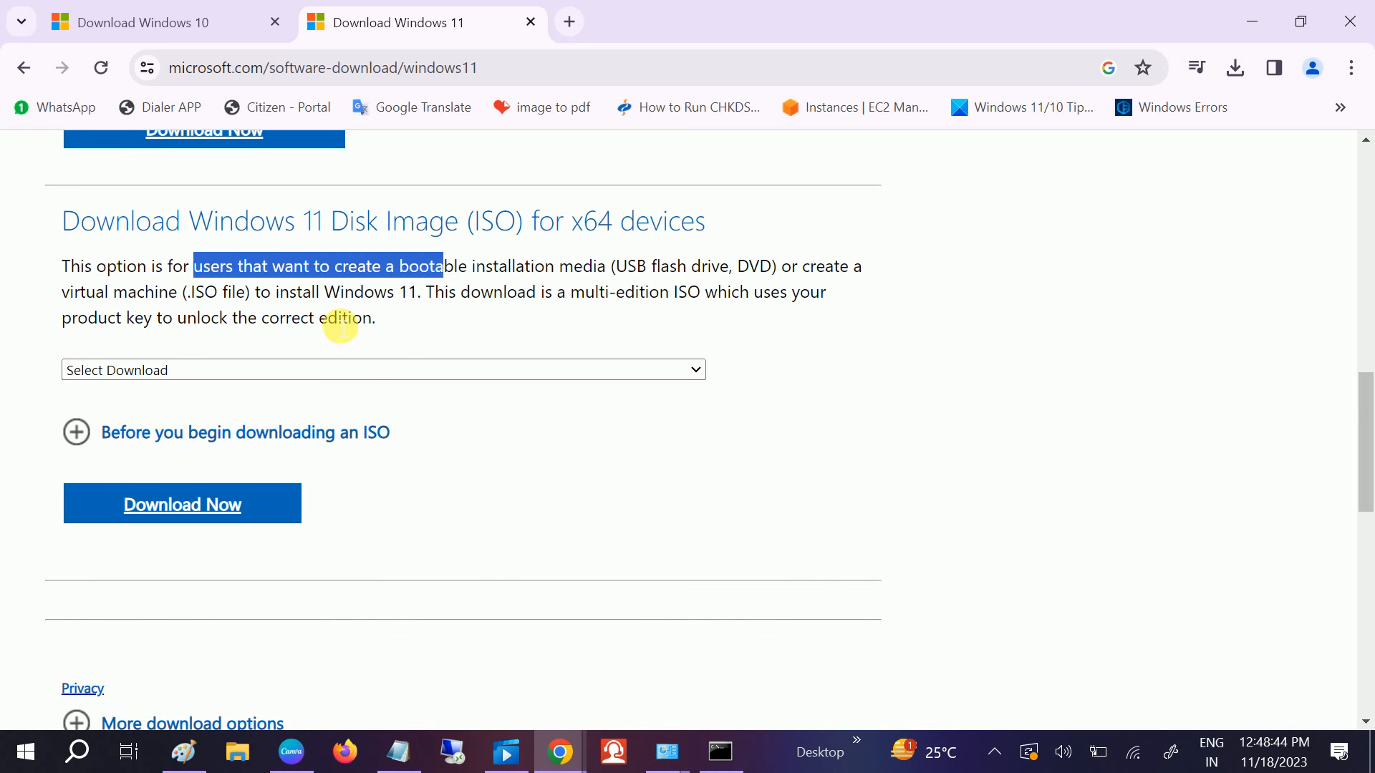
scroll("up", 3)
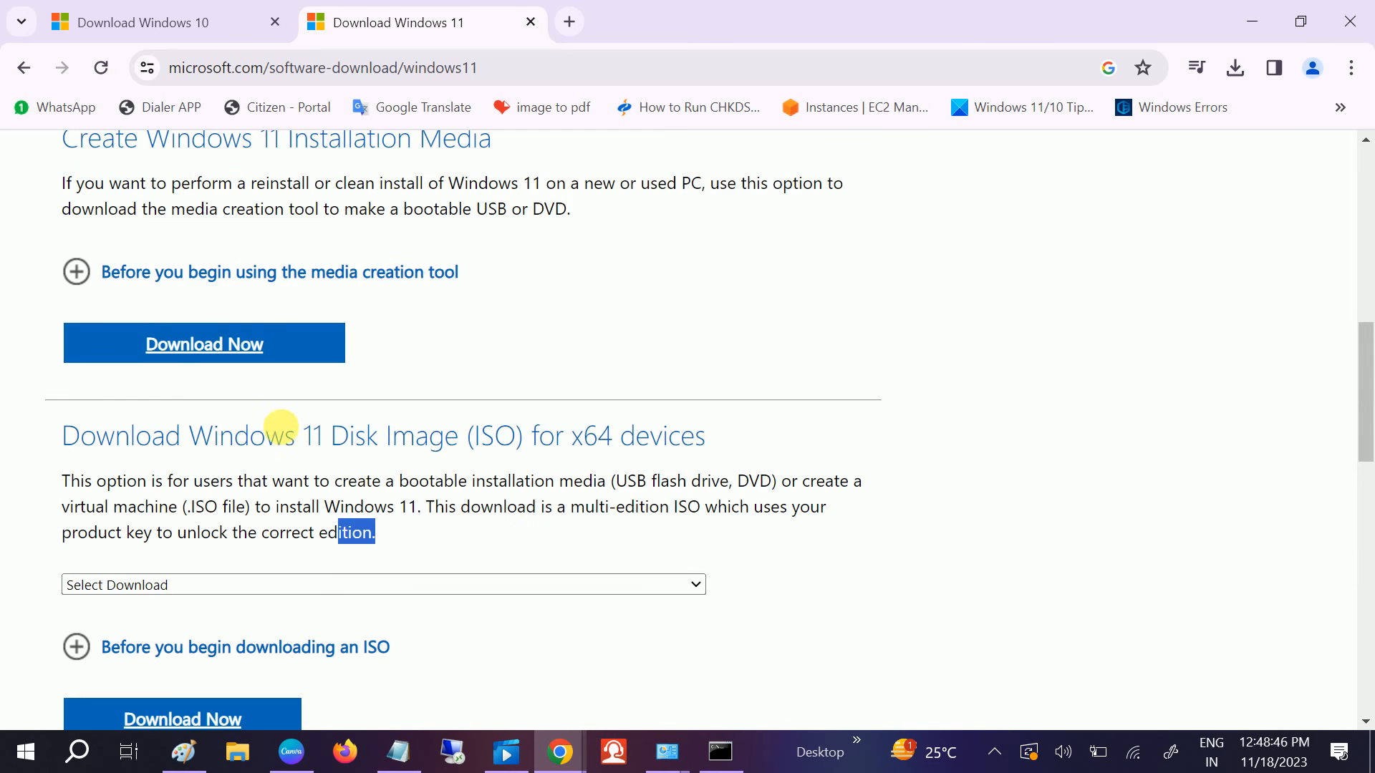
scroll("up", 3)
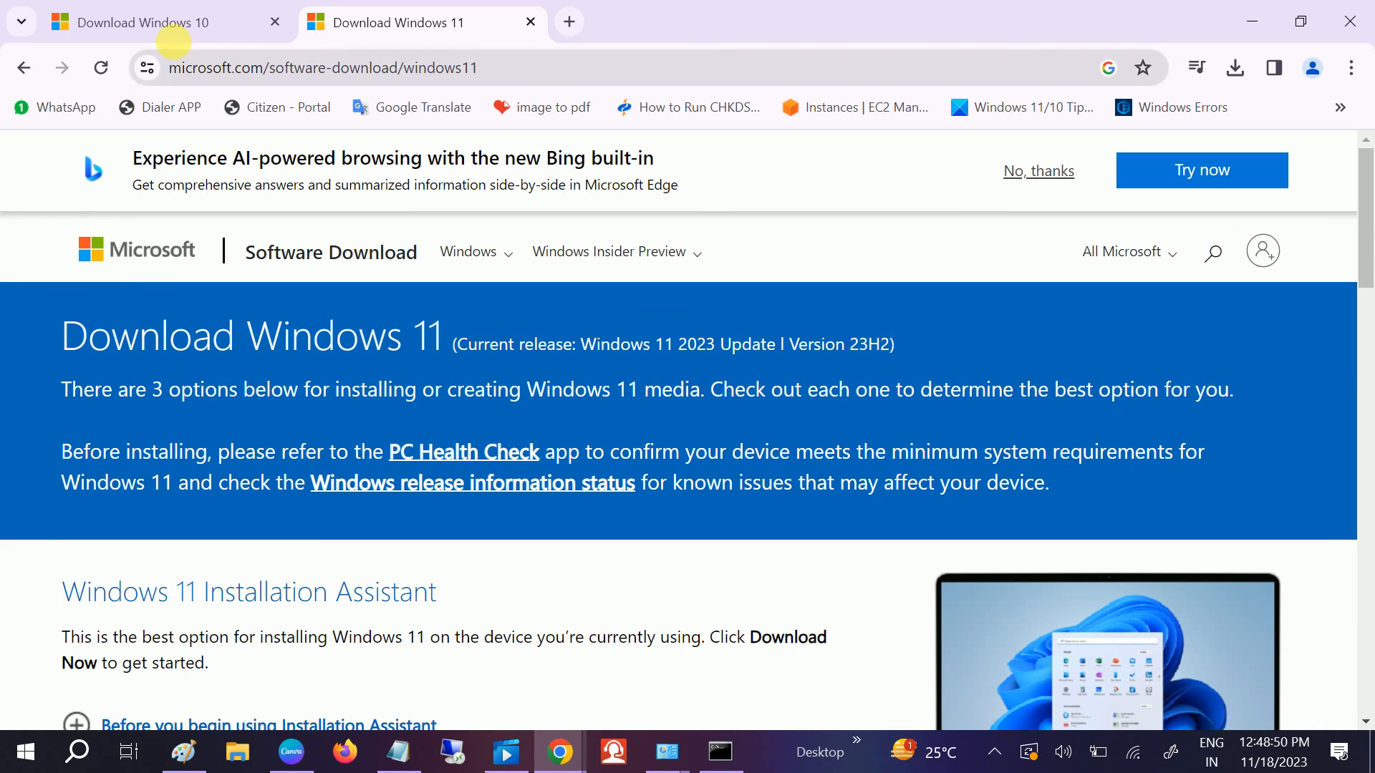
Search 'windows 11 latest version download' and go to Microsoft's Download Windows 11 result
left_click(132, 21)
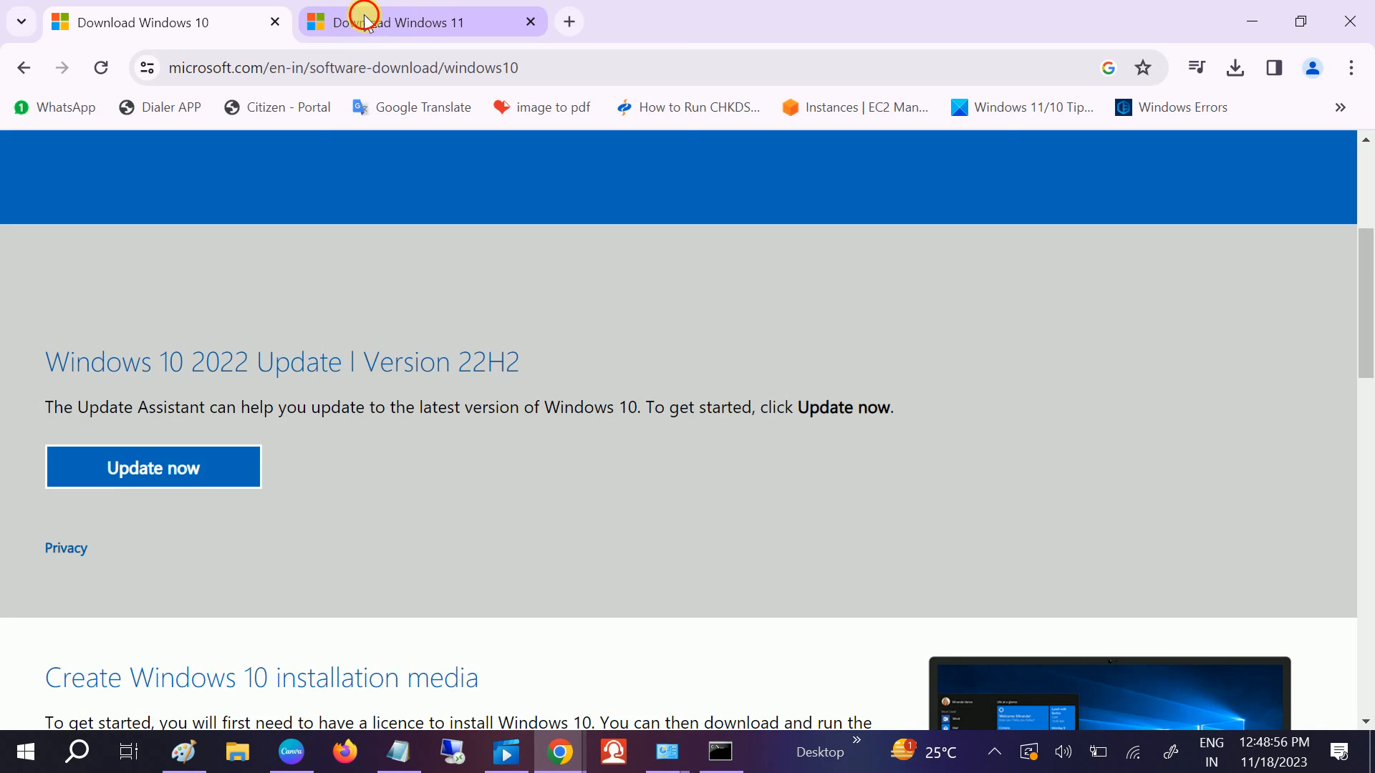
left_click(395, 22)
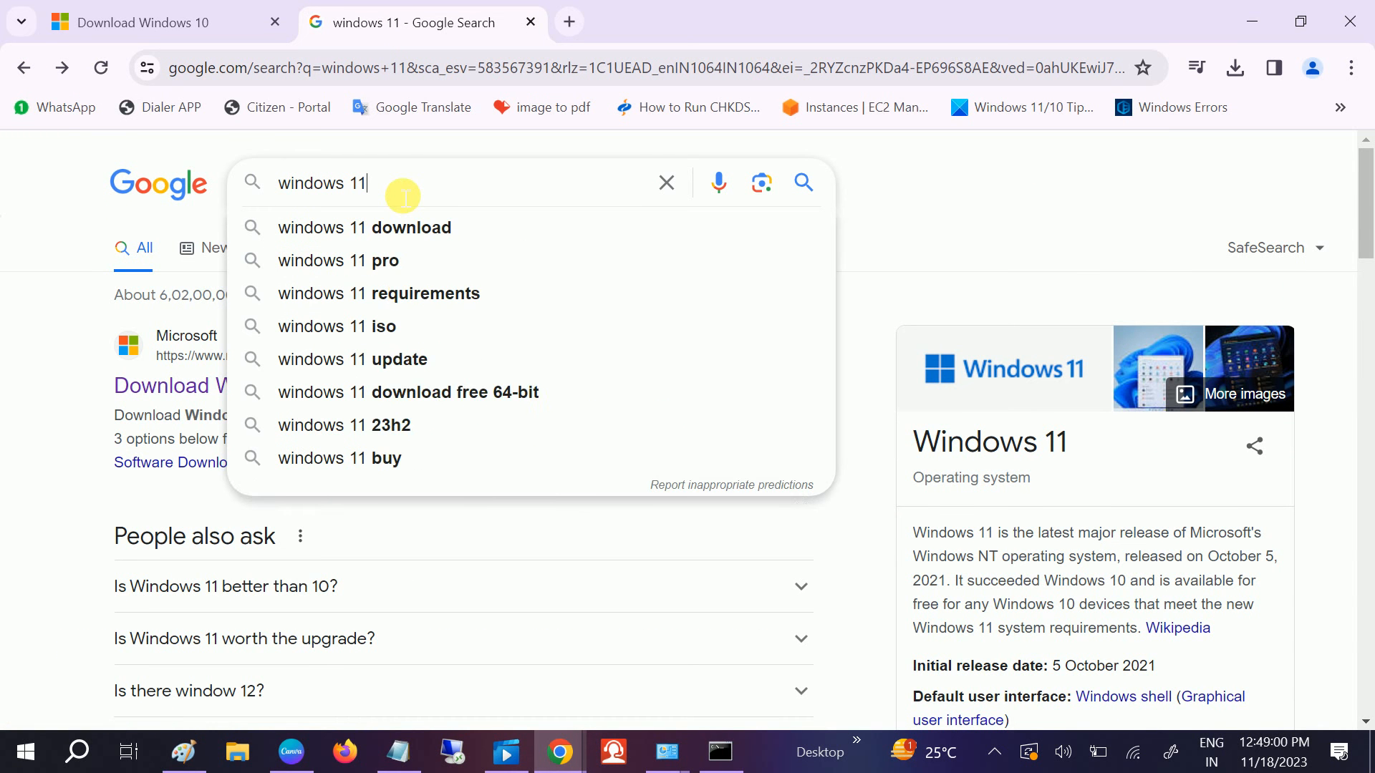
type("lat")
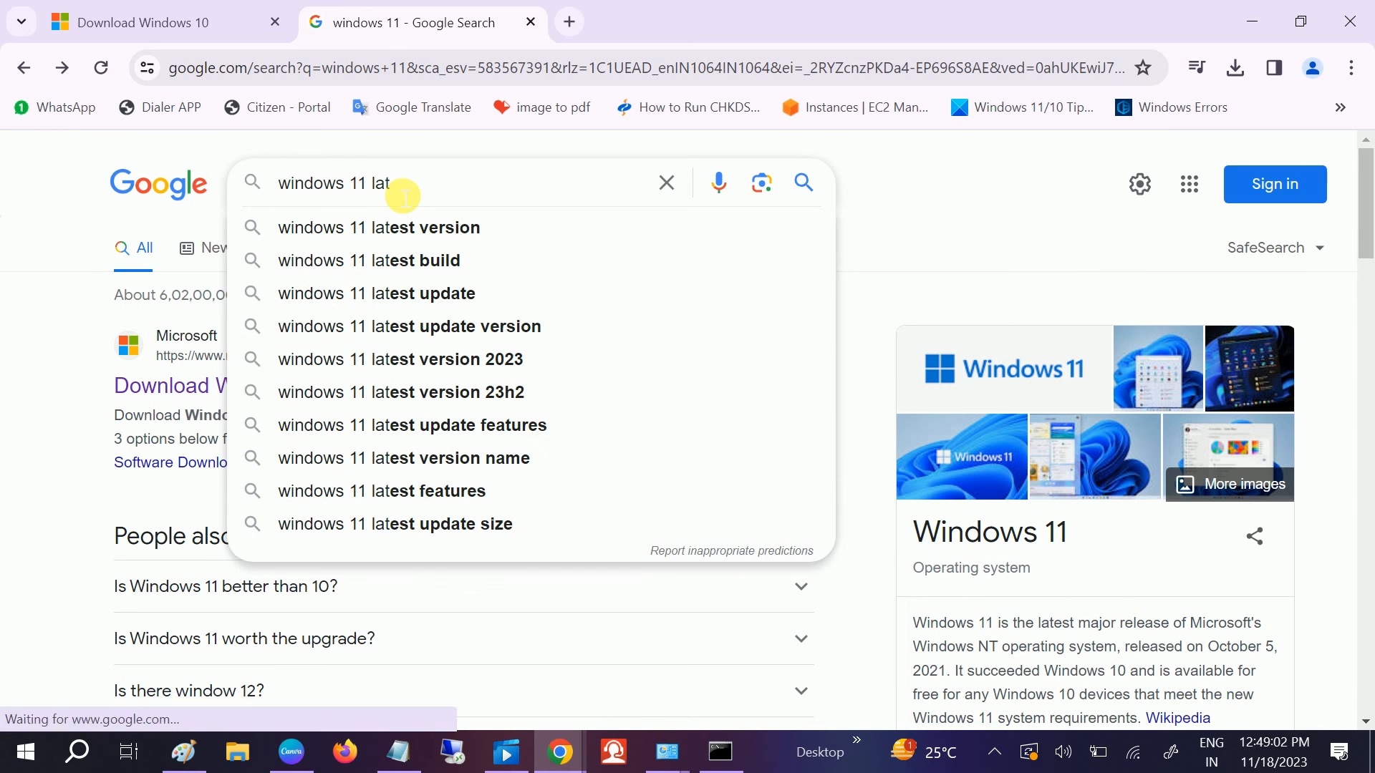
type("est version")
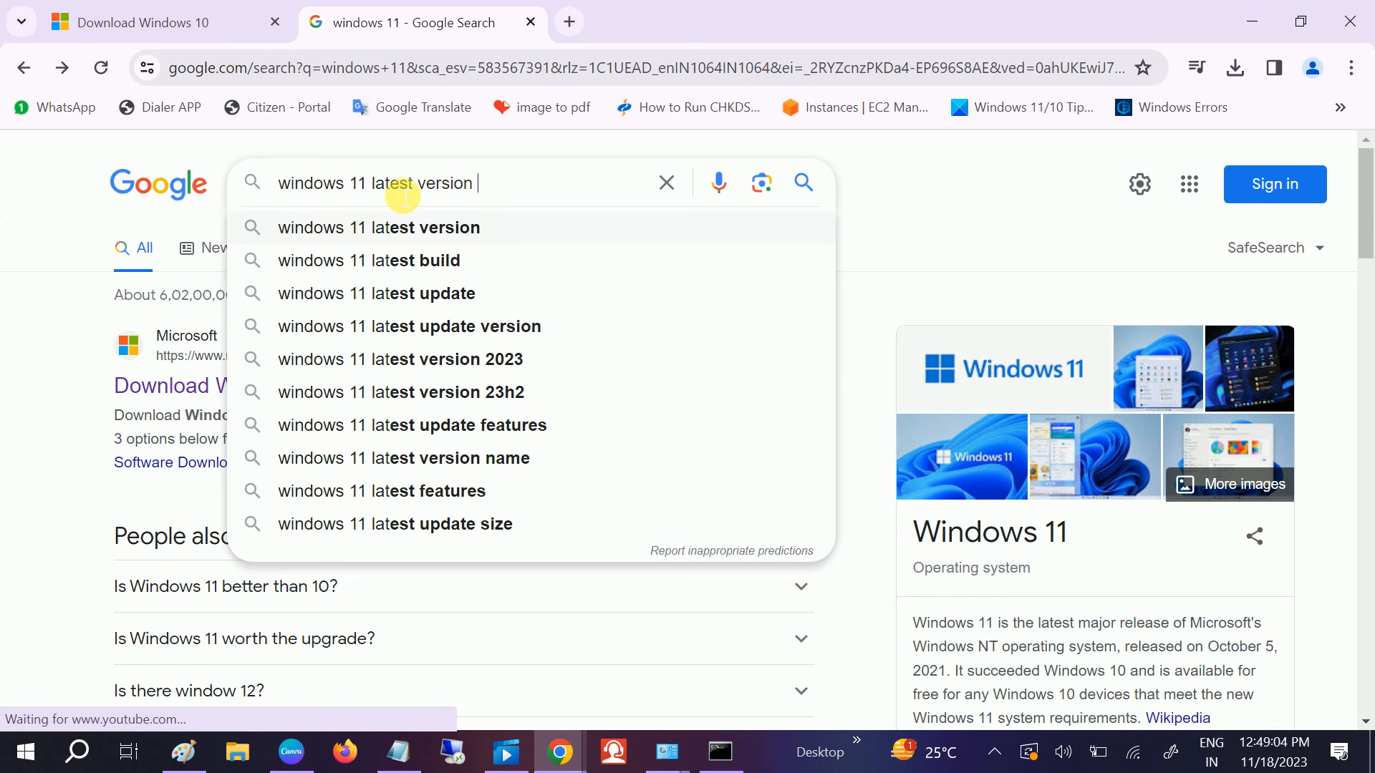
type("do")
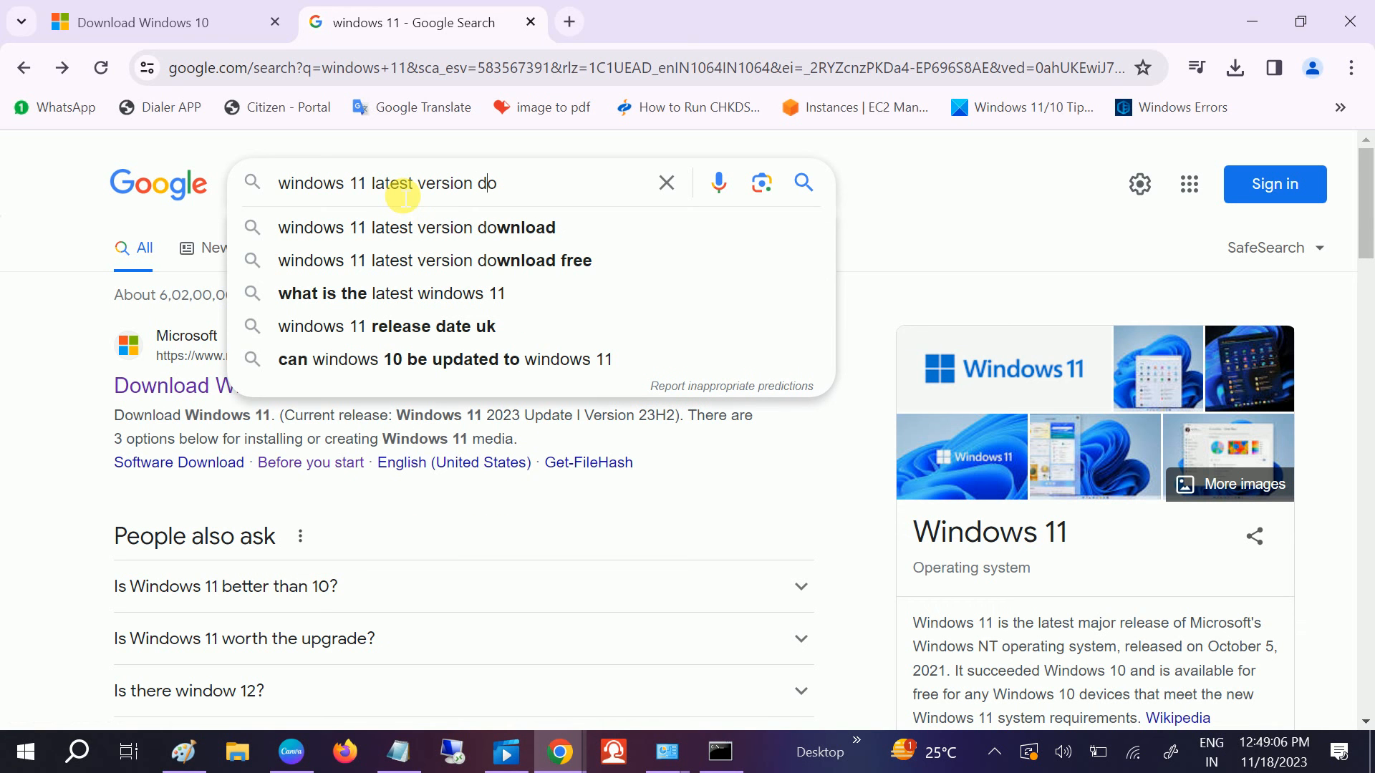
left_click(417, 227)
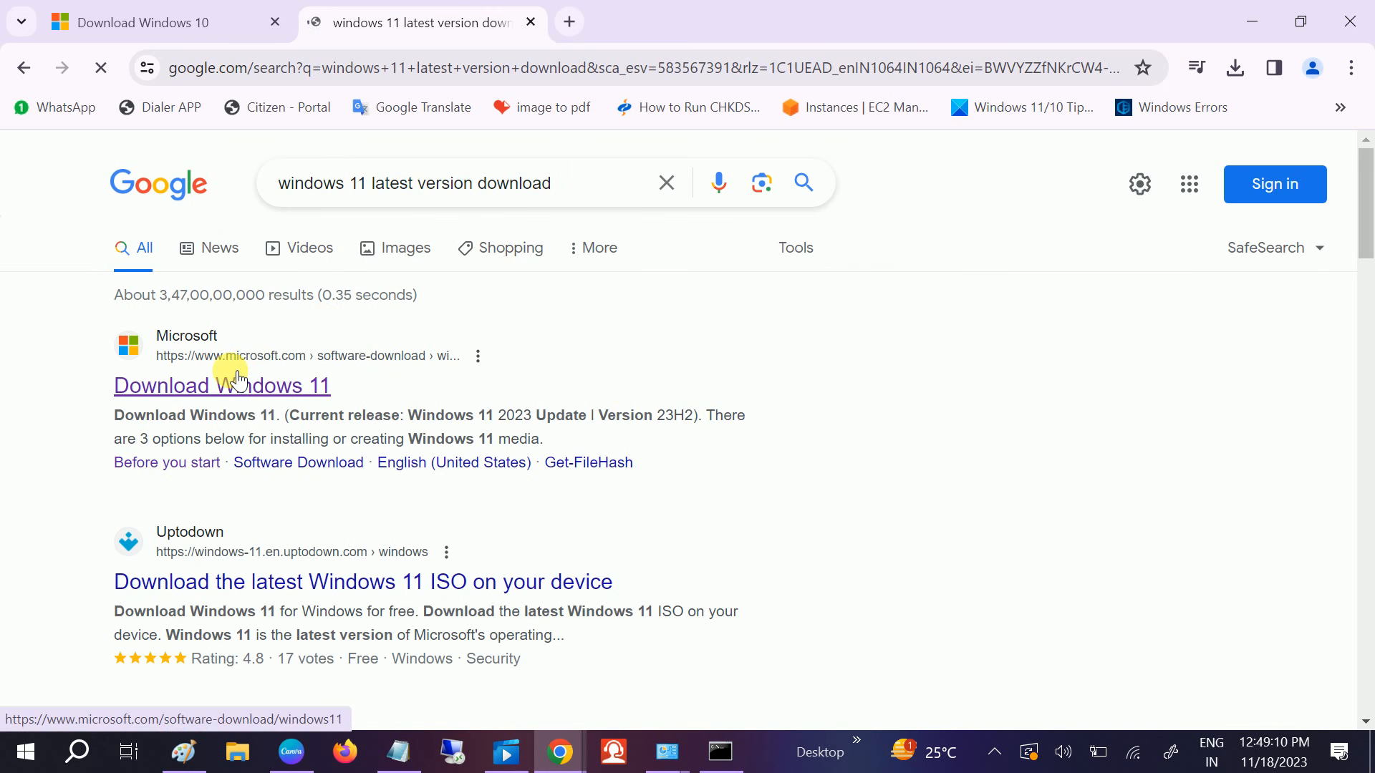
left_click(221, 385)
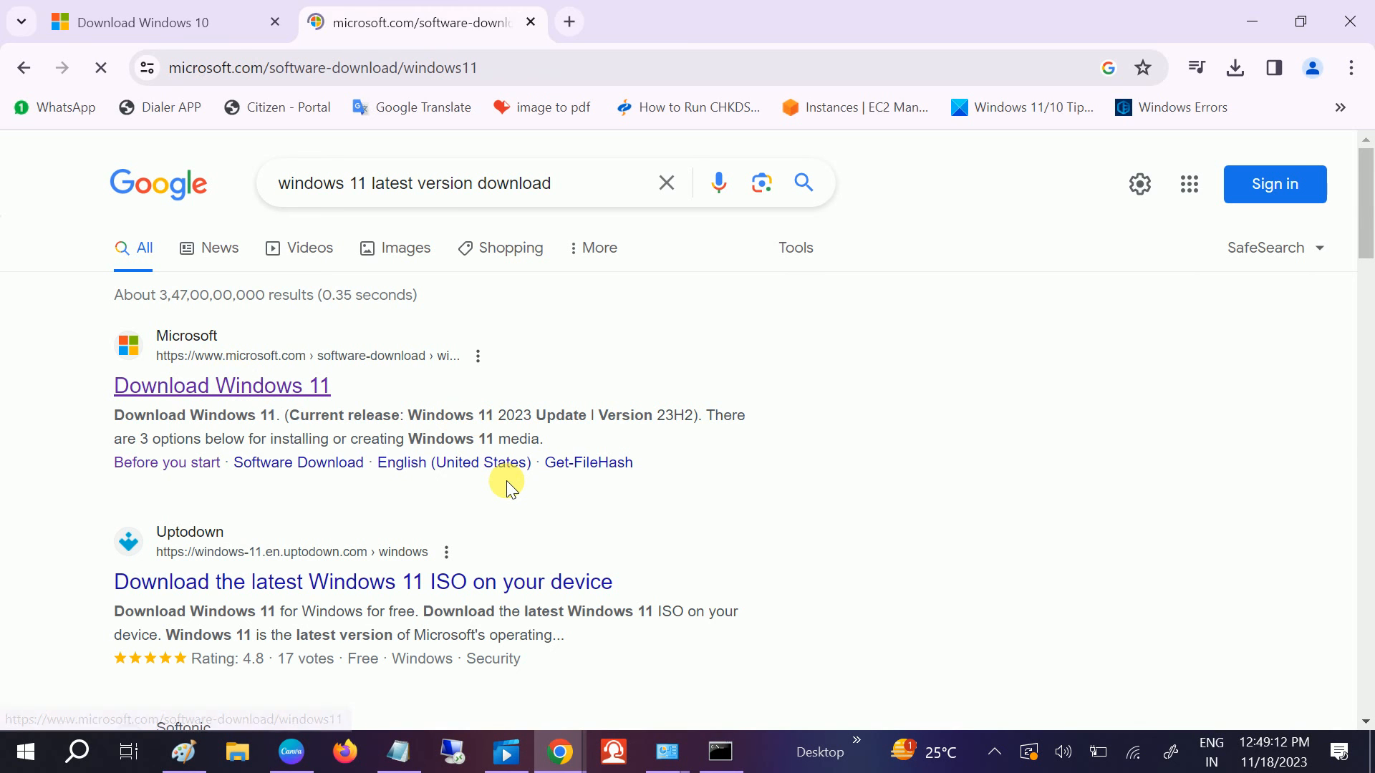
Scroll through the Windows 11 installation options, then return to the Download Windows 10 tab
left_click(221, 386)
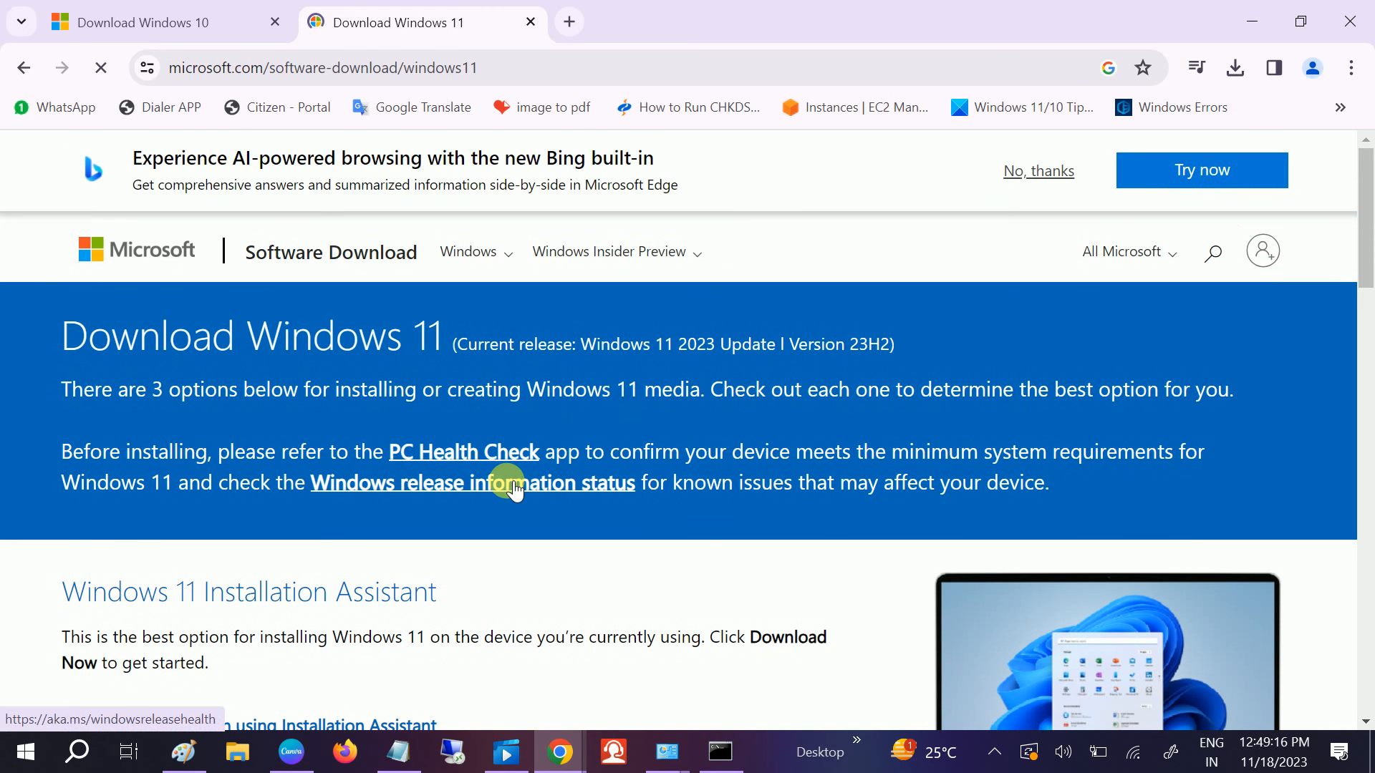
scroll("down", 3)
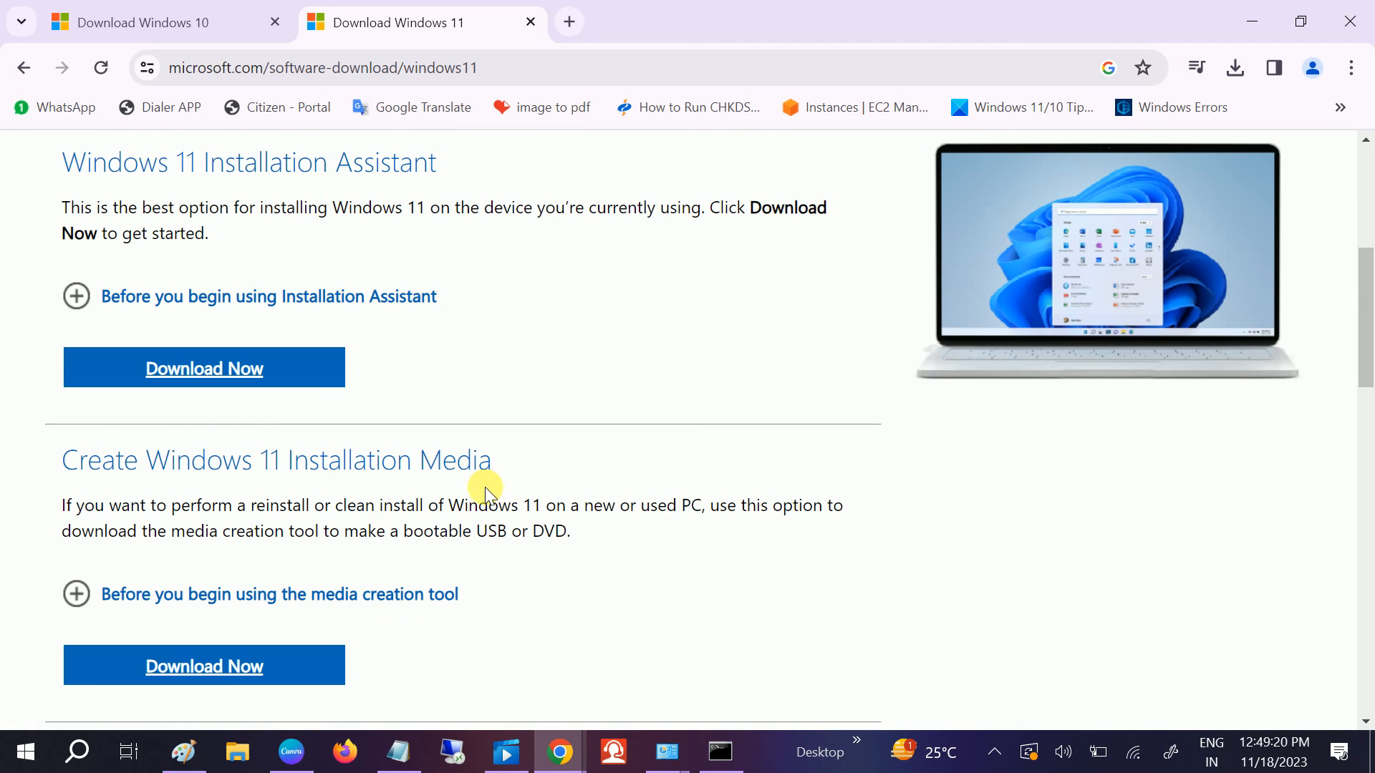
mouse_move(381, 350)
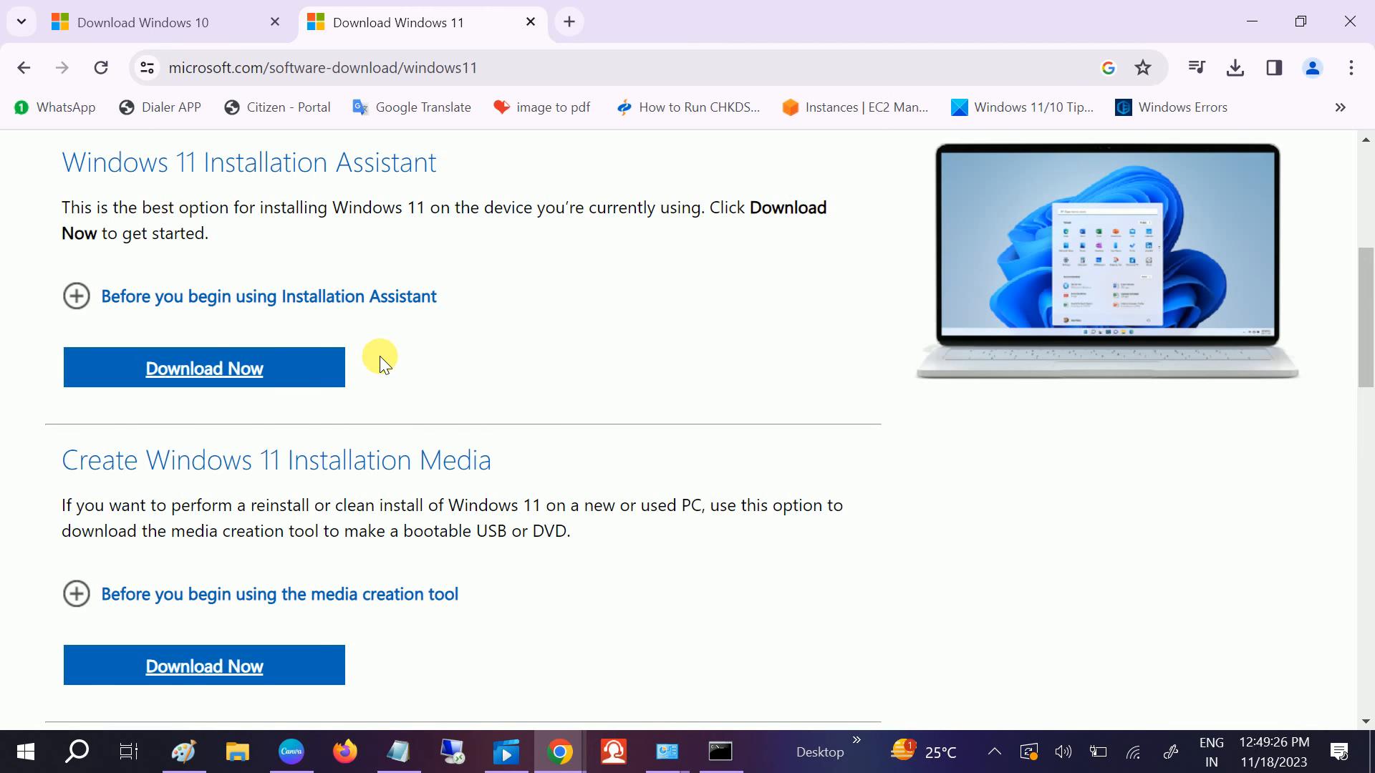
scroll("down", 3)
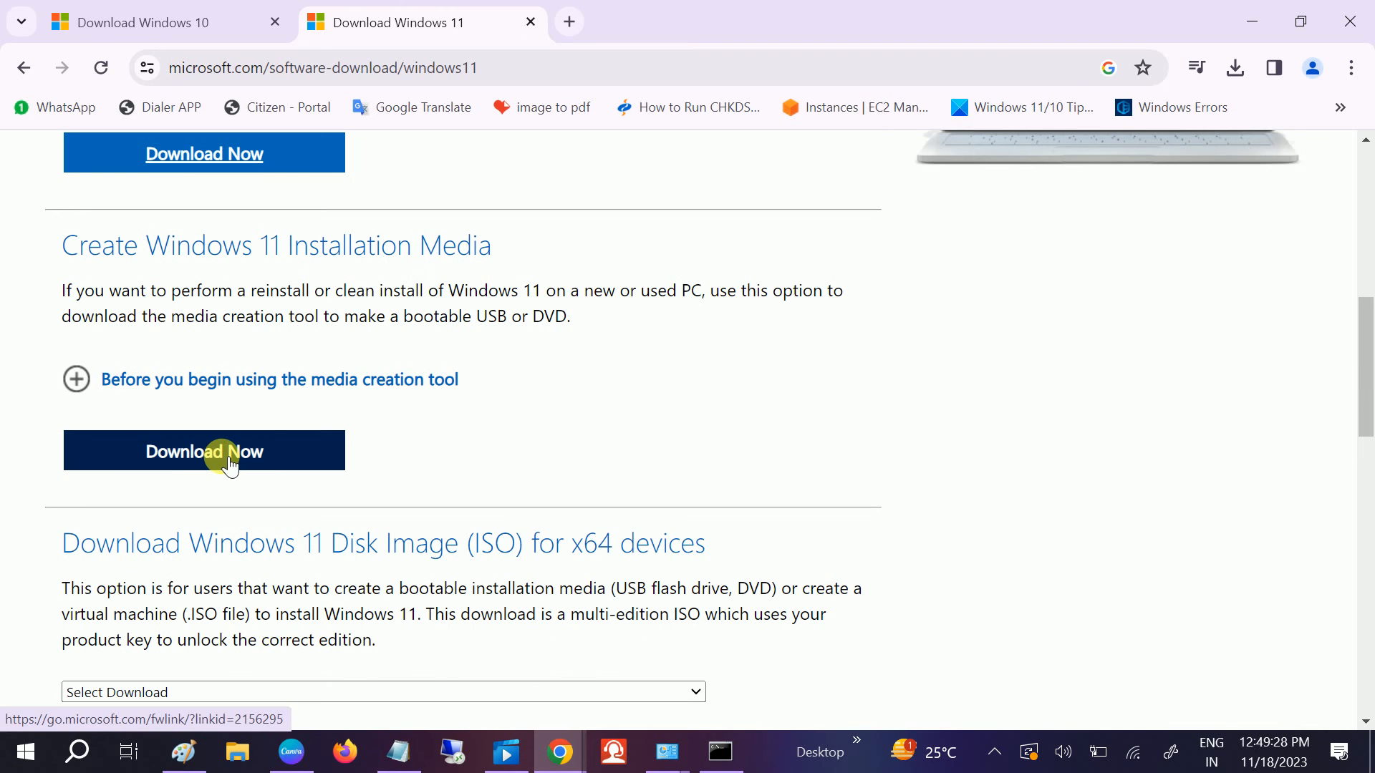
mouse_move(269, 430)
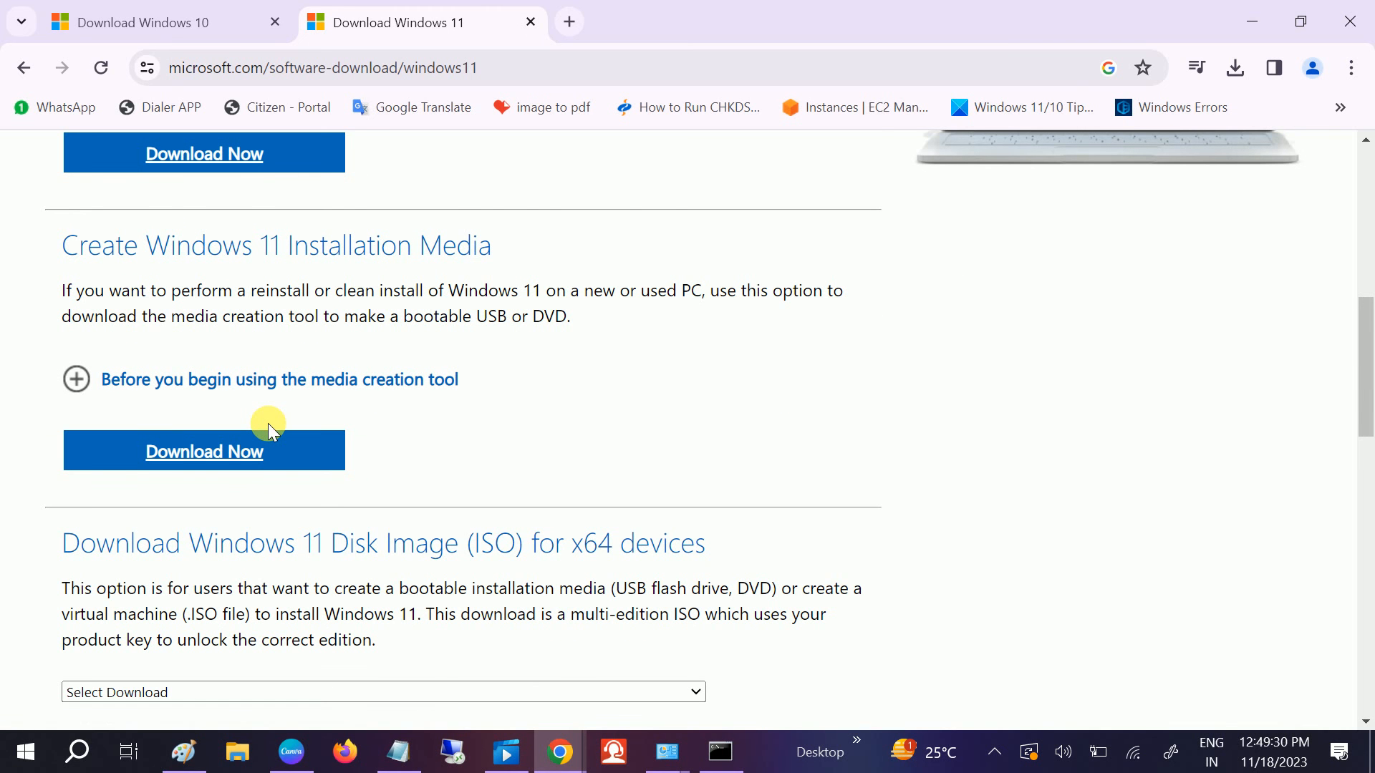
scroll("up", 3)
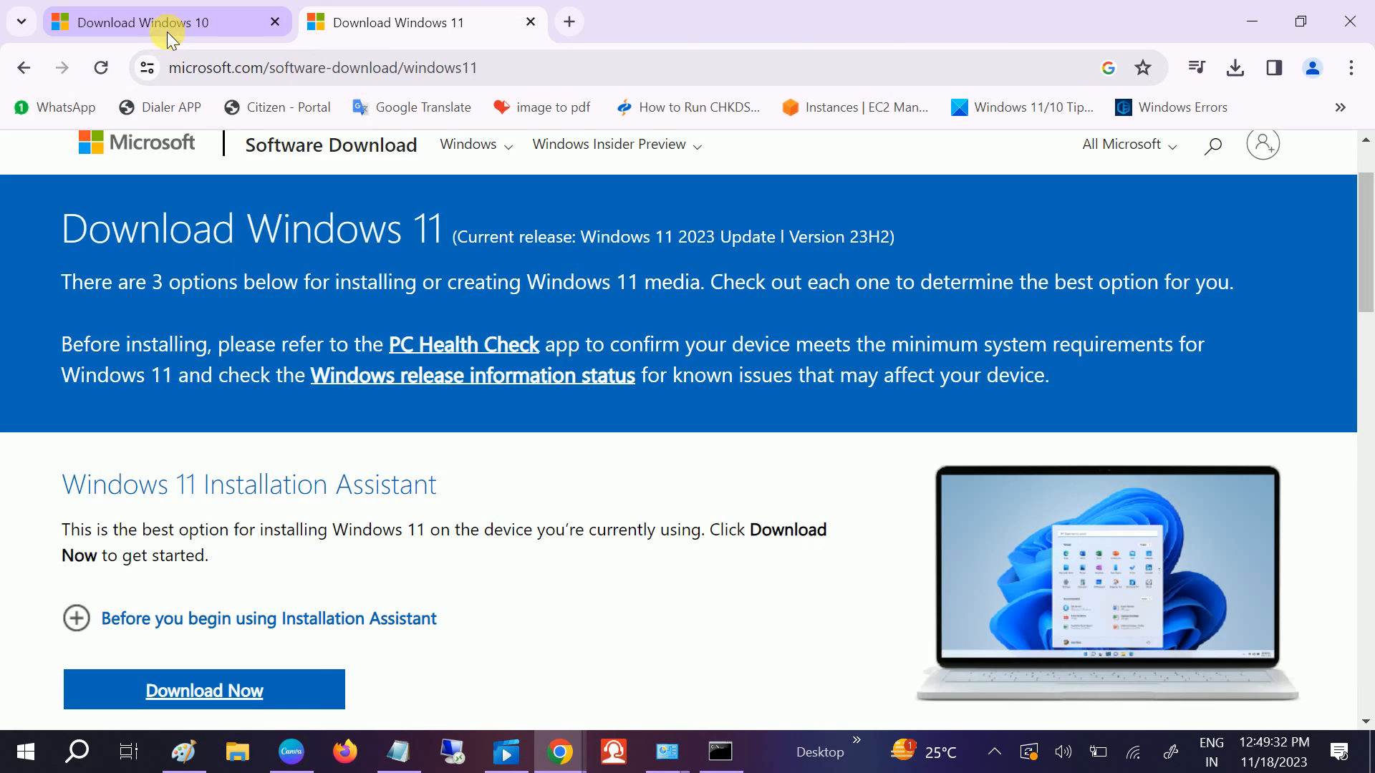
left_click(140, 21)
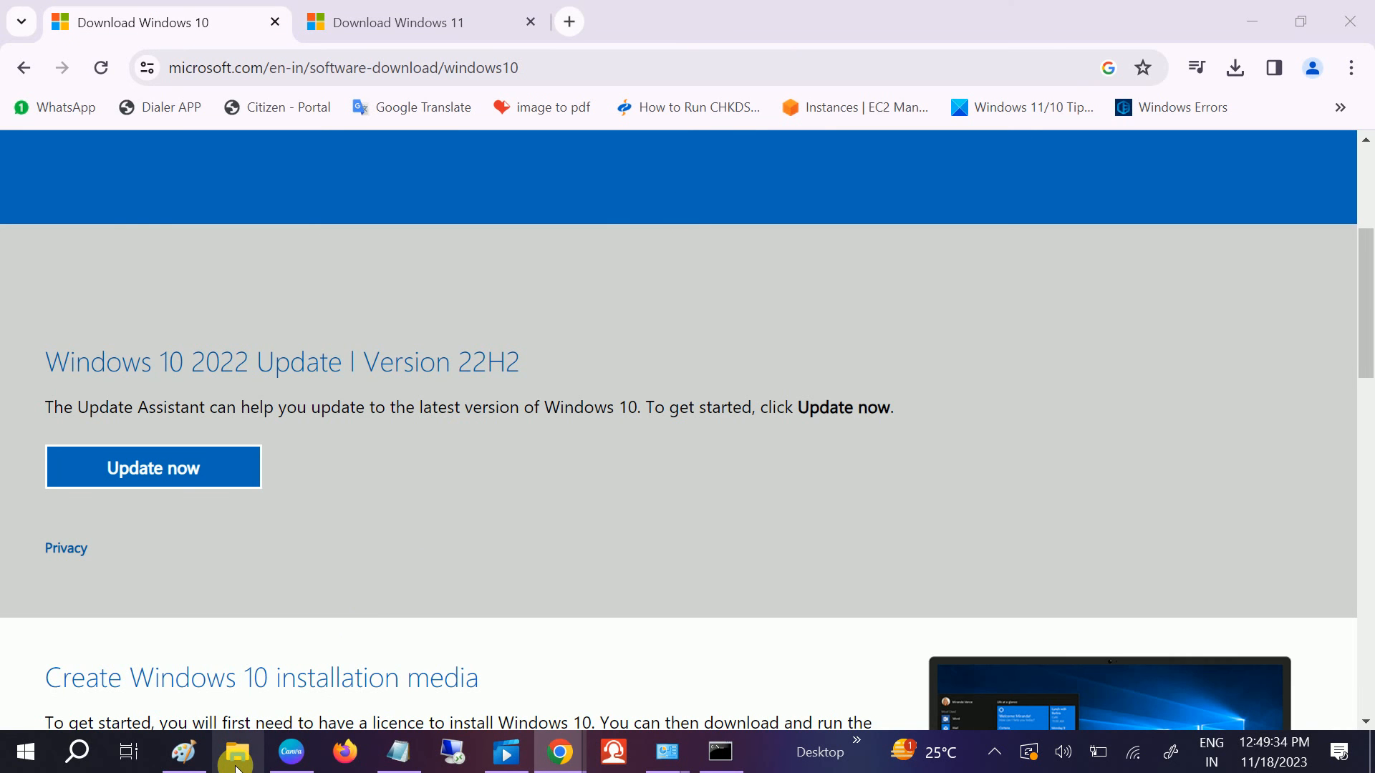
Run Windows10Upgrade9252 (1).exe from the Downloads folder
left_click(236, 752)
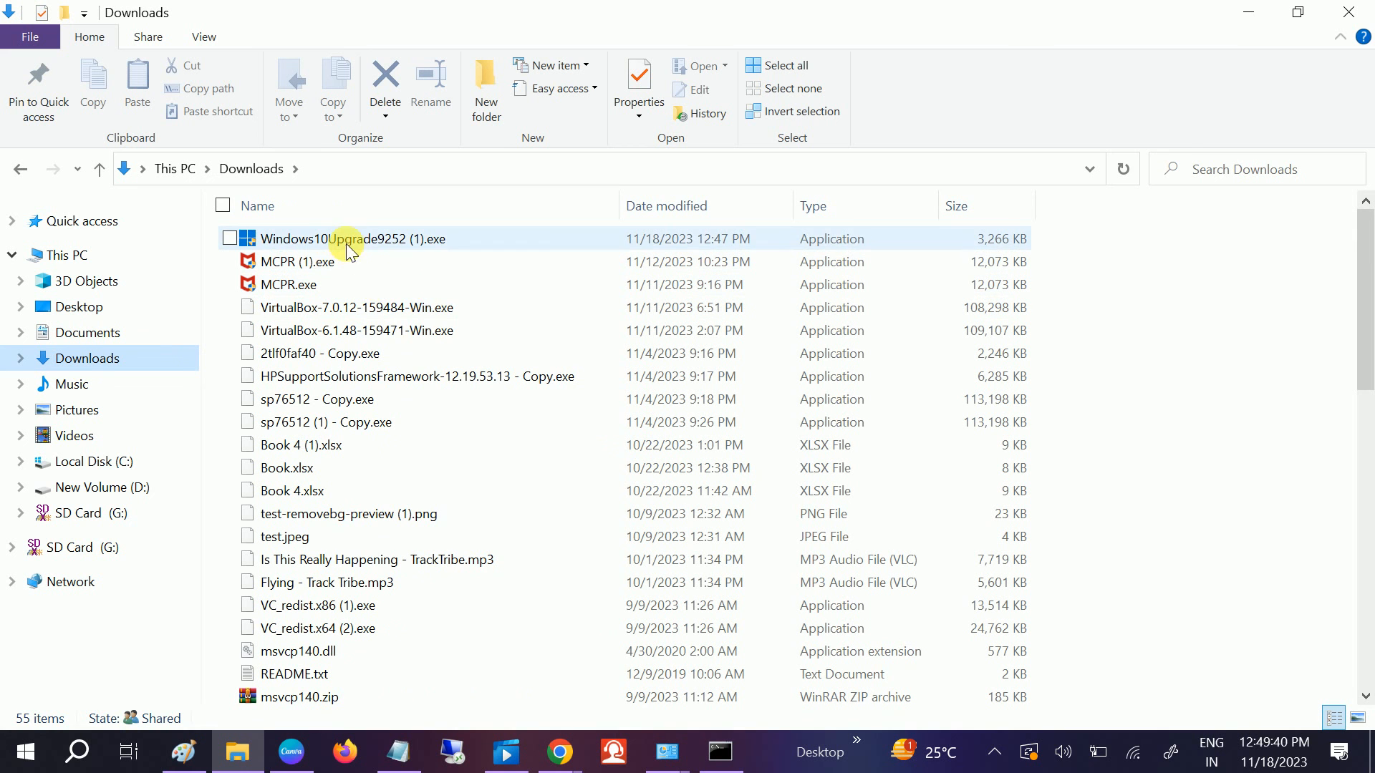
left_click(354, 239)
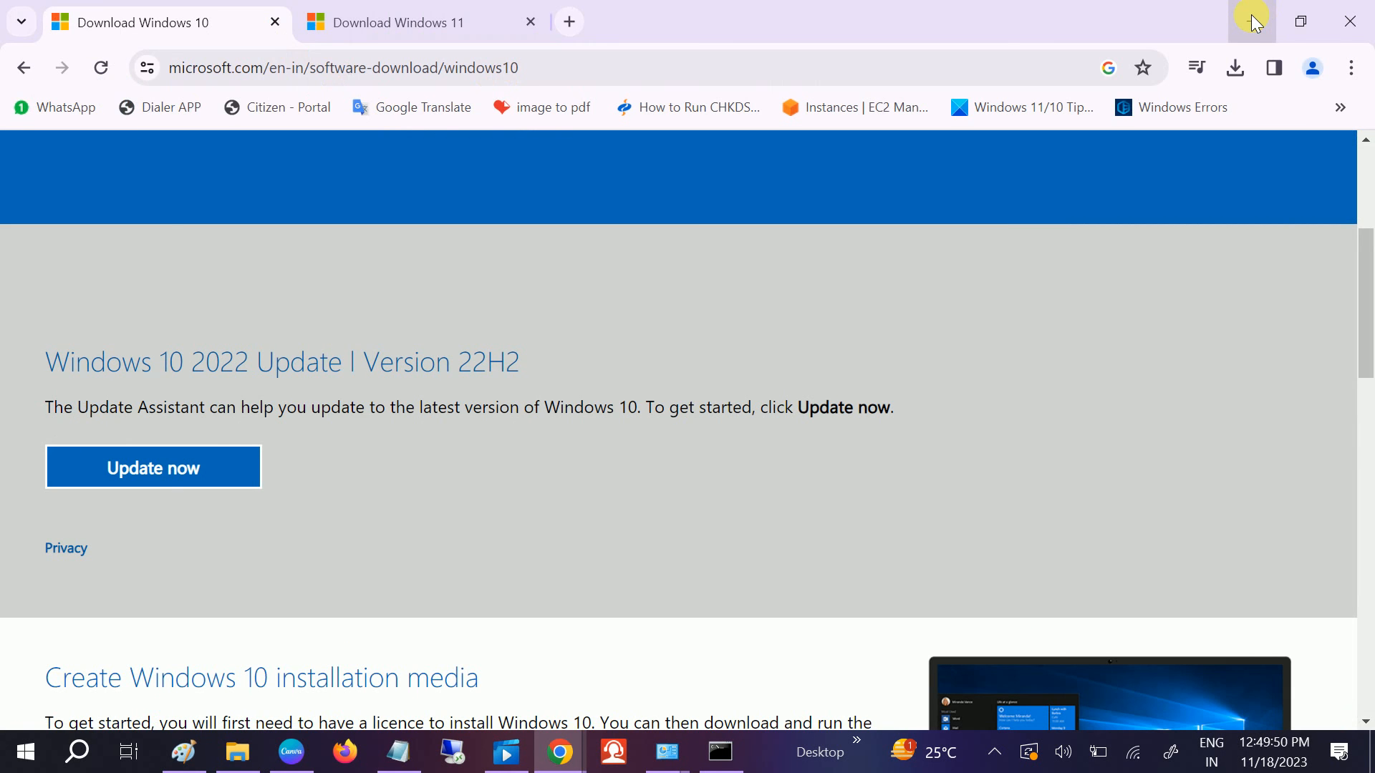
Reveal the 'Thank you for updating' confirmation and close the Update Assistant
left_click(153, 467)
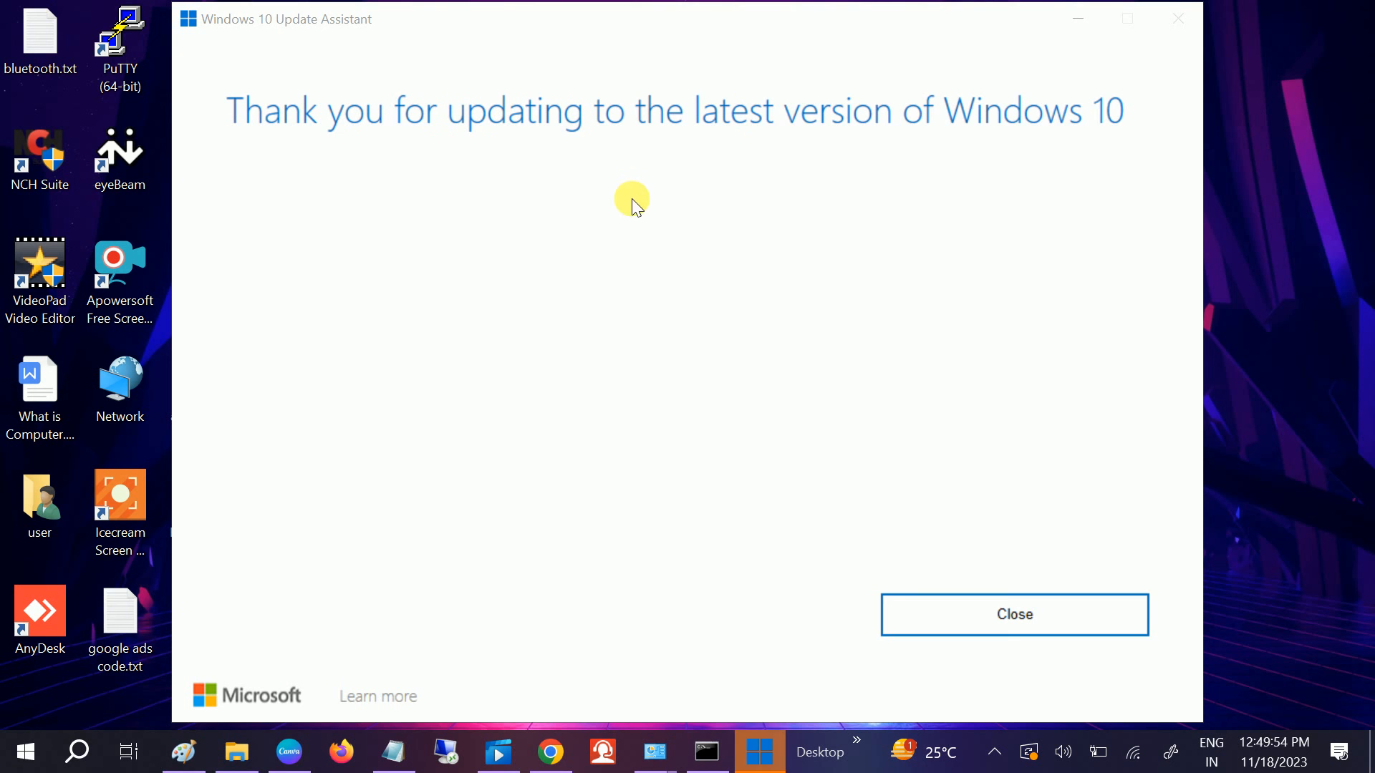
mouse_move(707, 21)
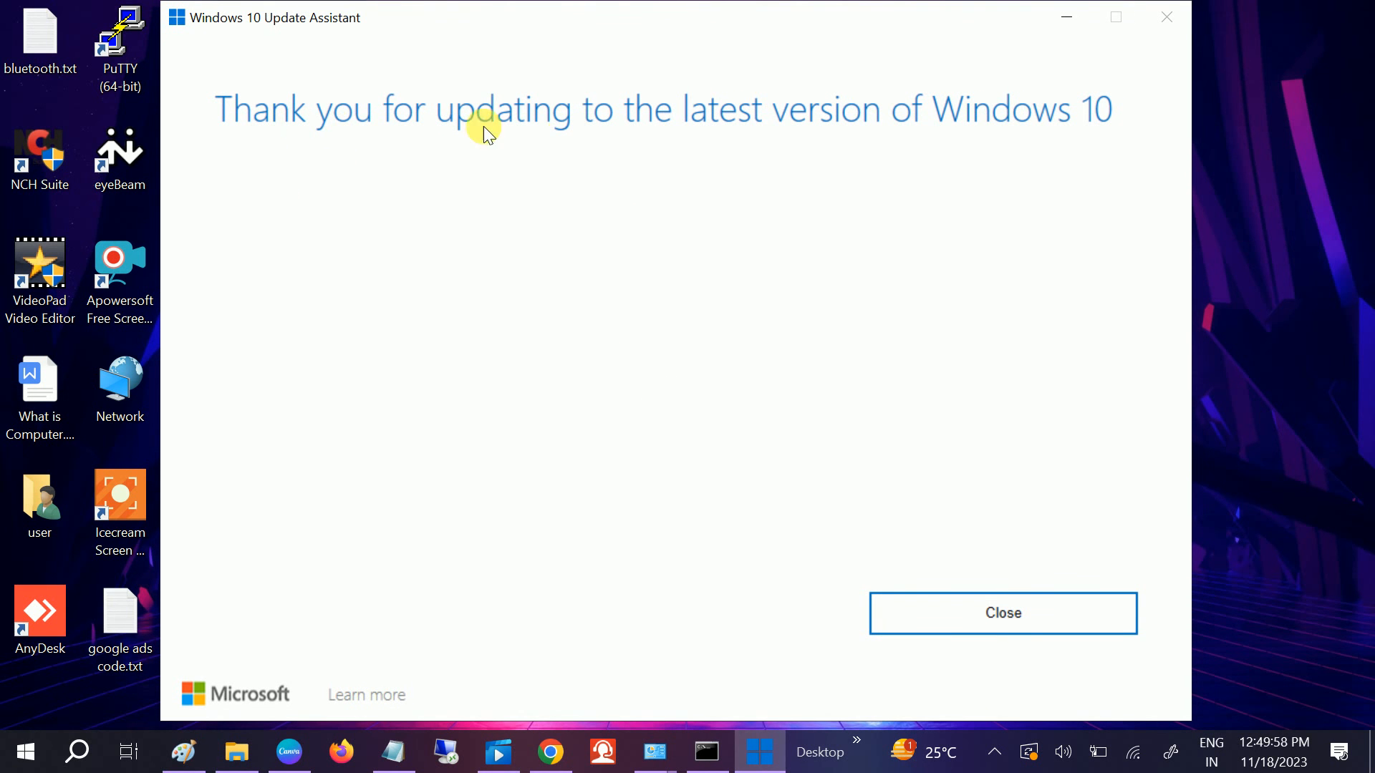
mouse_move(689, 535)
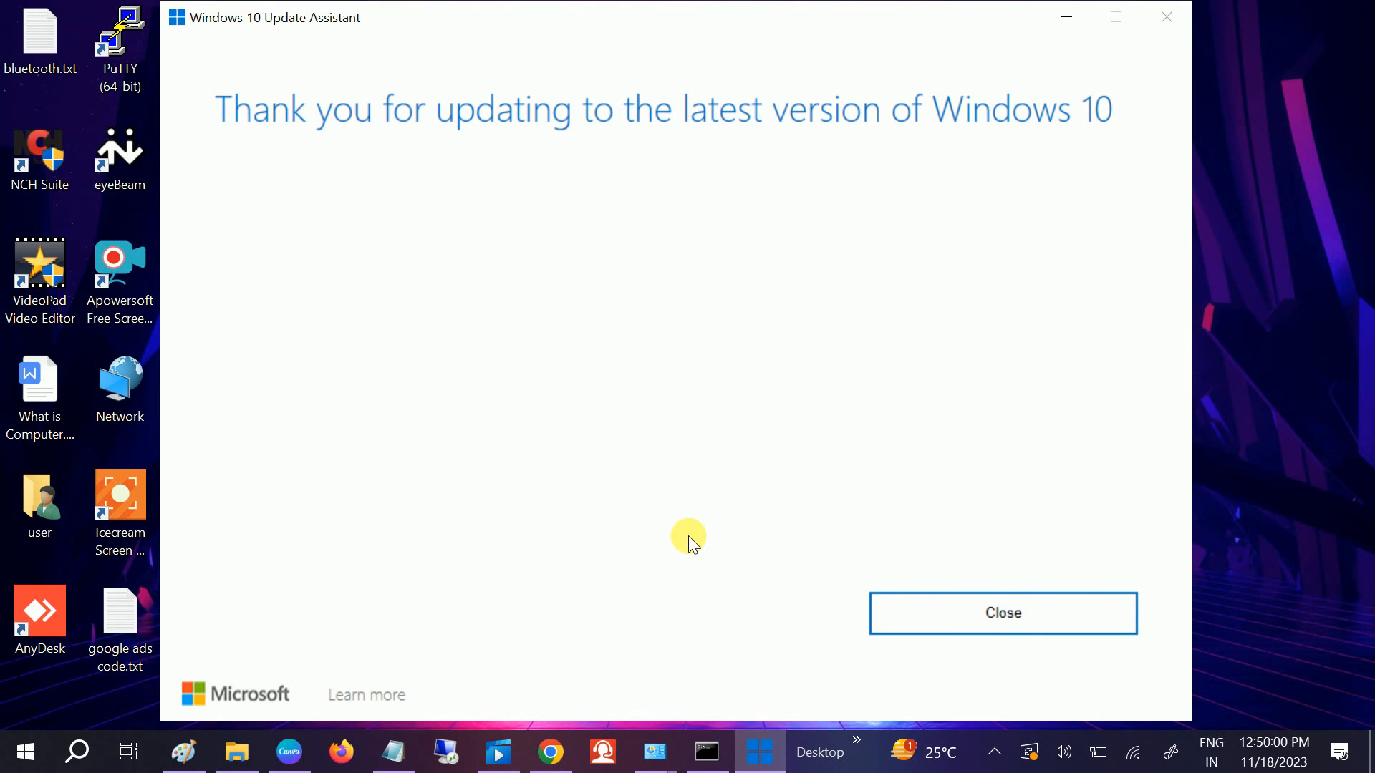
mouse_move(292, 151)
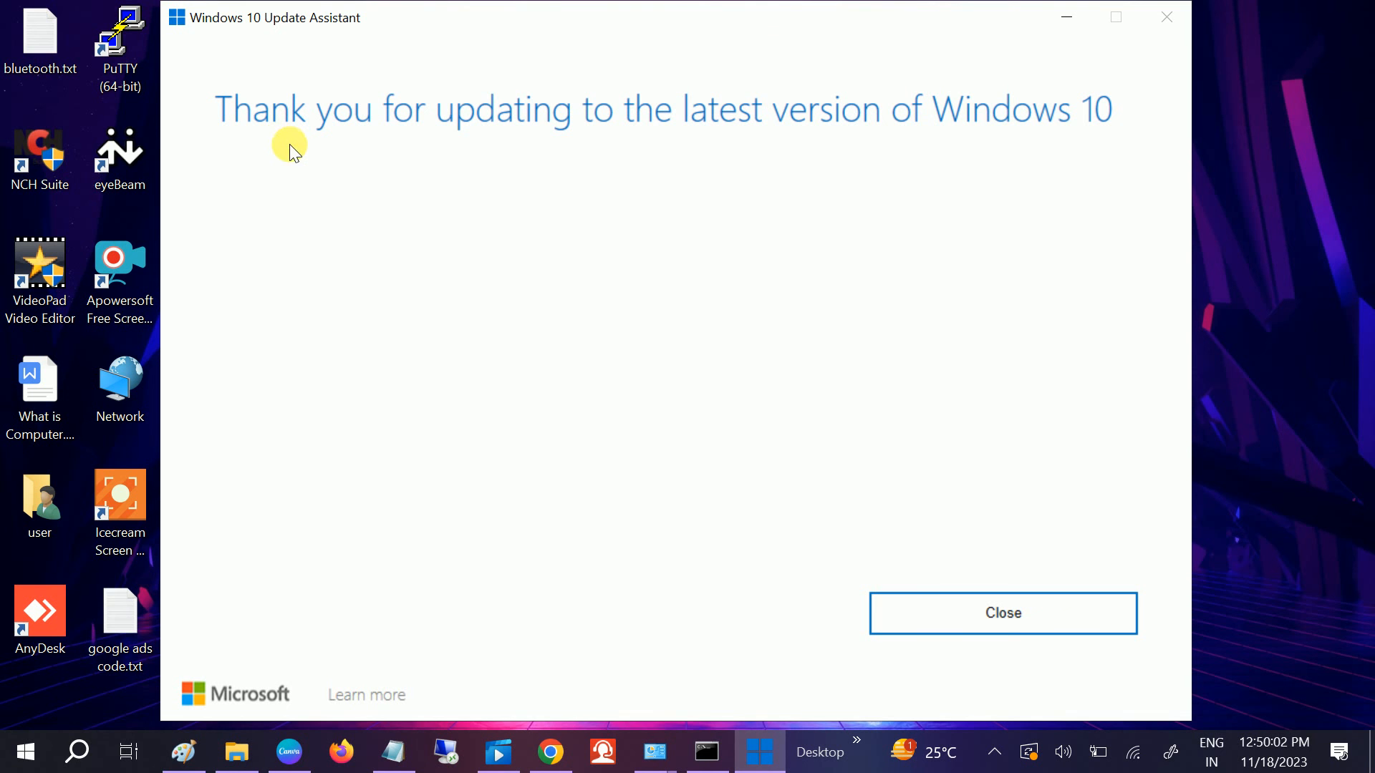
mouse_move(947, 653)
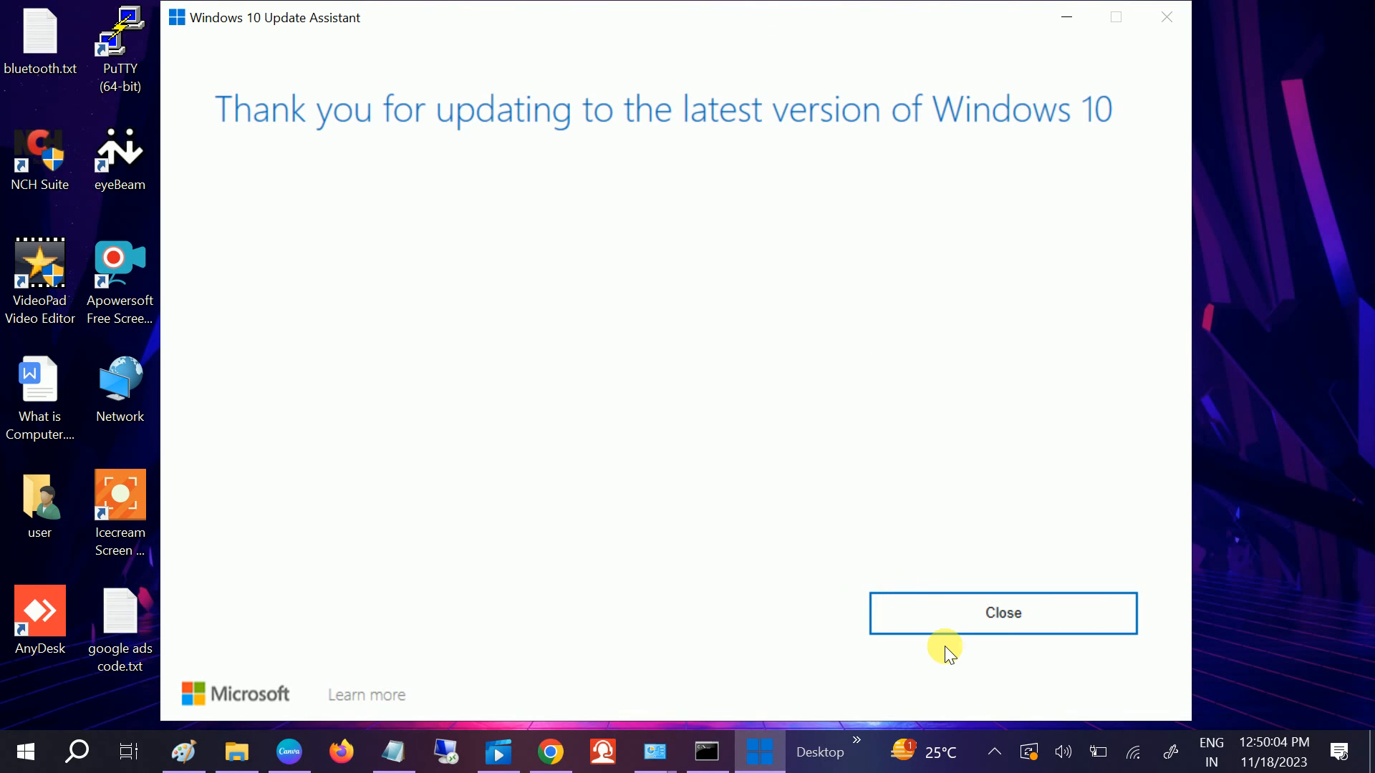
mouse_move(604, 88)
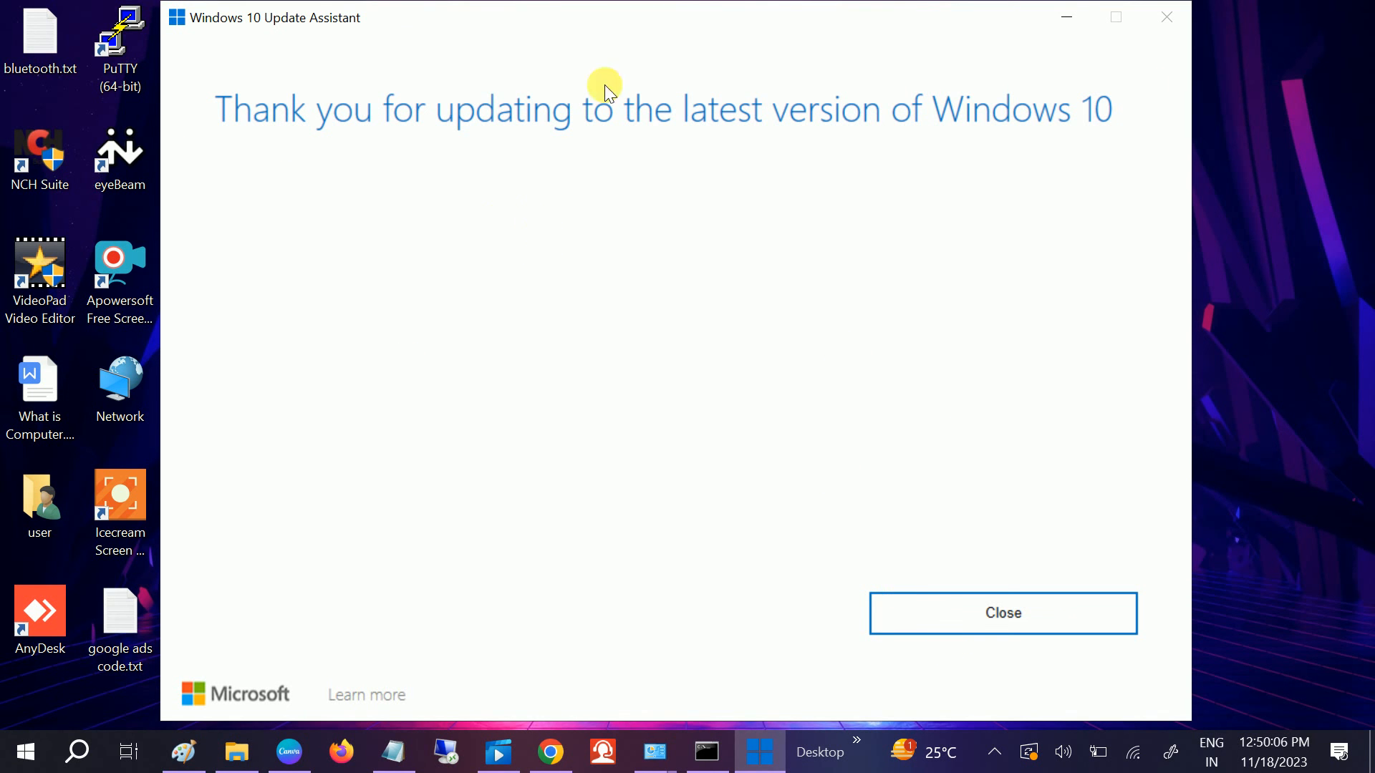
mouse_move(378, 228)
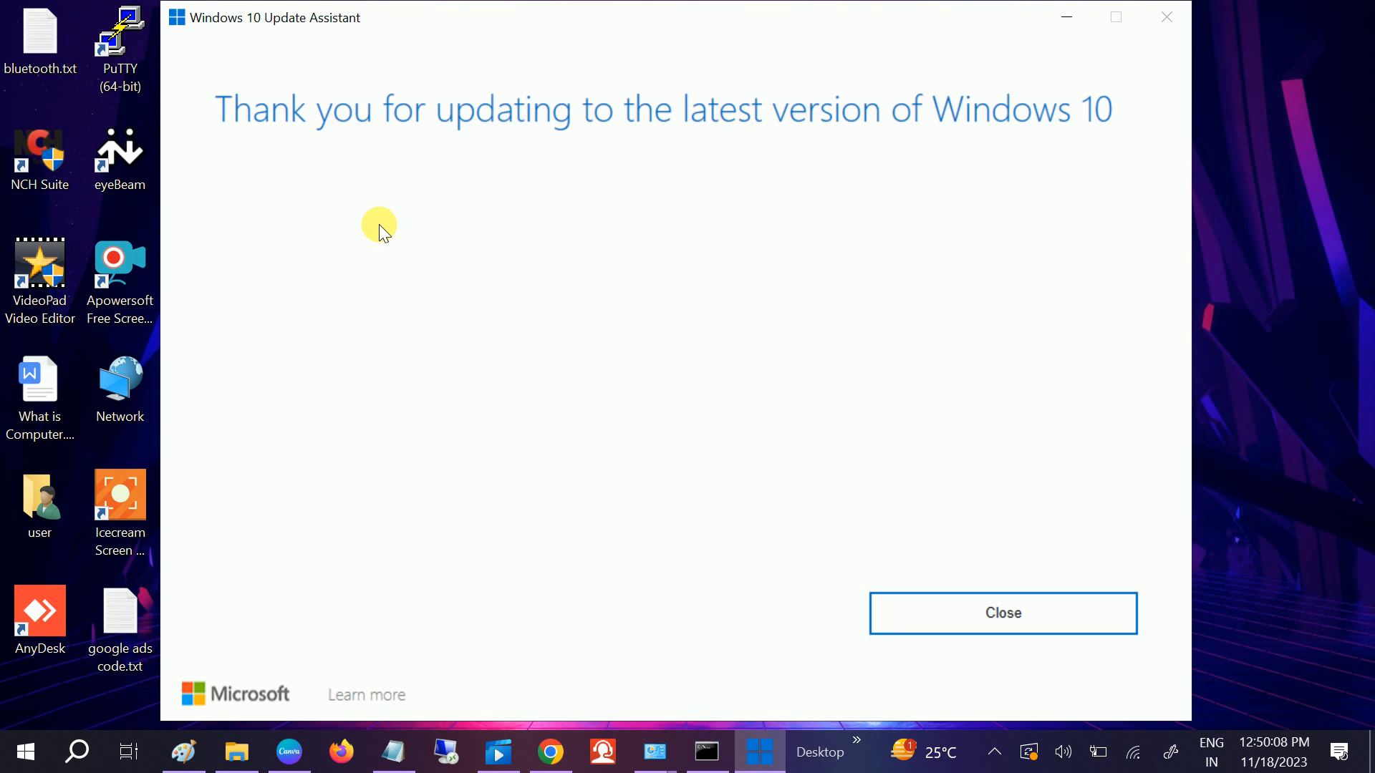
mouse_move(1166, 17)
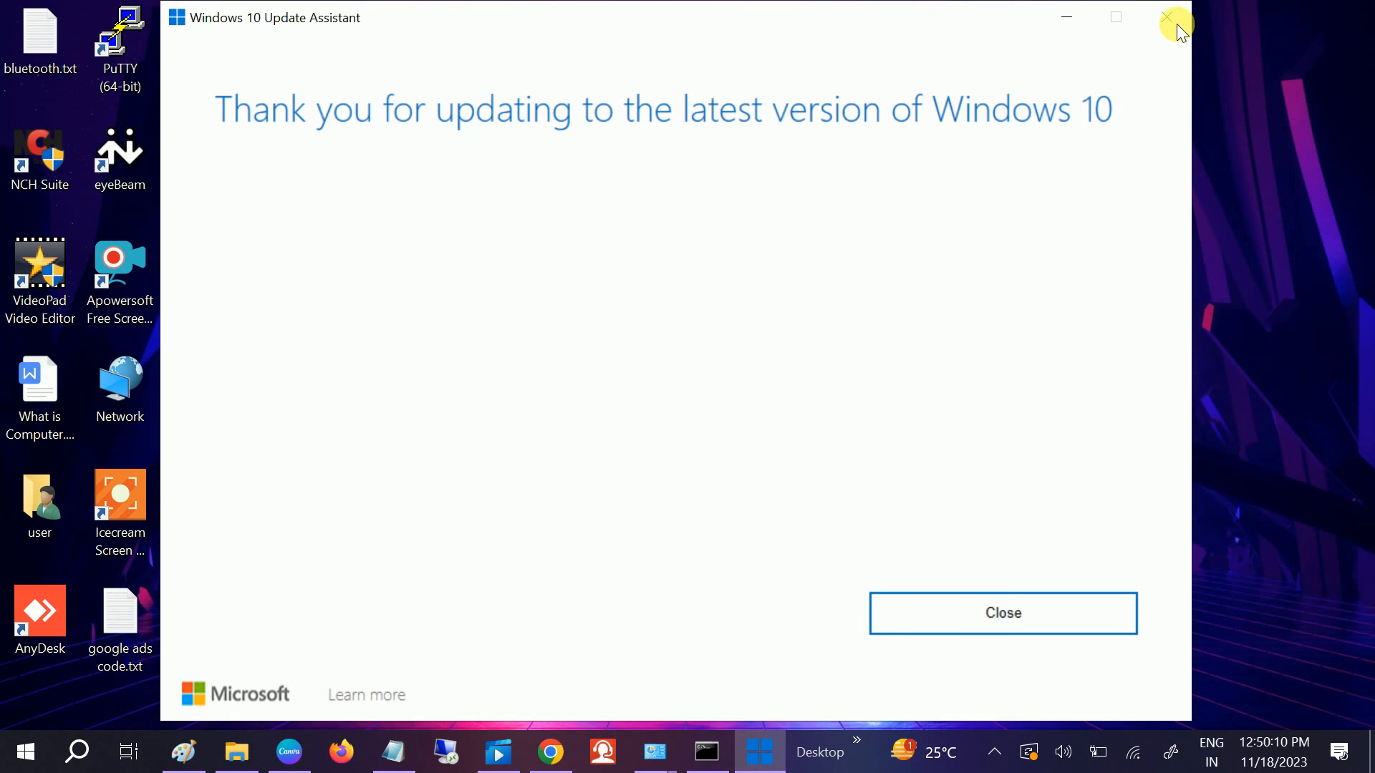
mouse_move(1173, 30)
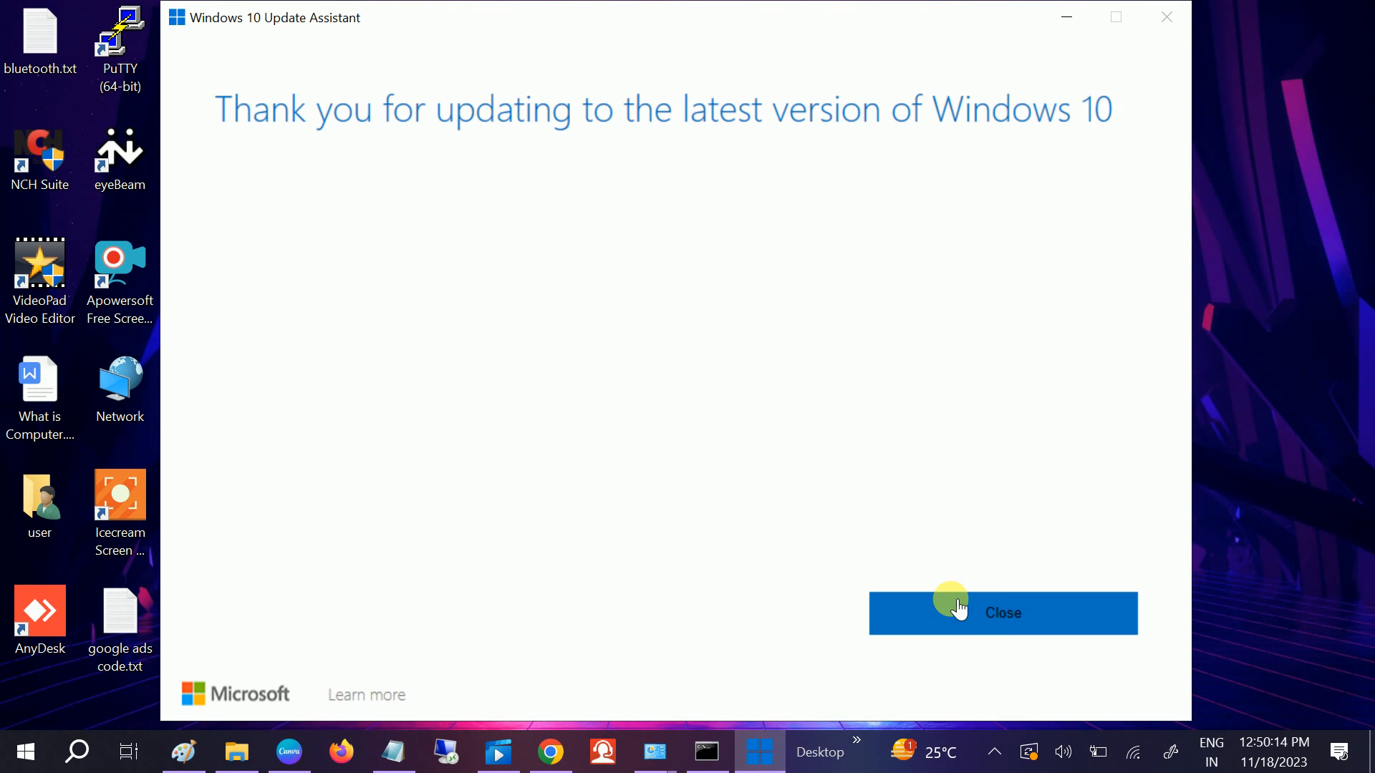
left_click(1001, 611)
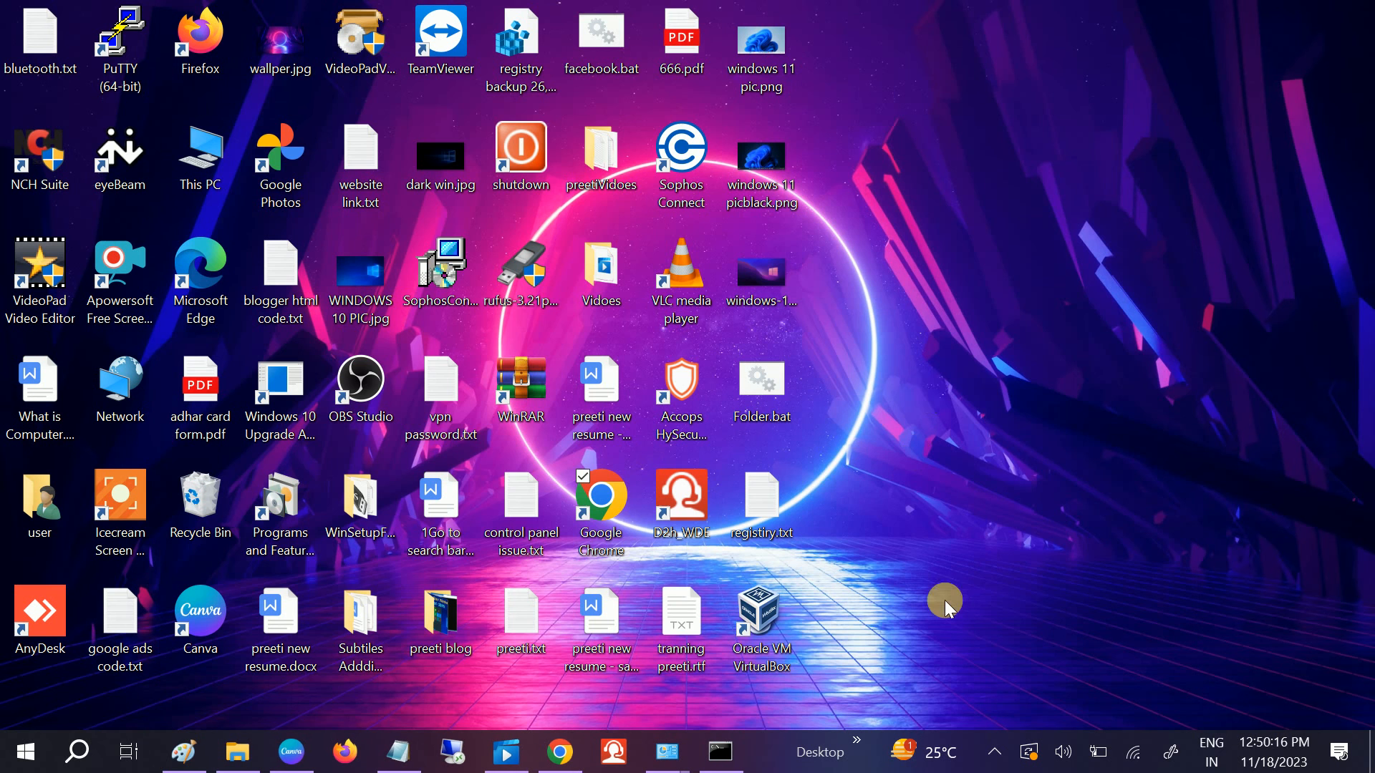
mouse_move(930, 400)
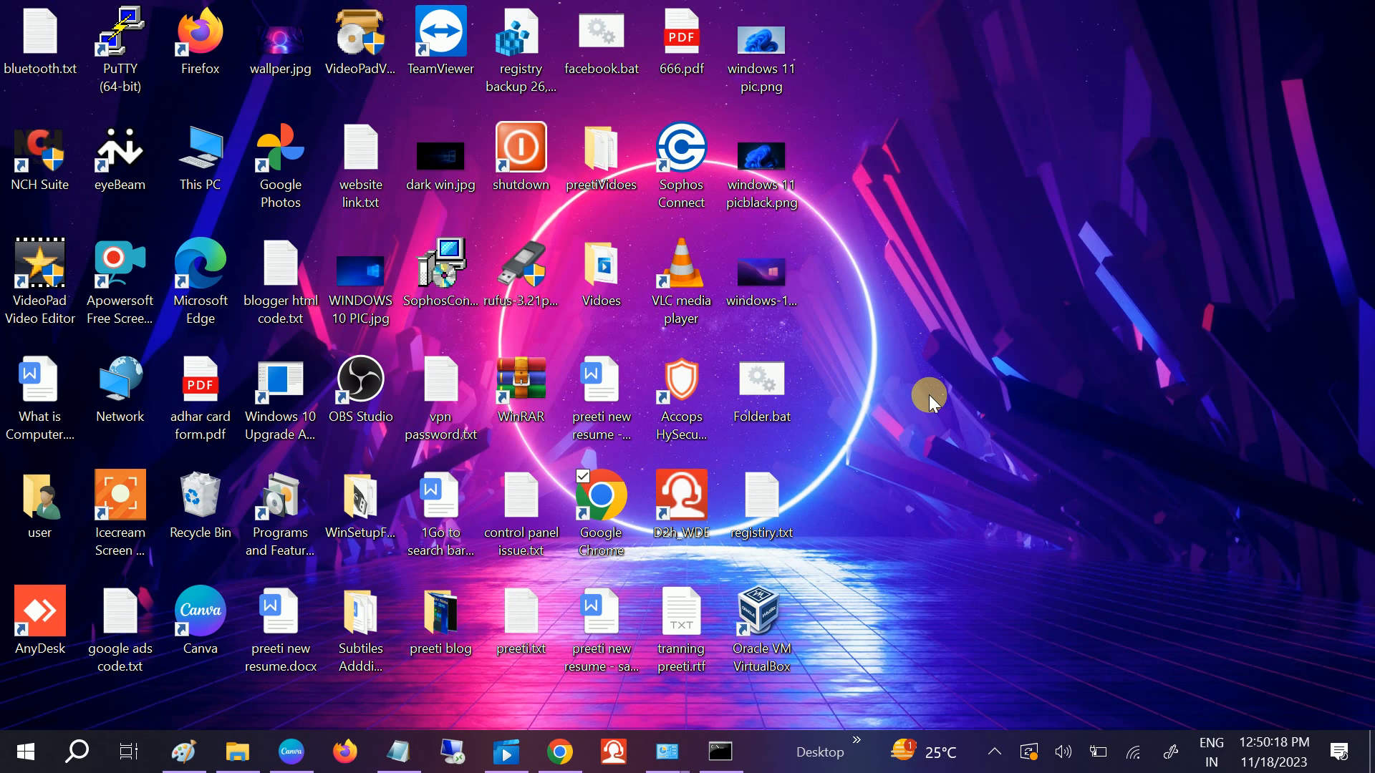